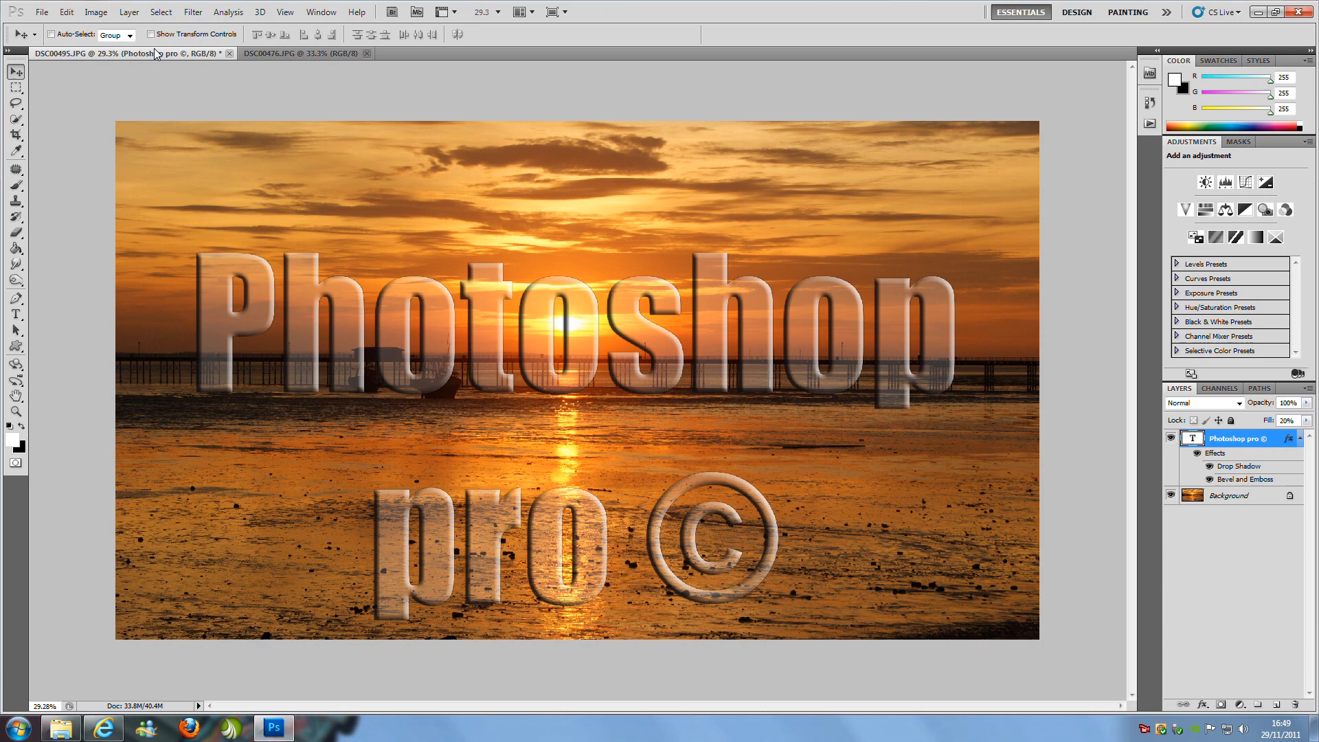
mouse_move(301, 111)
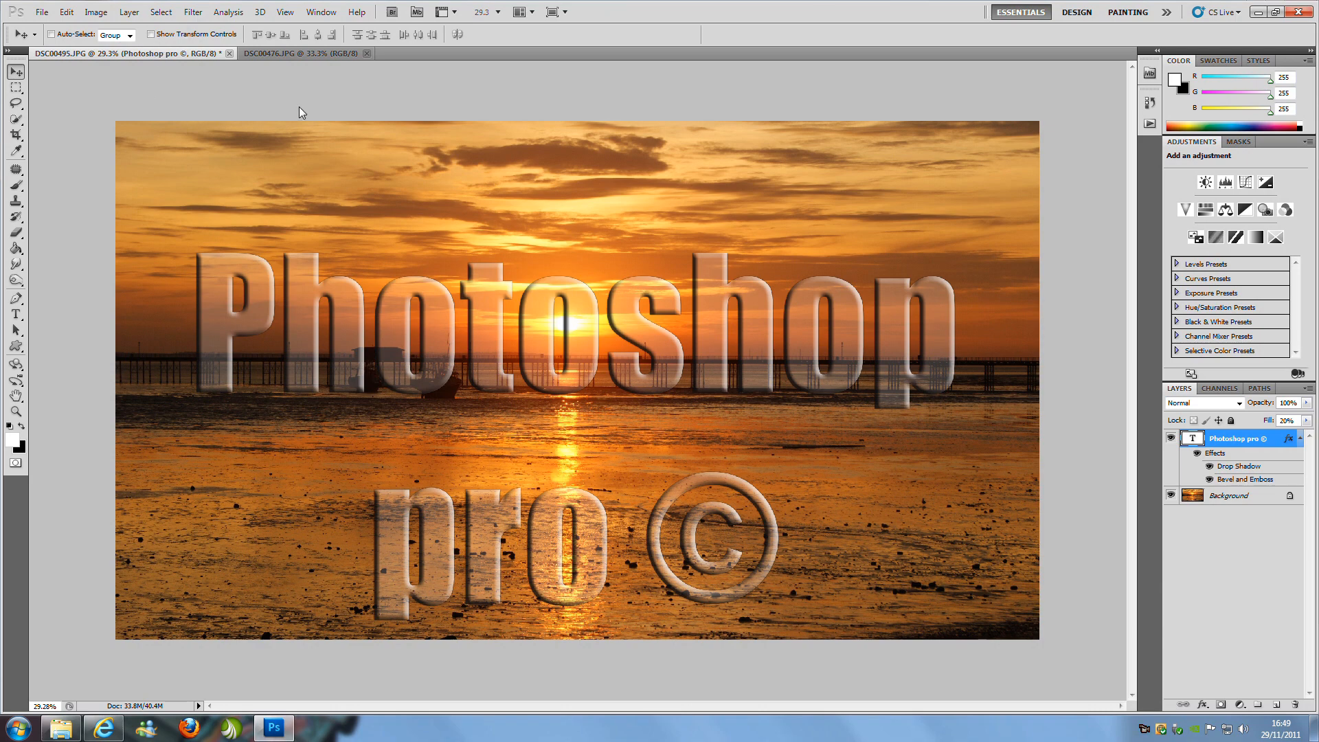
Make the unwatermarked pier photo DSC00476.JPG the active document.
left_click(302, 53)
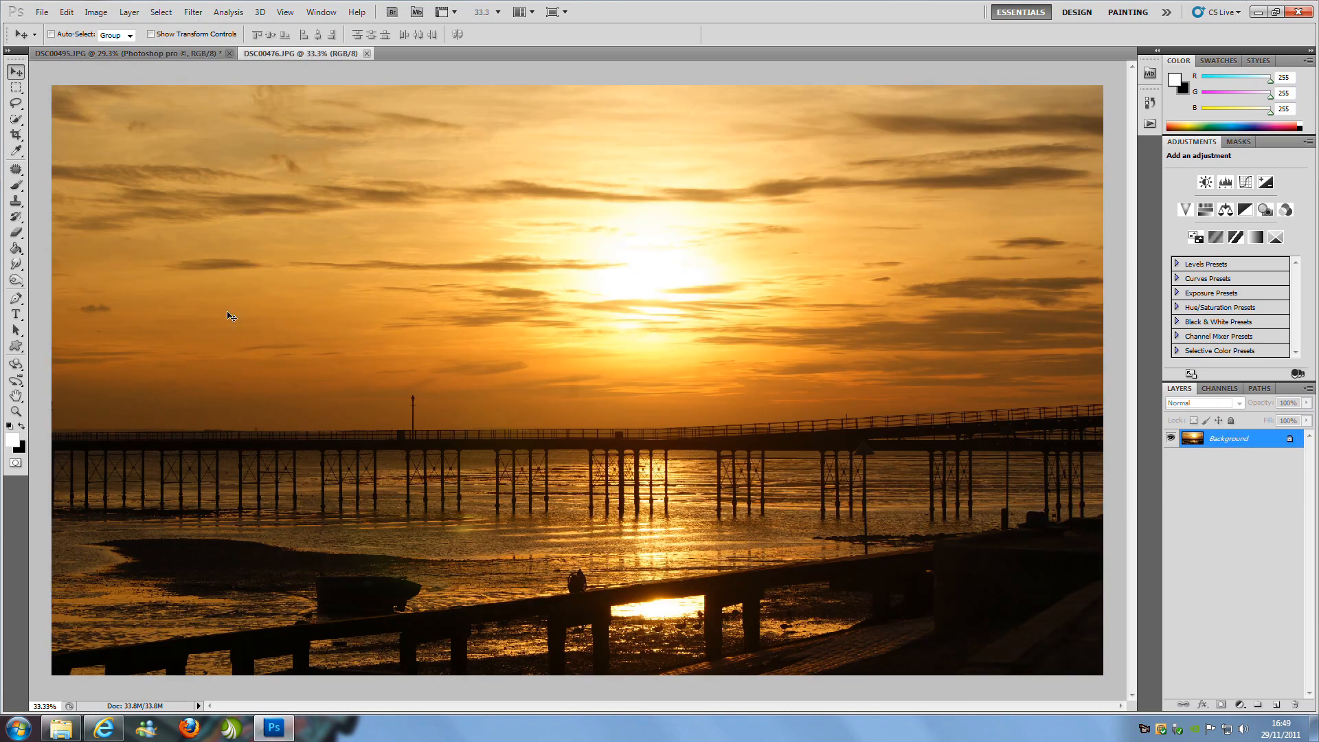
mouse_move(432, 245)
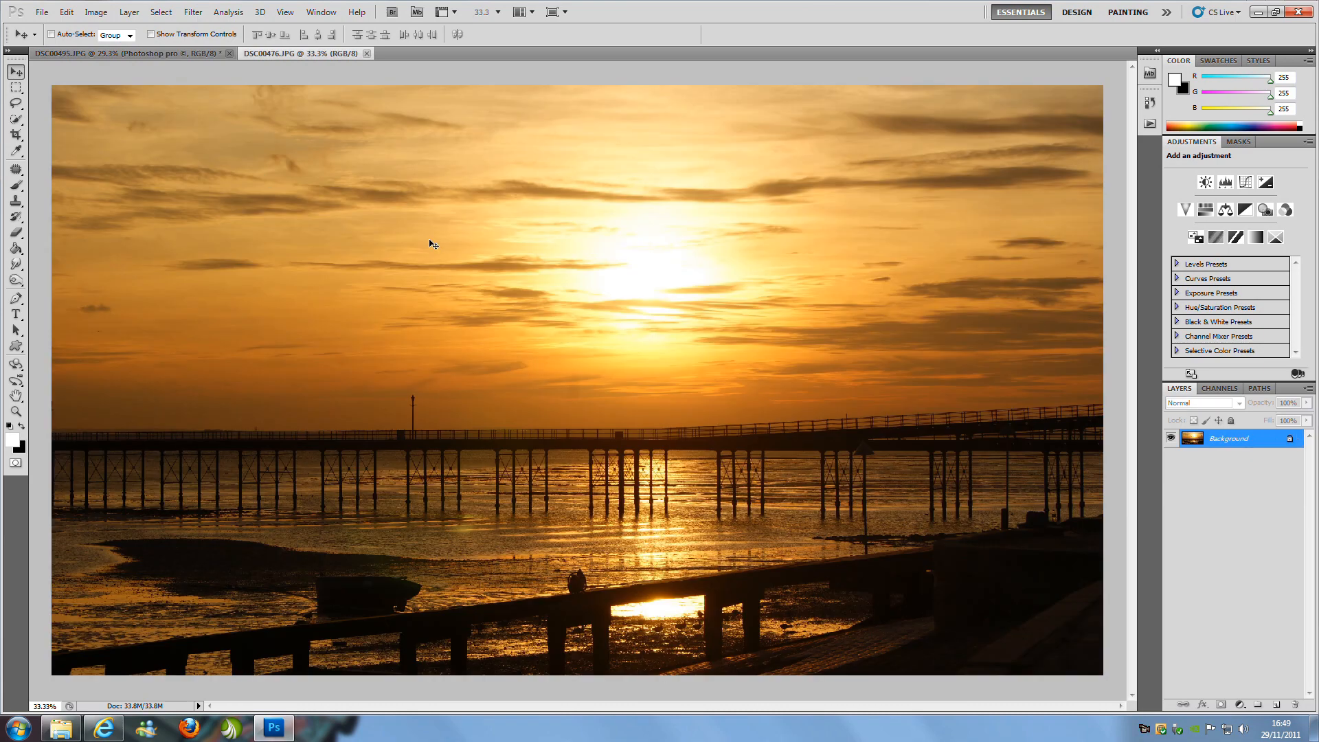
mouse_move(293, 107)
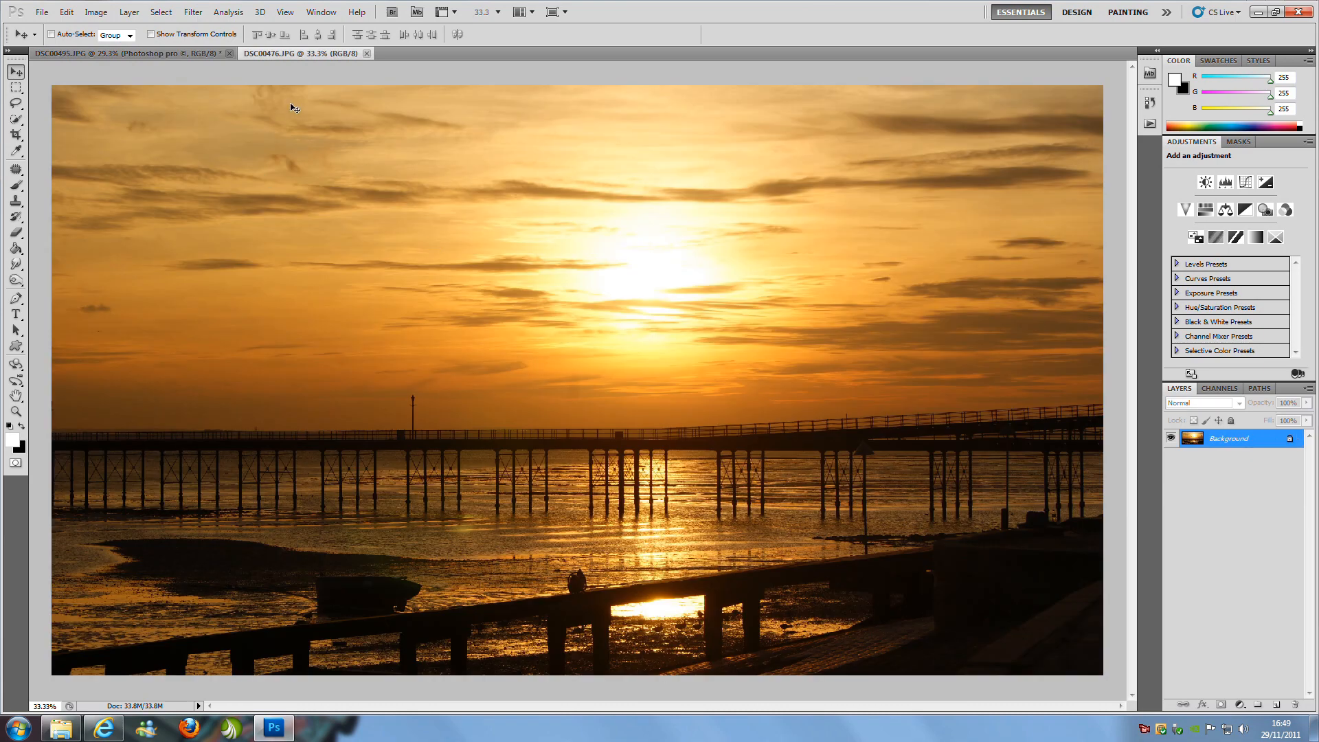
mouse_move(968, 197)
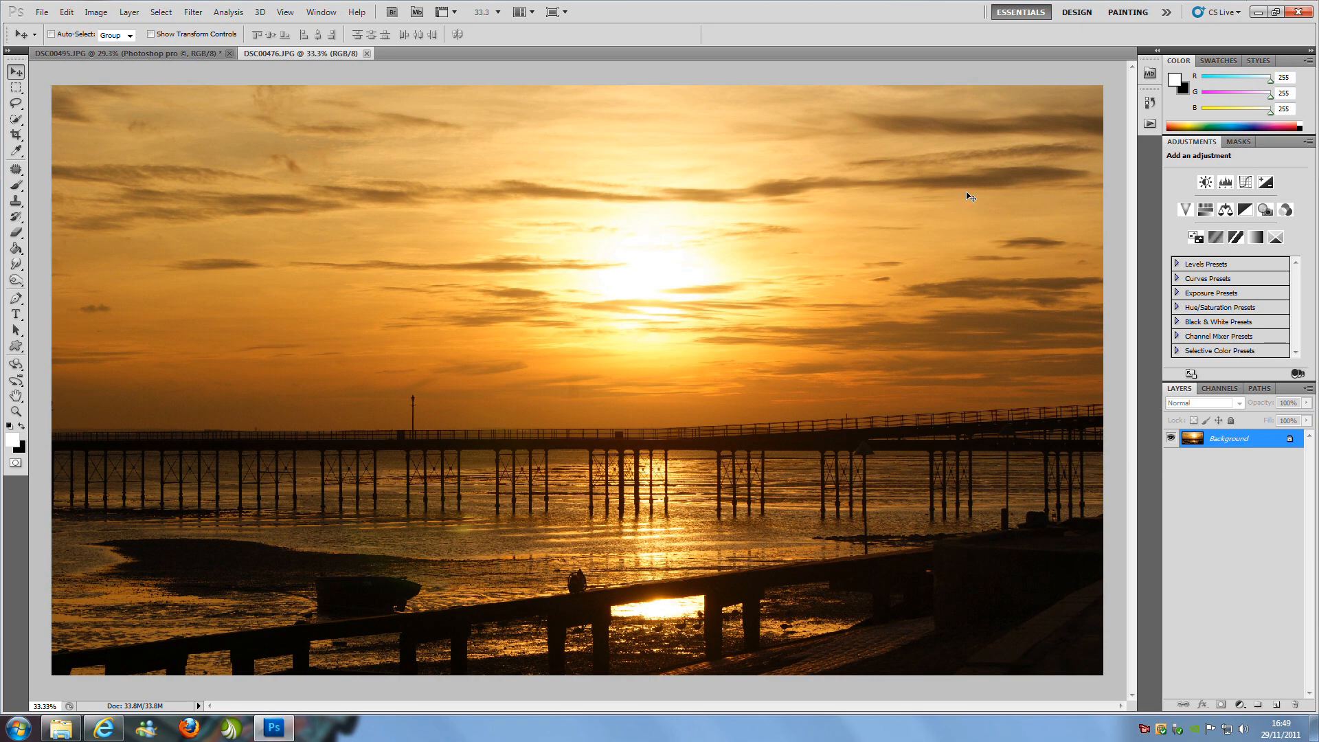
mouse_move(301, 37)
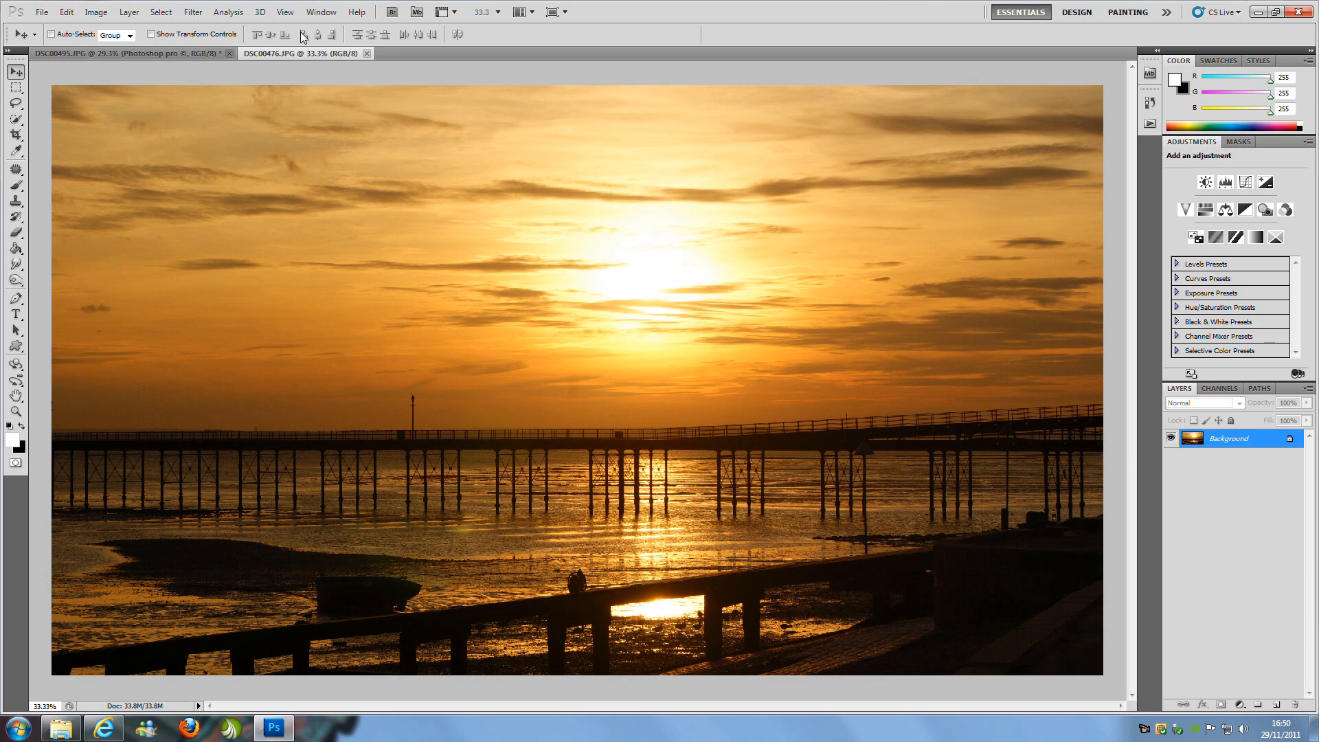
Show the Actions panel from the Window menu.
left_click(320, 11)
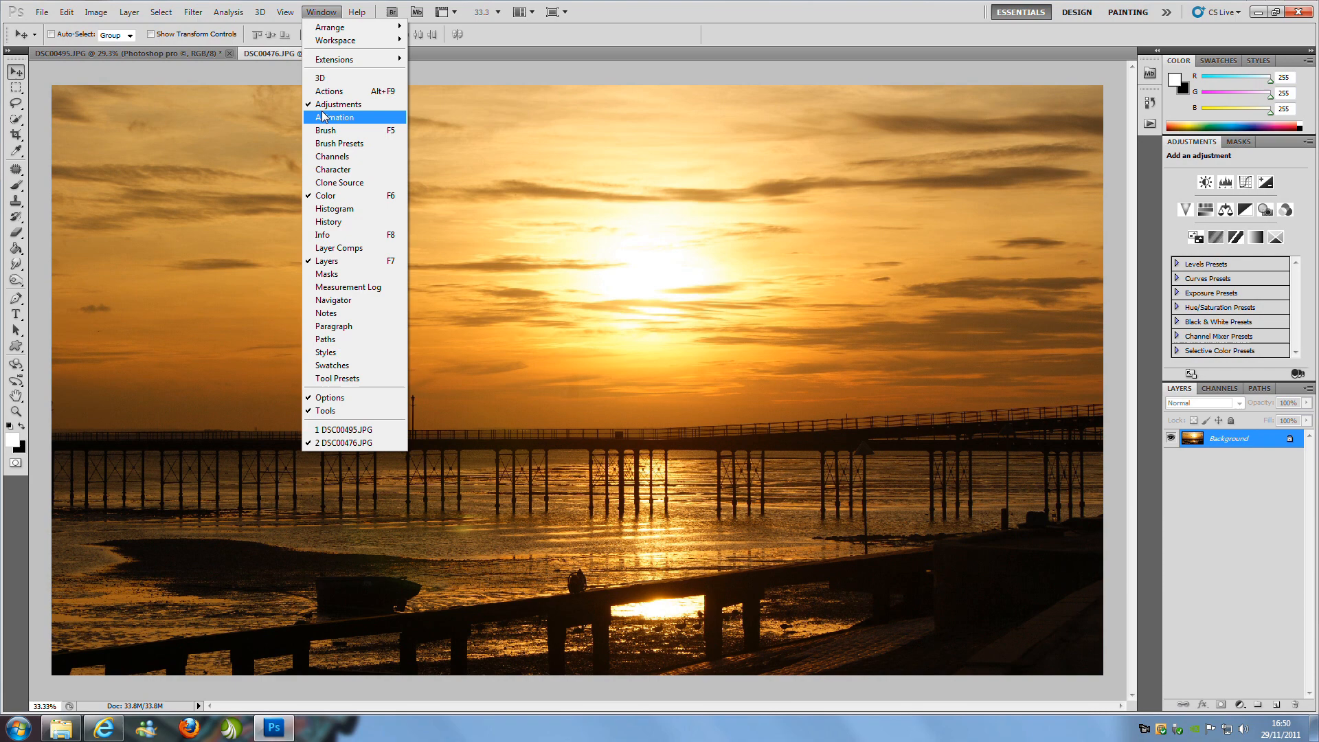
left_click(330, 91)
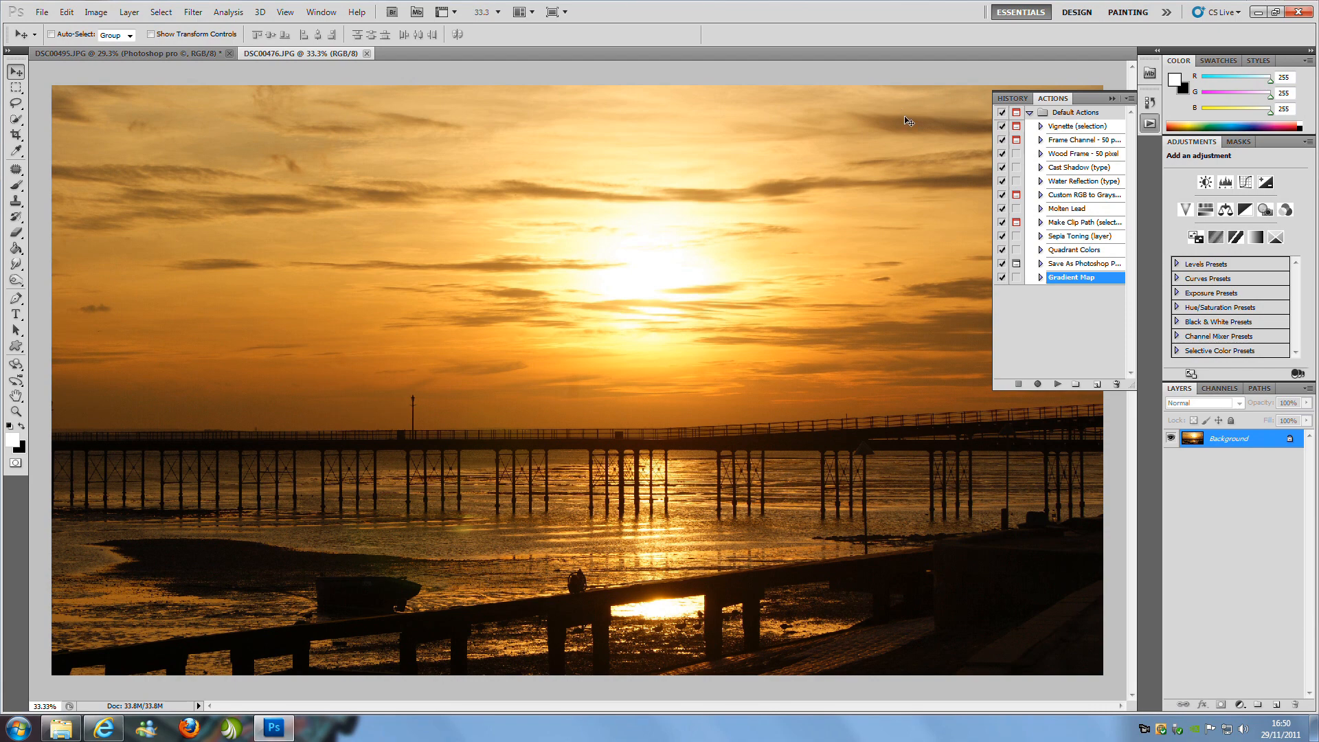
mouse_move(1130, 291)
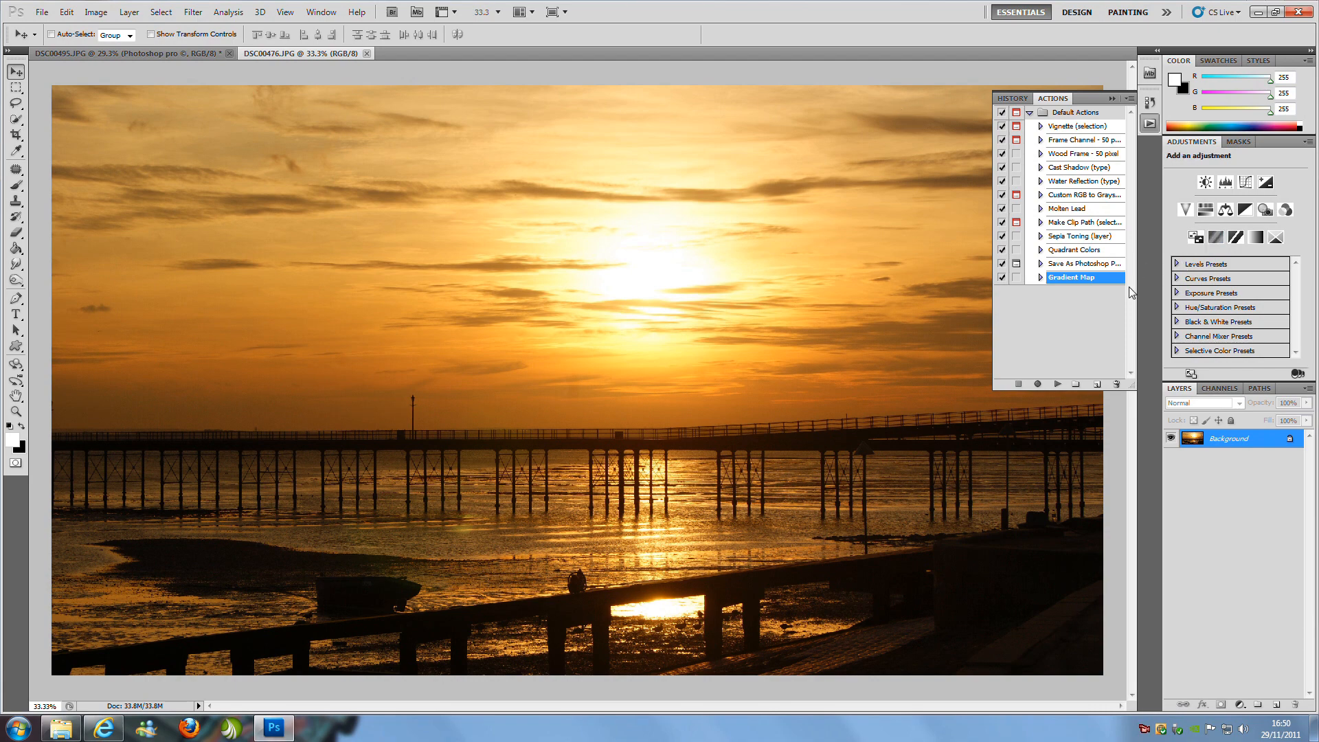
mouse_move(1097, 391)
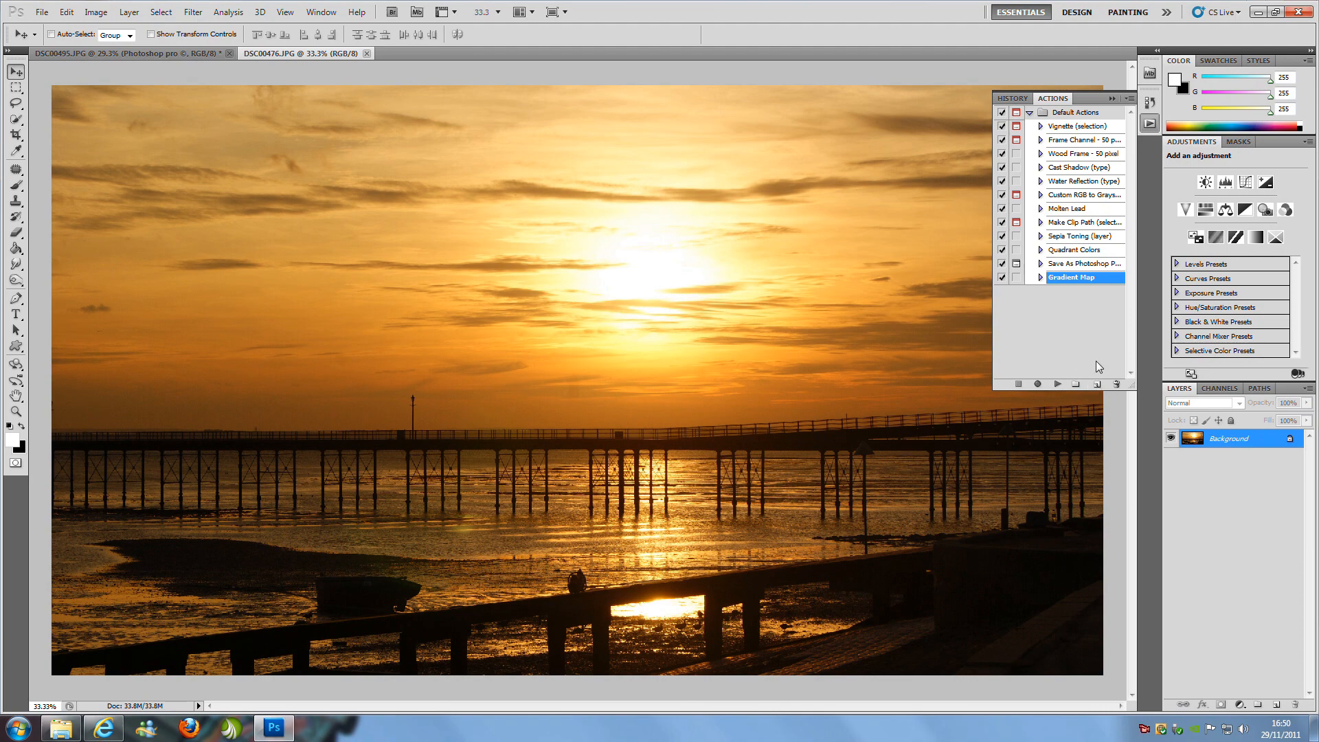
mouse_move(1096, 388)
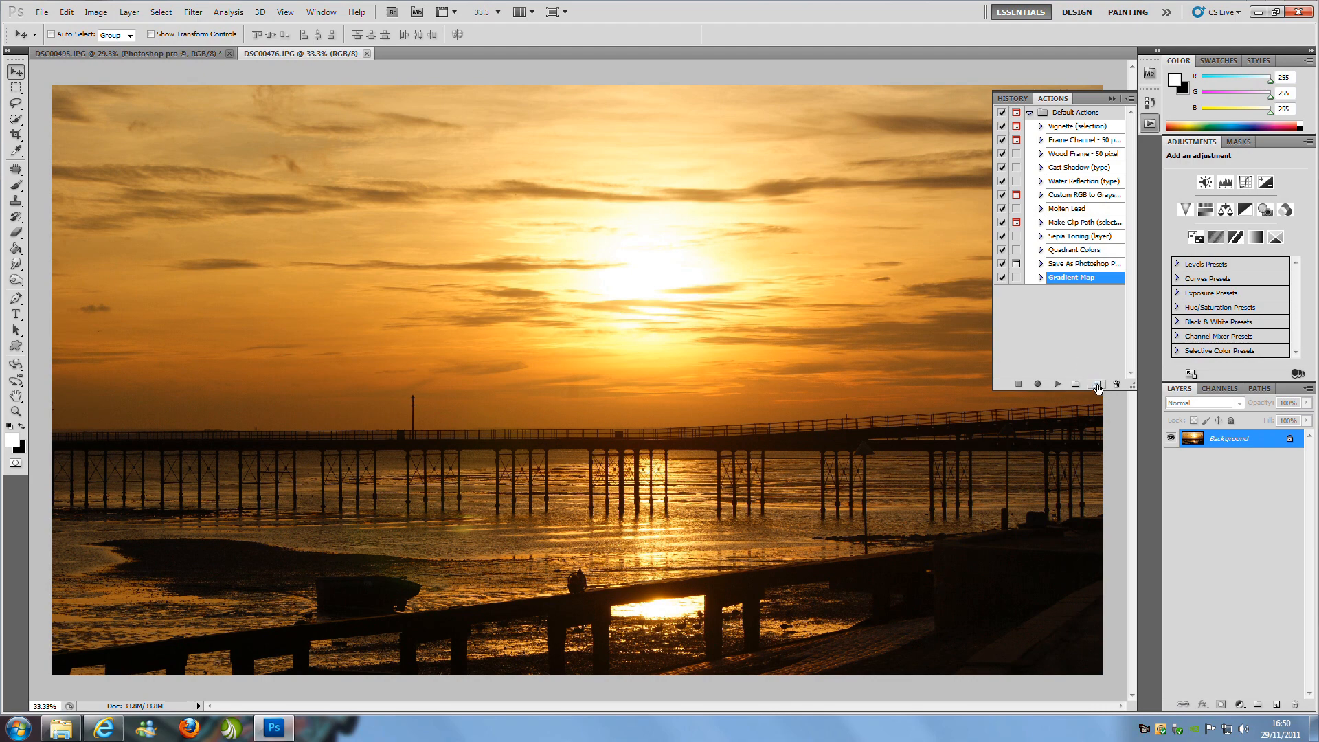
Create a new action named 'watermark' in Default Actions and begin recording.
left_click(1096, 384)
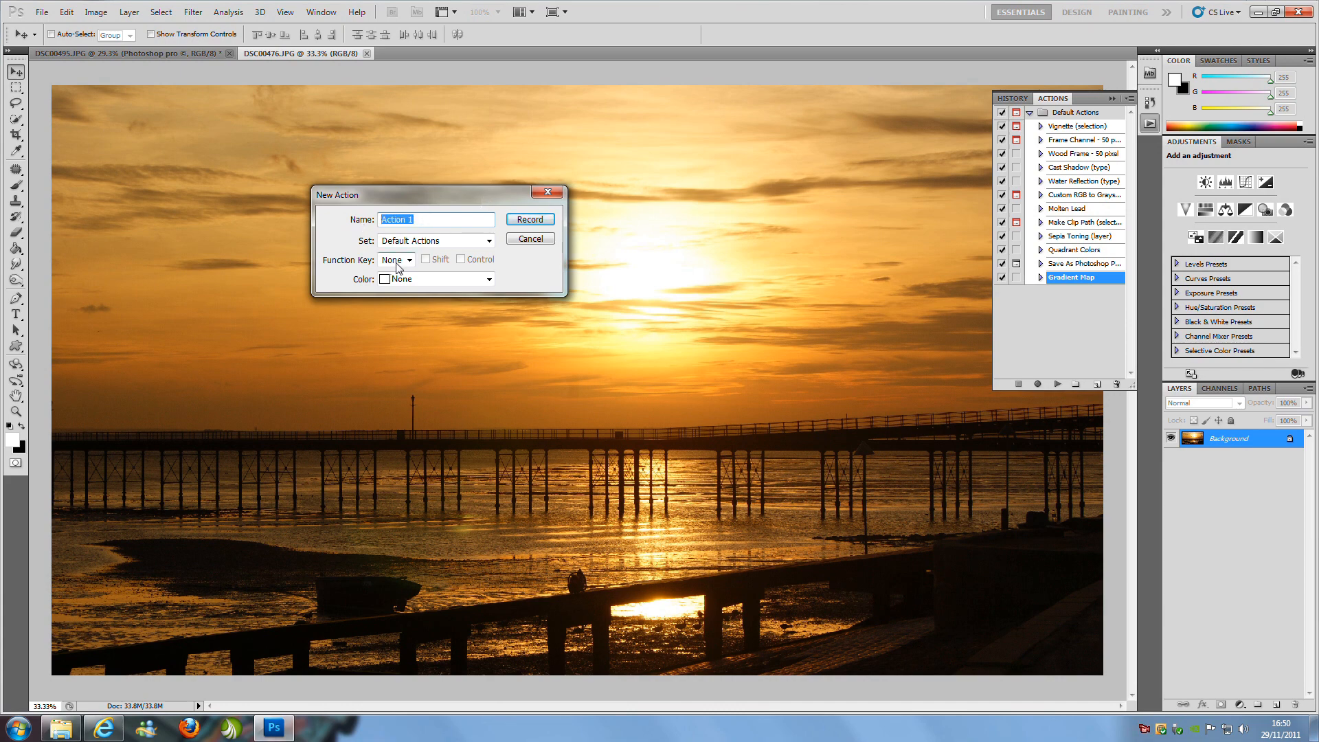
type("water")
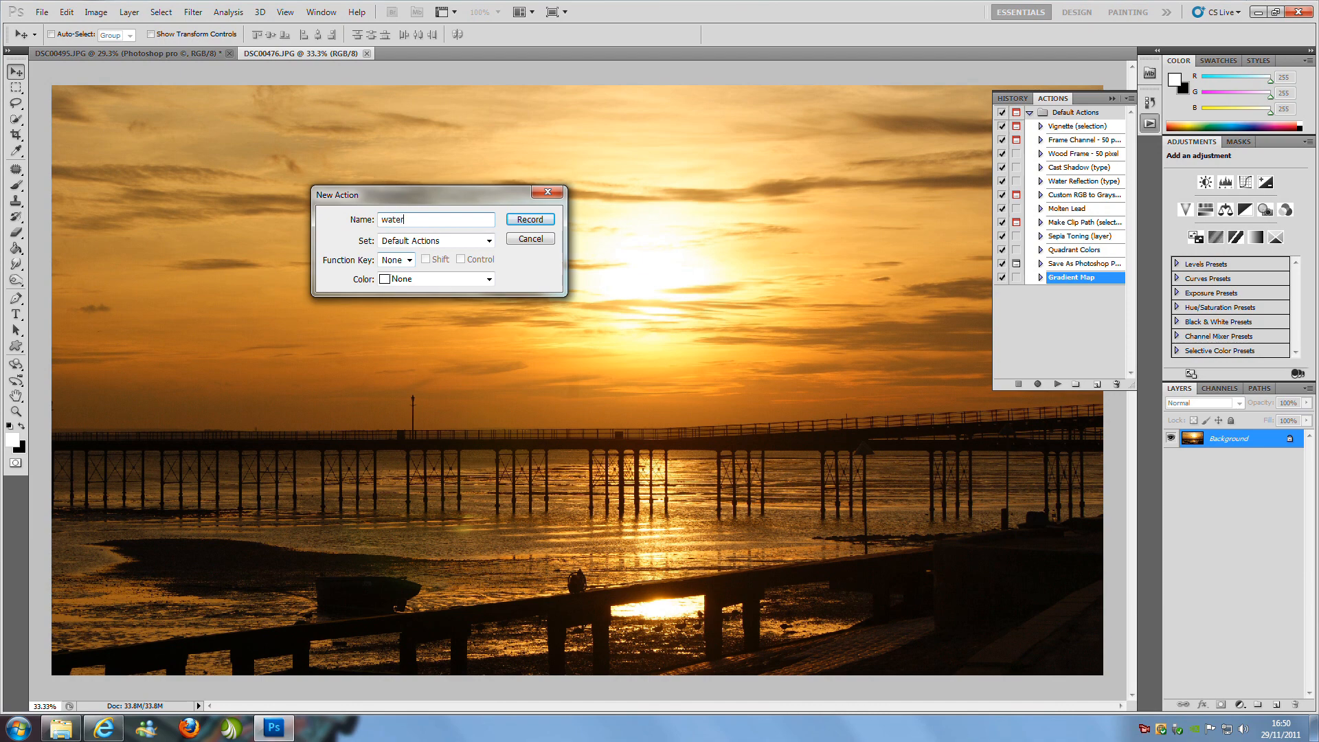
type("mark")
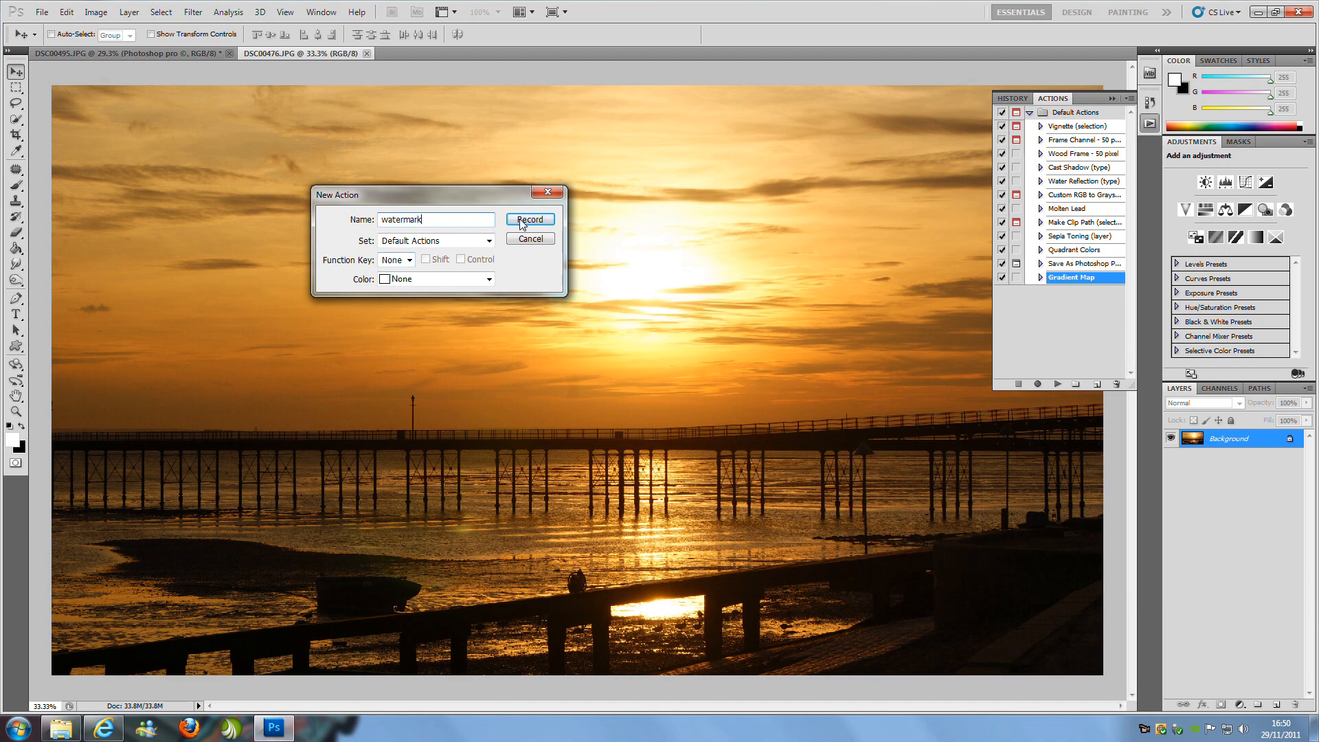
left_click(528, 219)
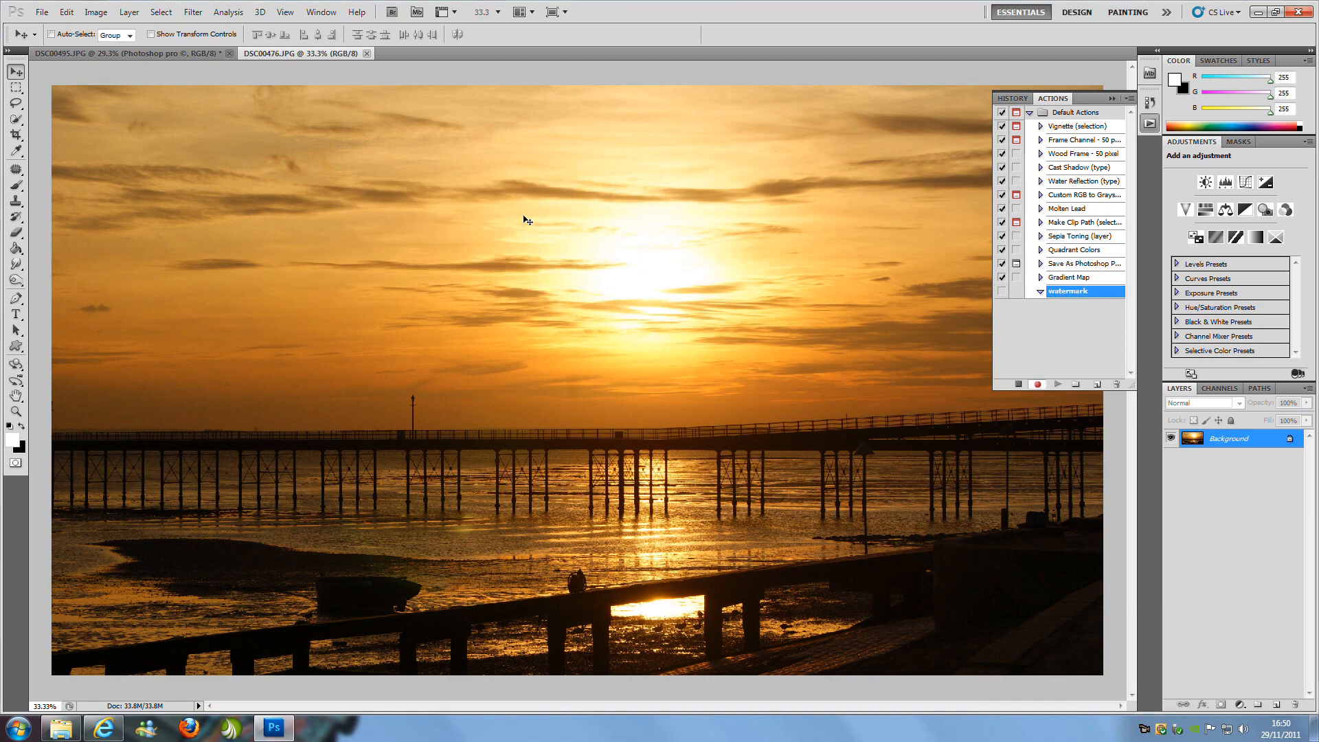
mouse_move(515, 263)
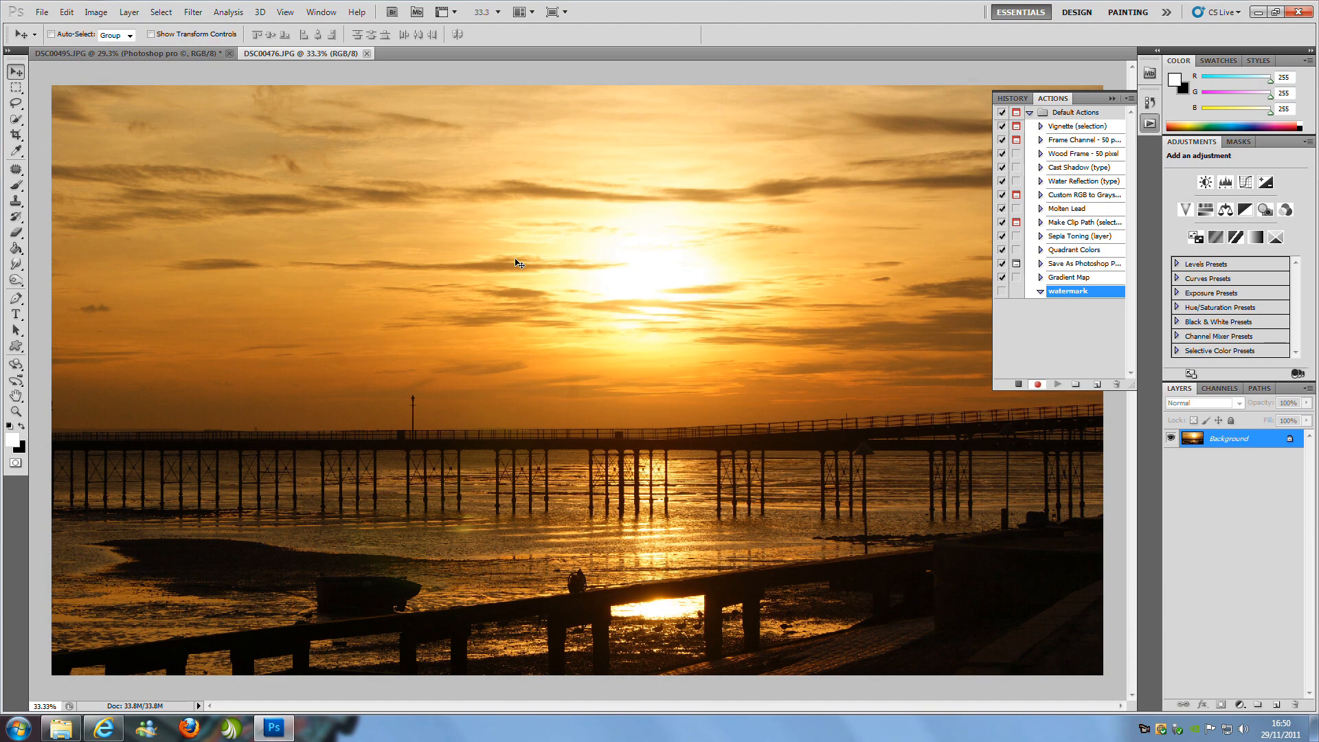
mouse_move(1115, 112)
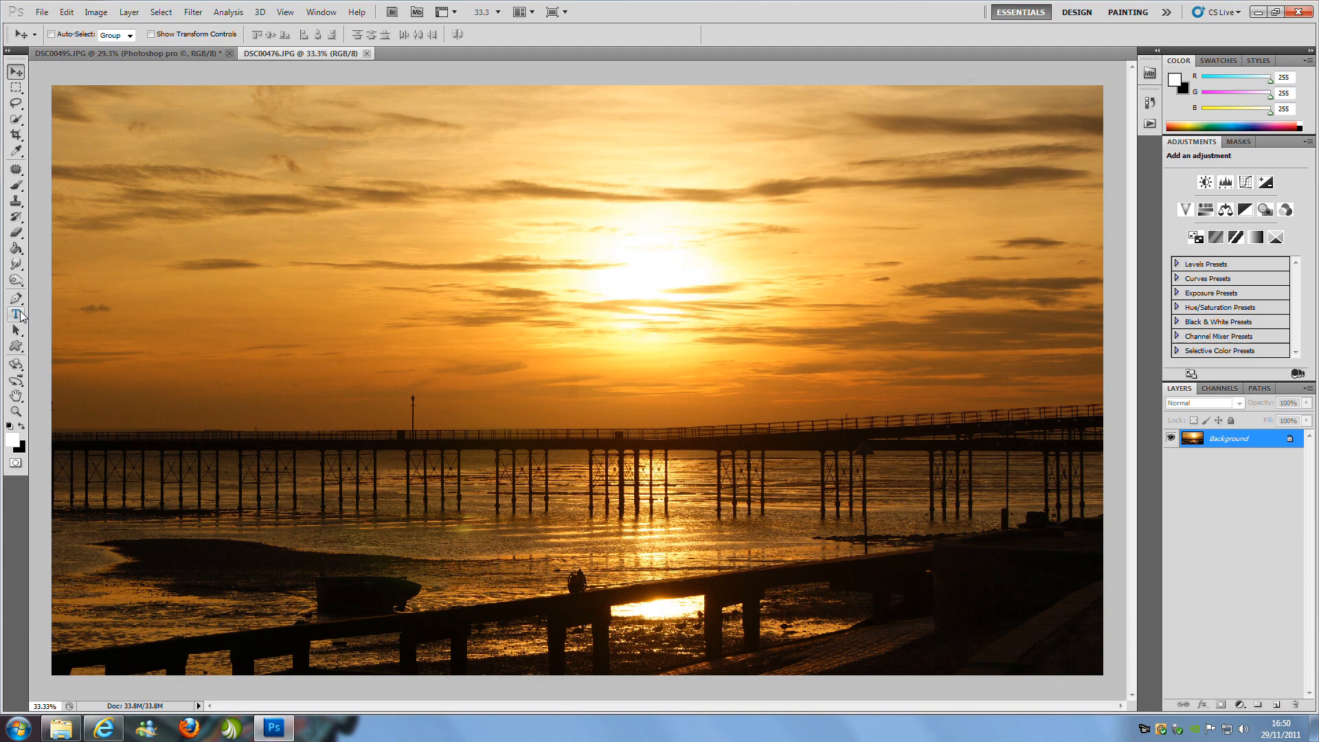
Start a new 180 pt Times New Roman type layer on the pier photo's sky.
left_click(15, 313)
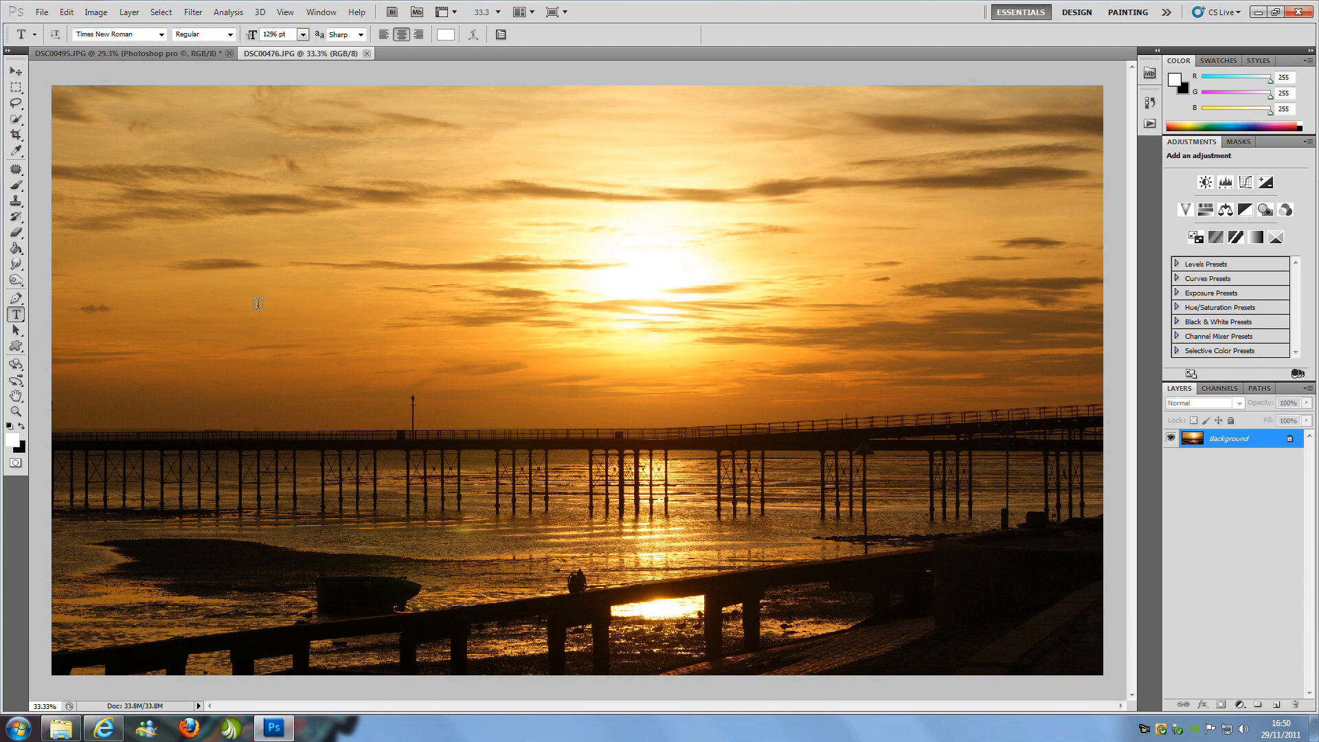
left_click(236, 277)
type("180")
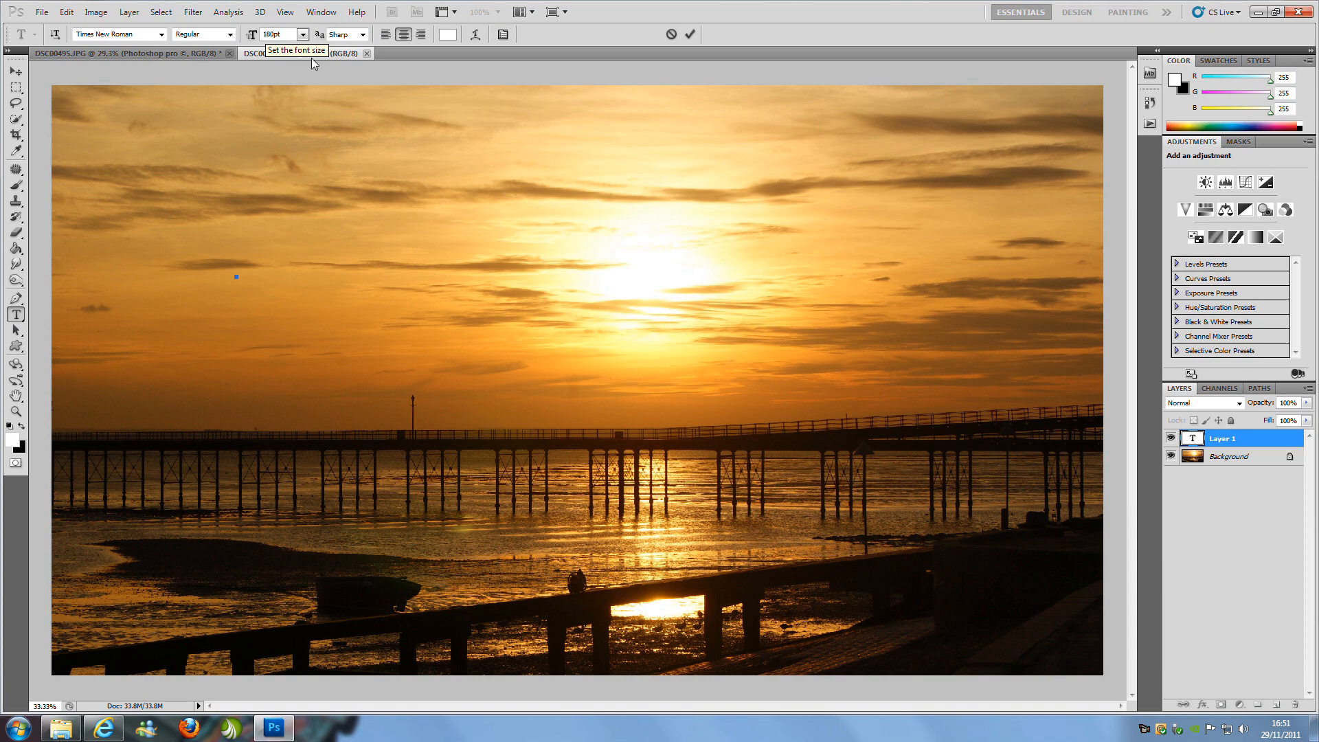
left_click(236, 276)
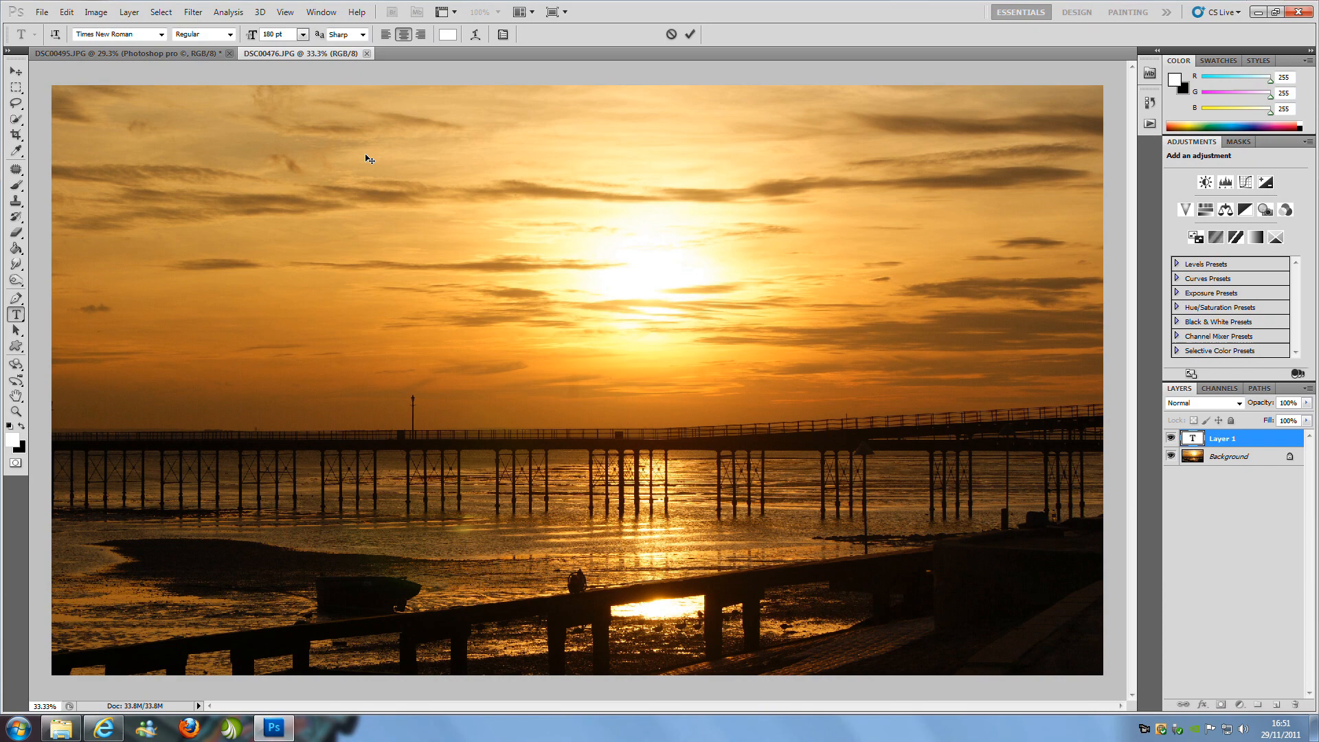
Write 'photoshop pro ©' in large white letters as the watermark text.
type("p")
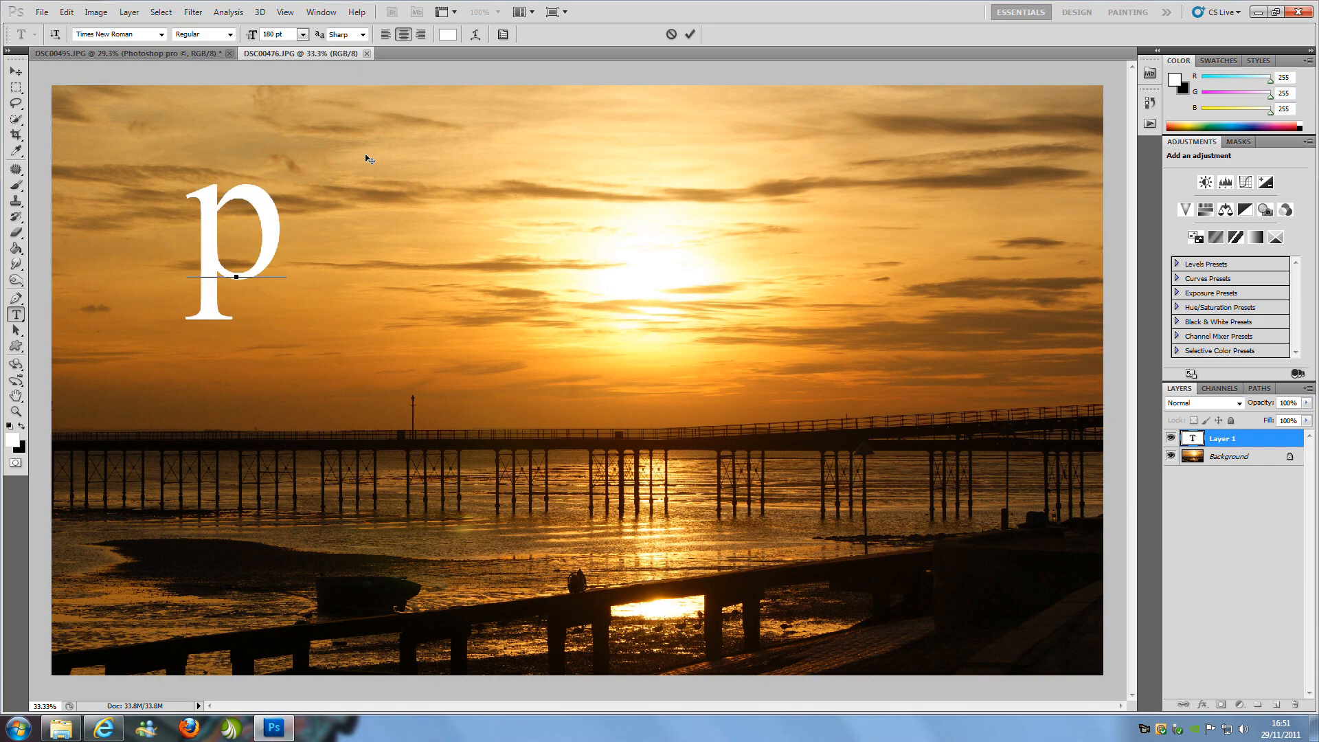
type("hotshop")
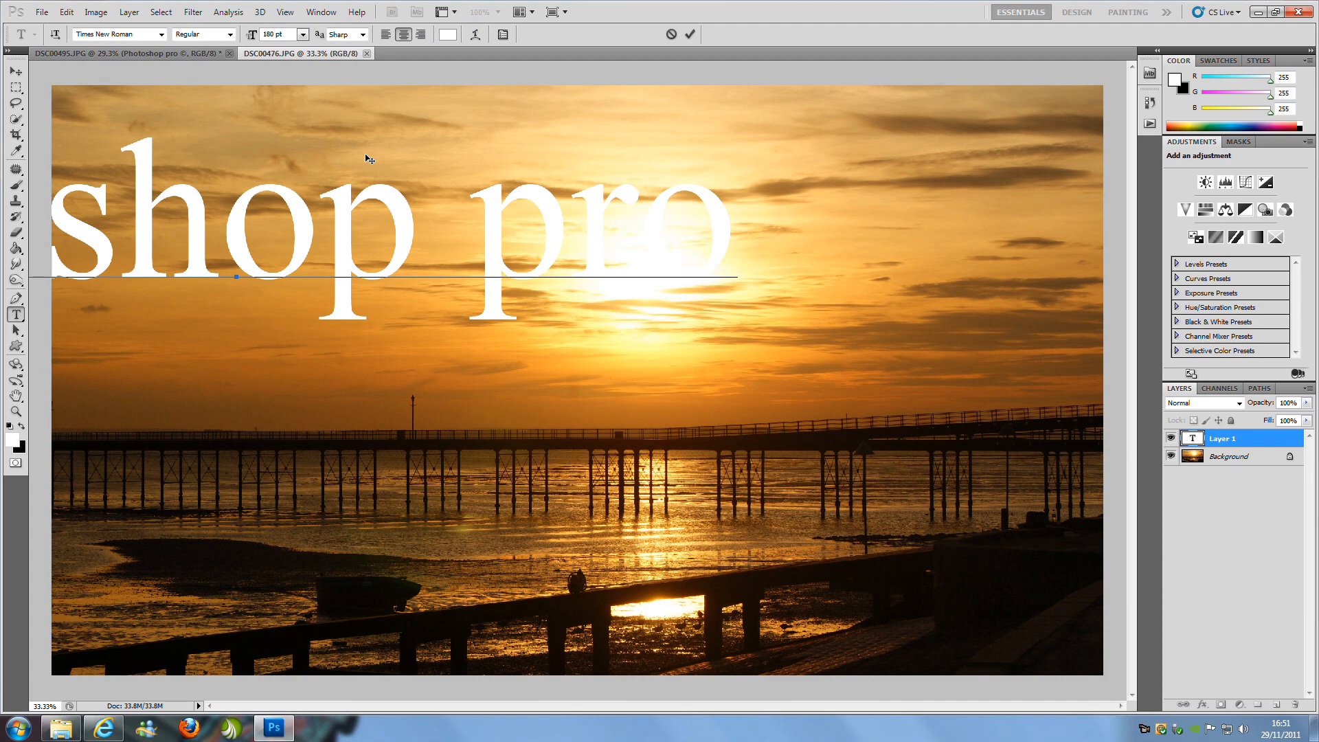
left_click(785, 218)
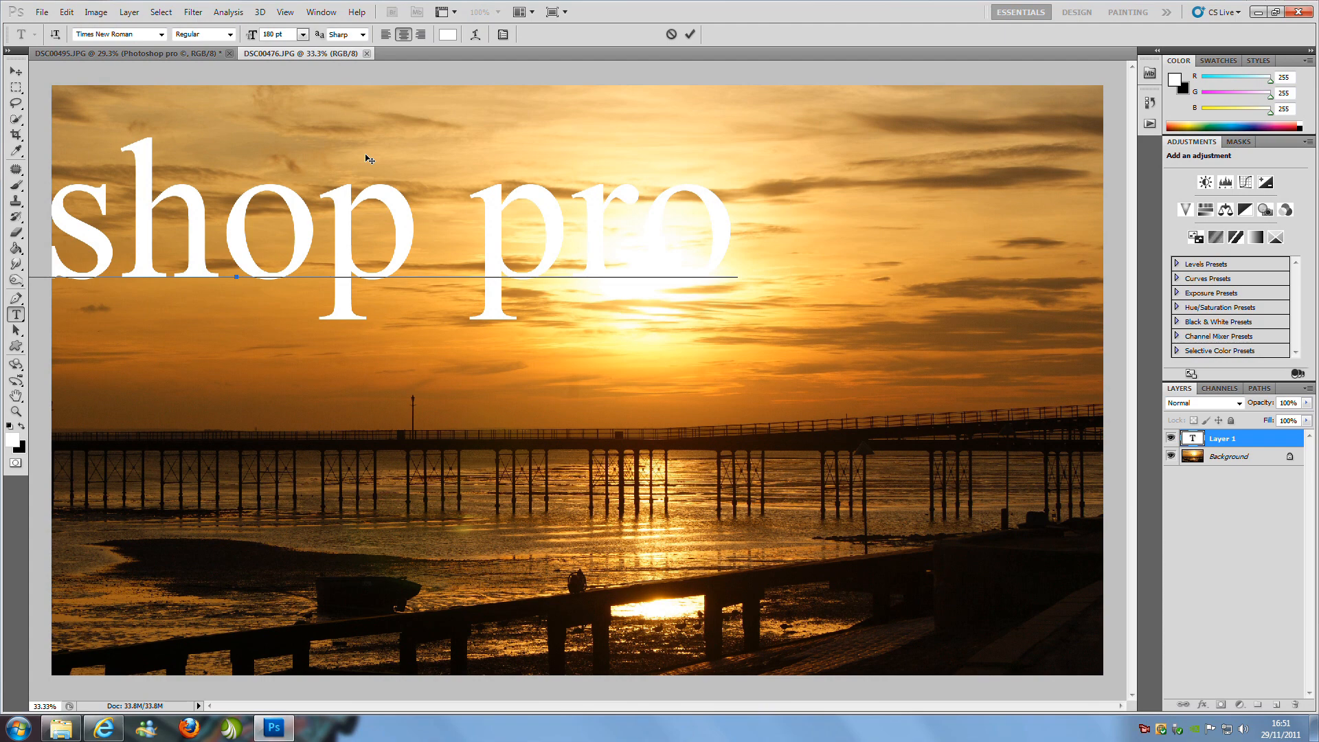
left_click(786, 223)
type(" ©")
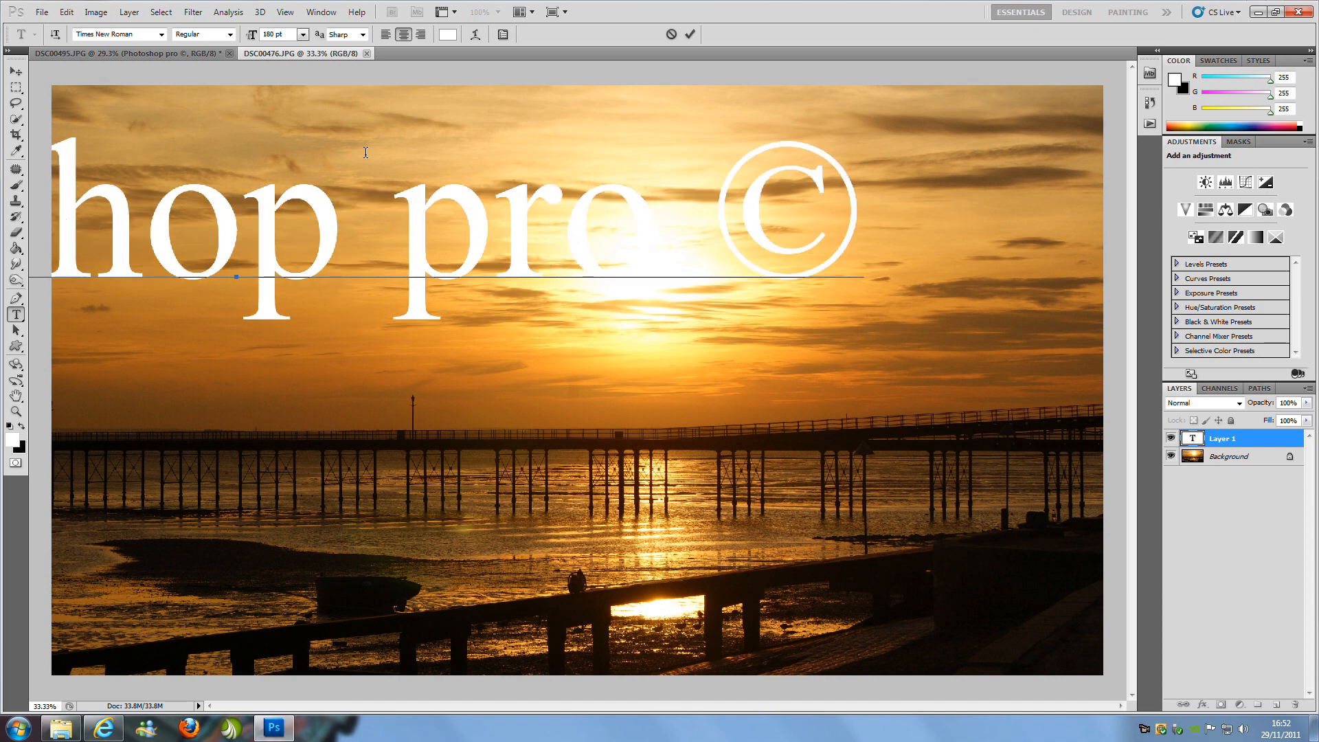
mouse_move(513, 77)
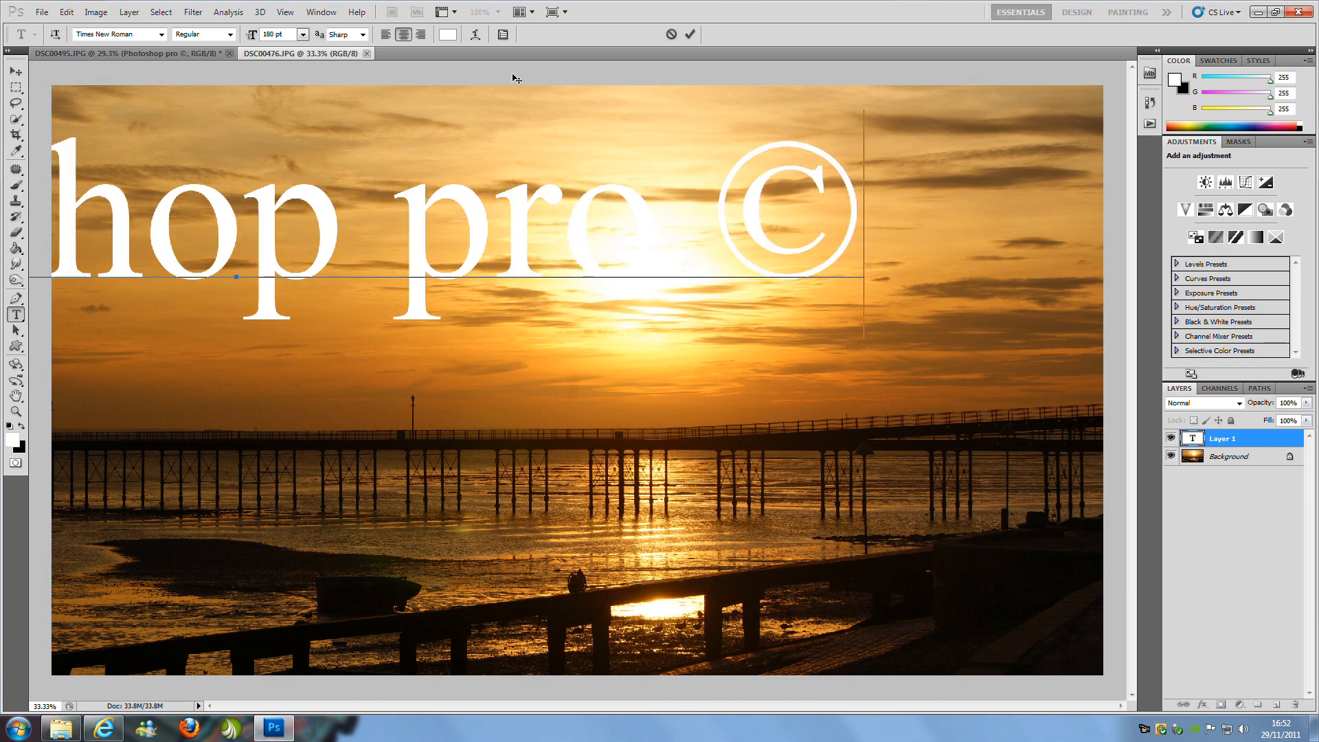
left_click(15, 71)
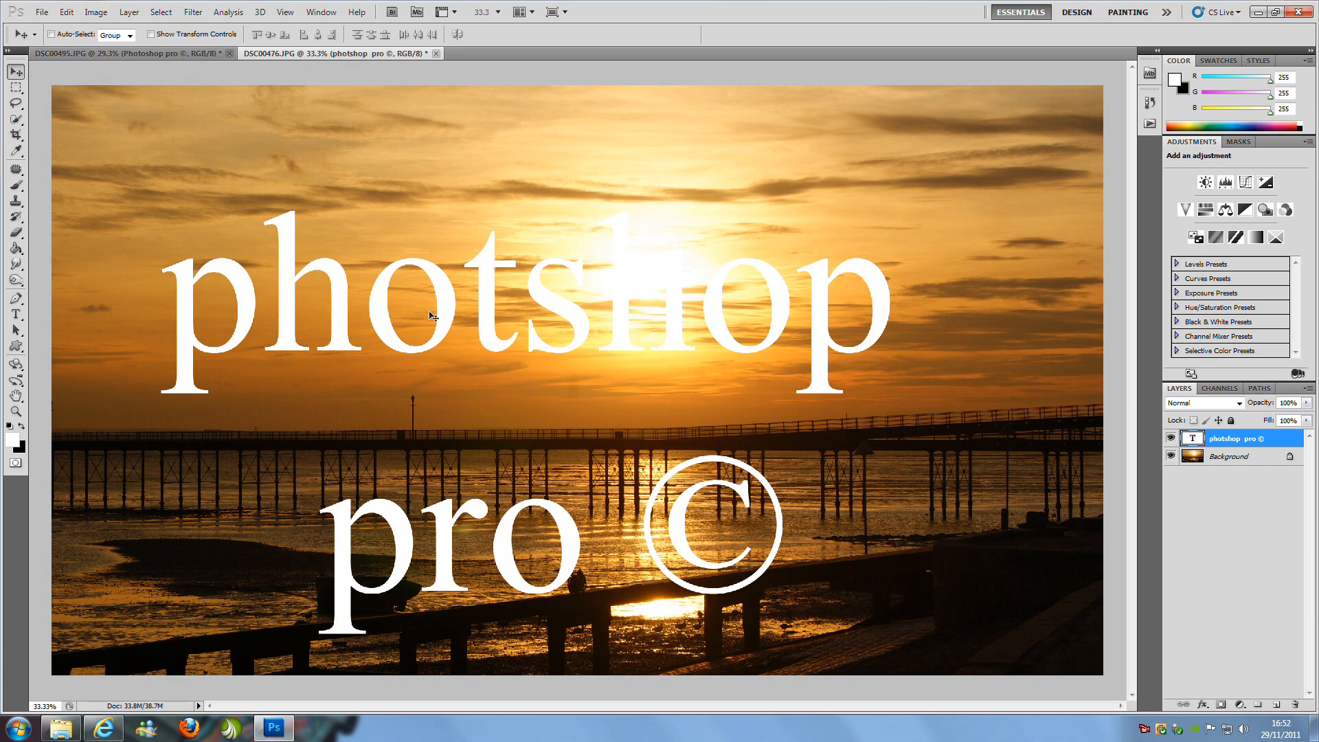
mouse_move(860, 527)
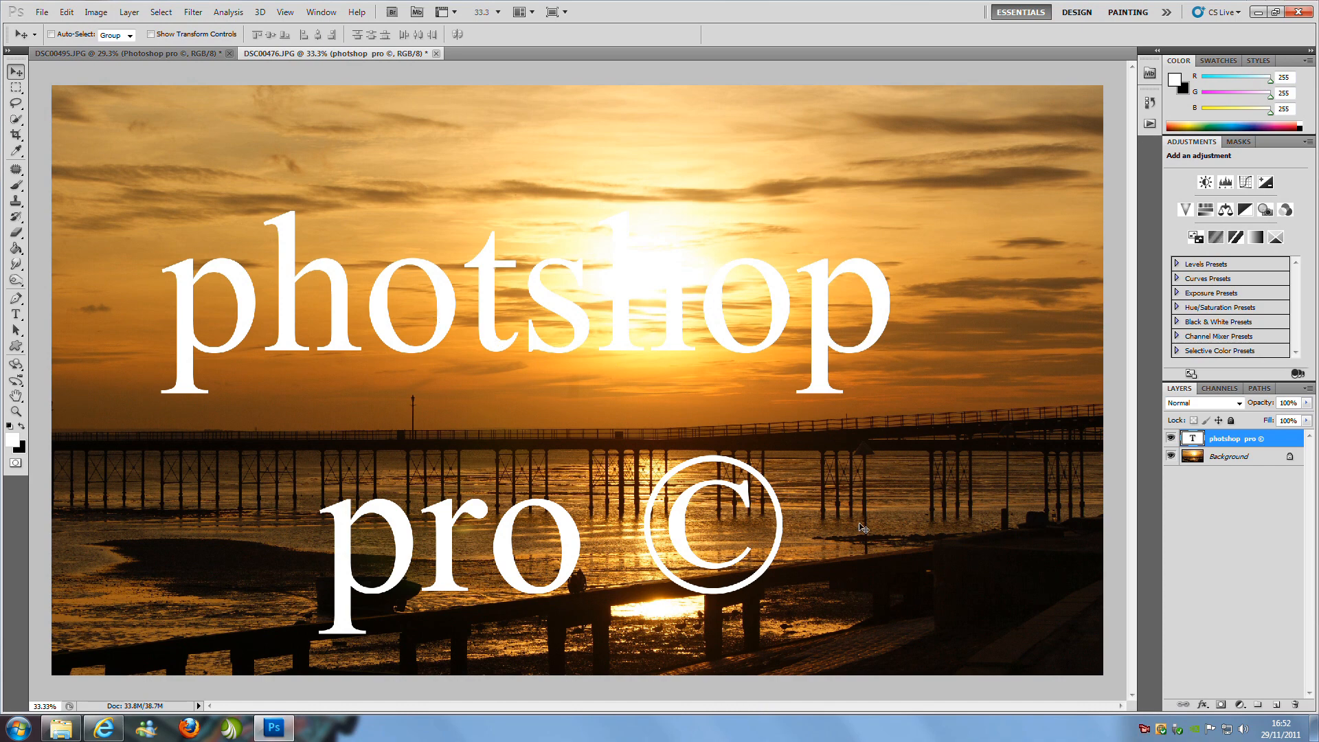
mouse_move(305, 325)
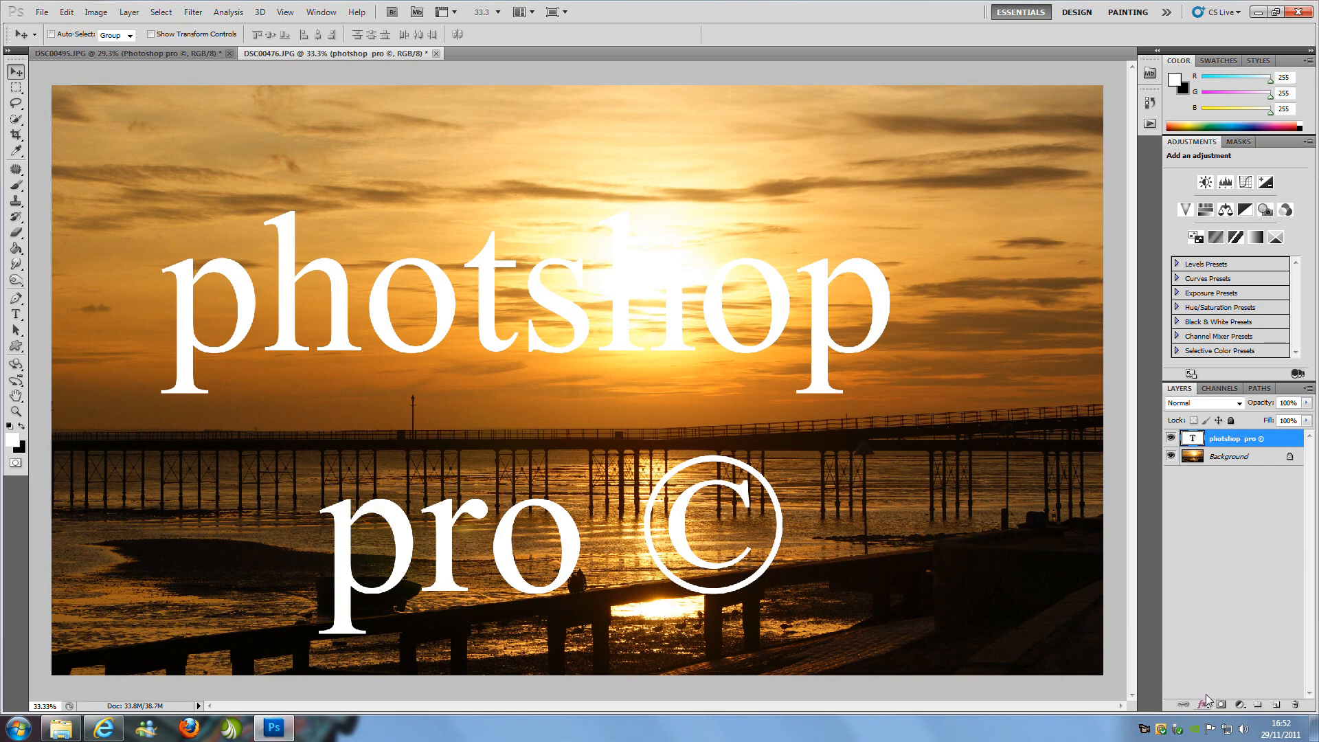
Add a Drop Shadow and enable Bevel and Emboss with its settings shown for the text layer.
left_click(1228, 703)
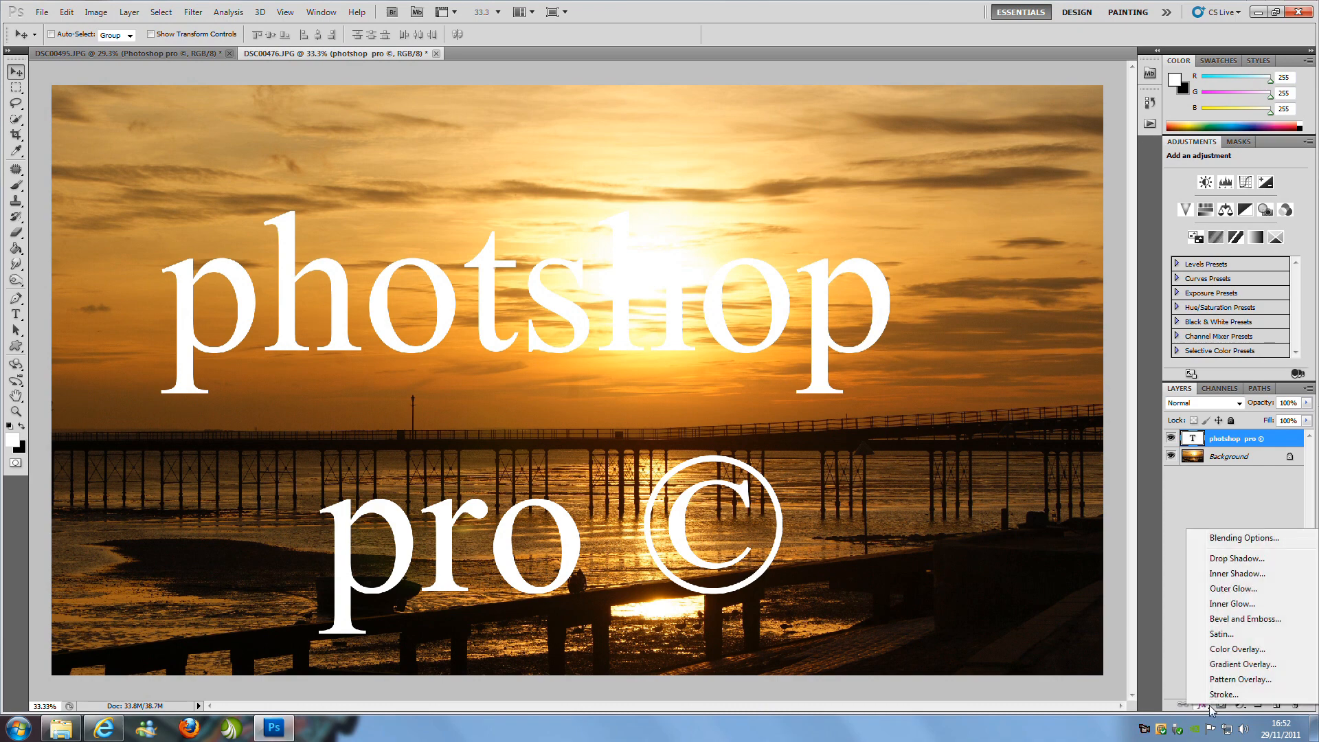
mouse_move(1220, 633)
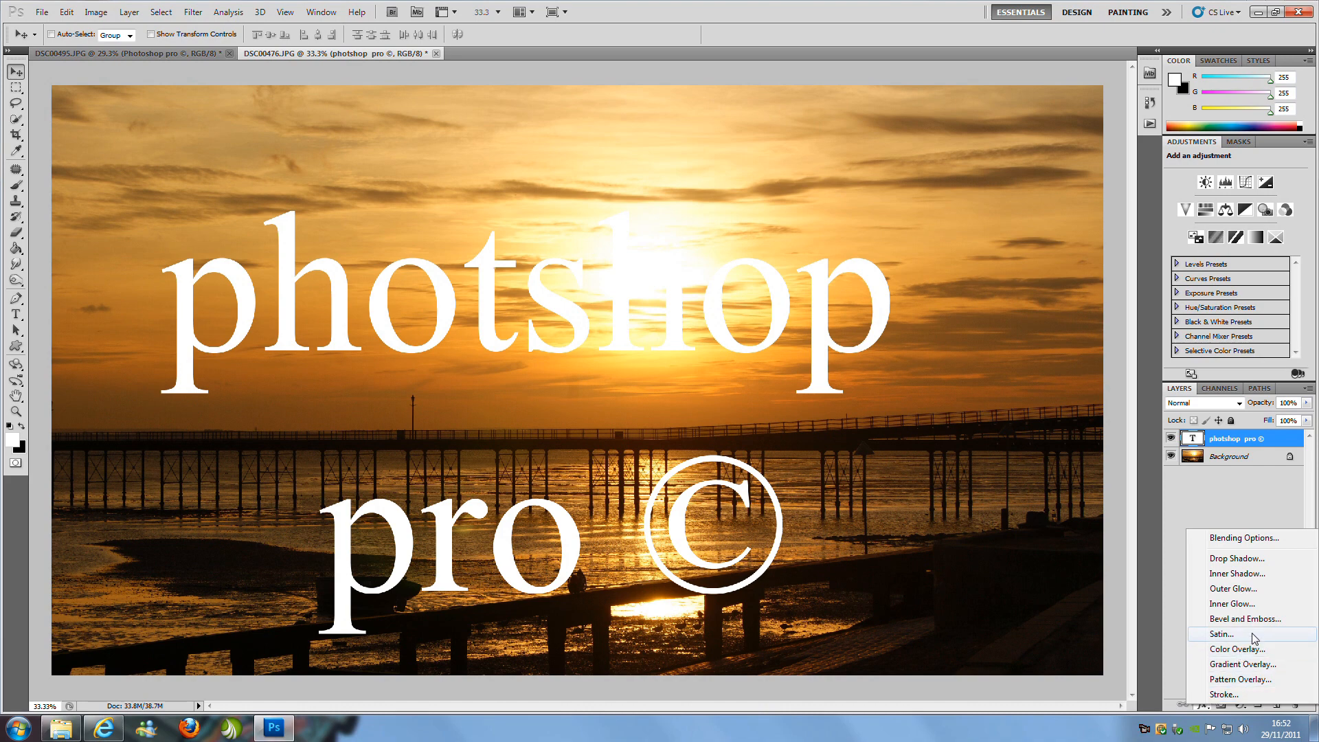
mouse_move(1253, 557)
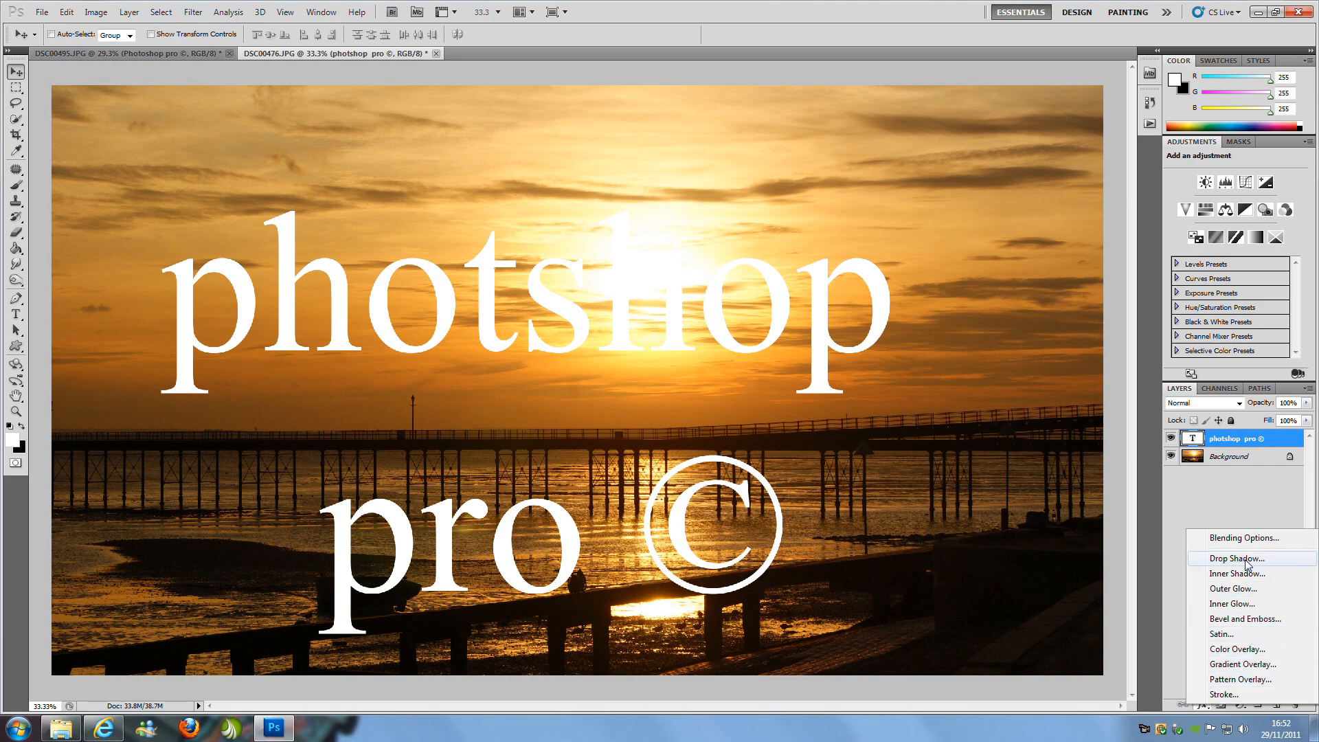
left_click(1236, 559)
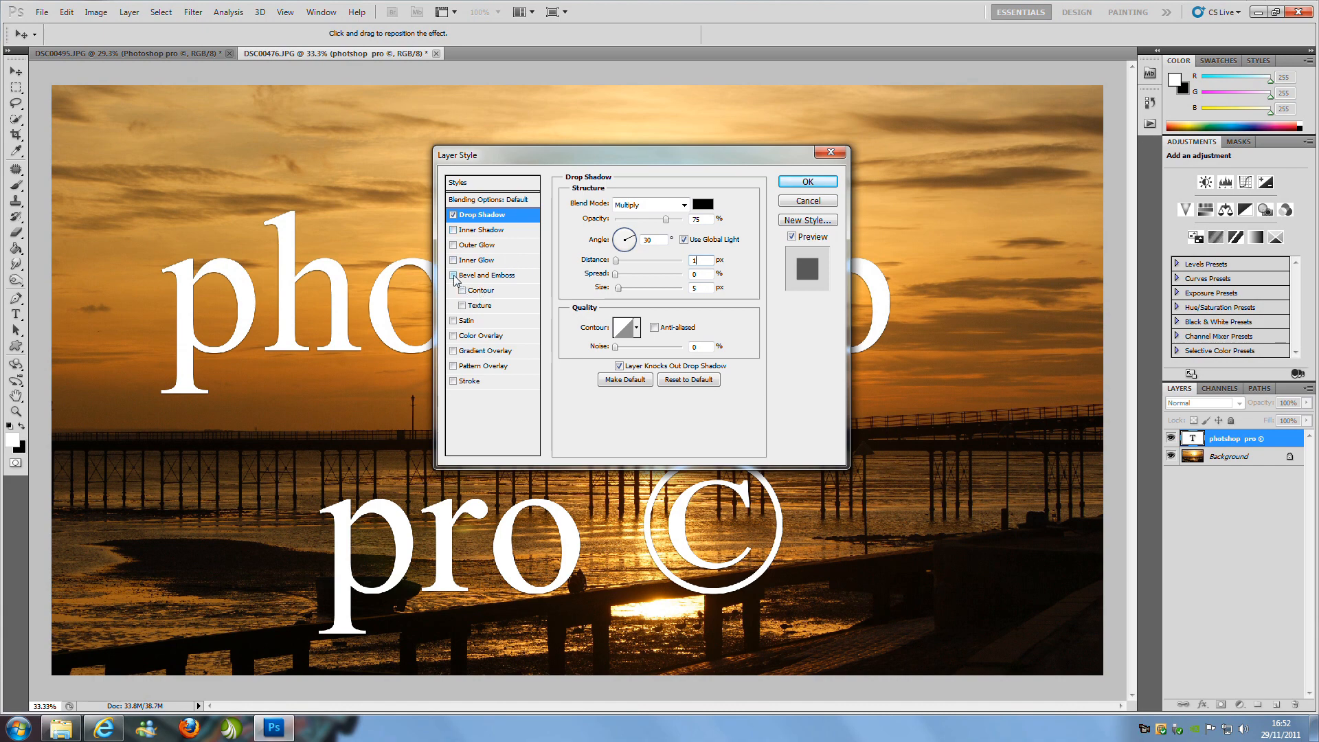
left_click(455, 275)
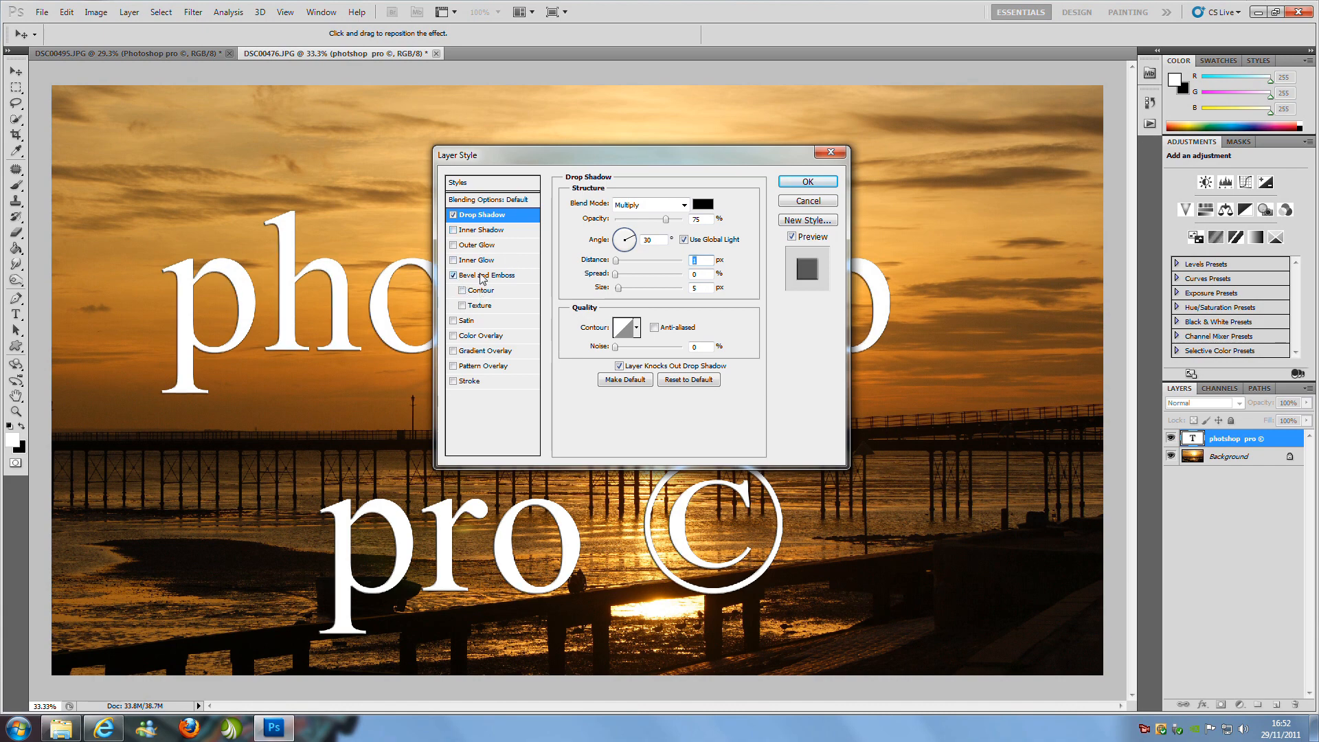
left_click(486, 275)
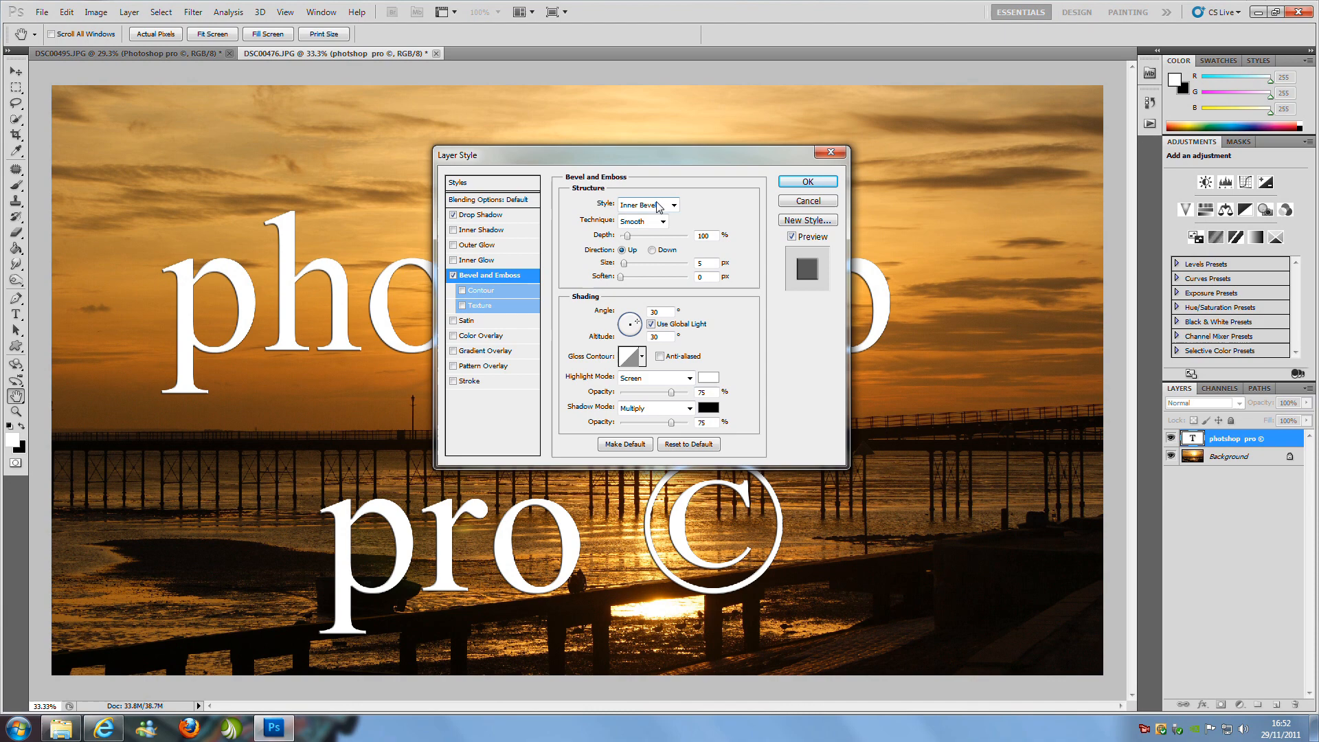
mouse_move(747, 252)
type("29")
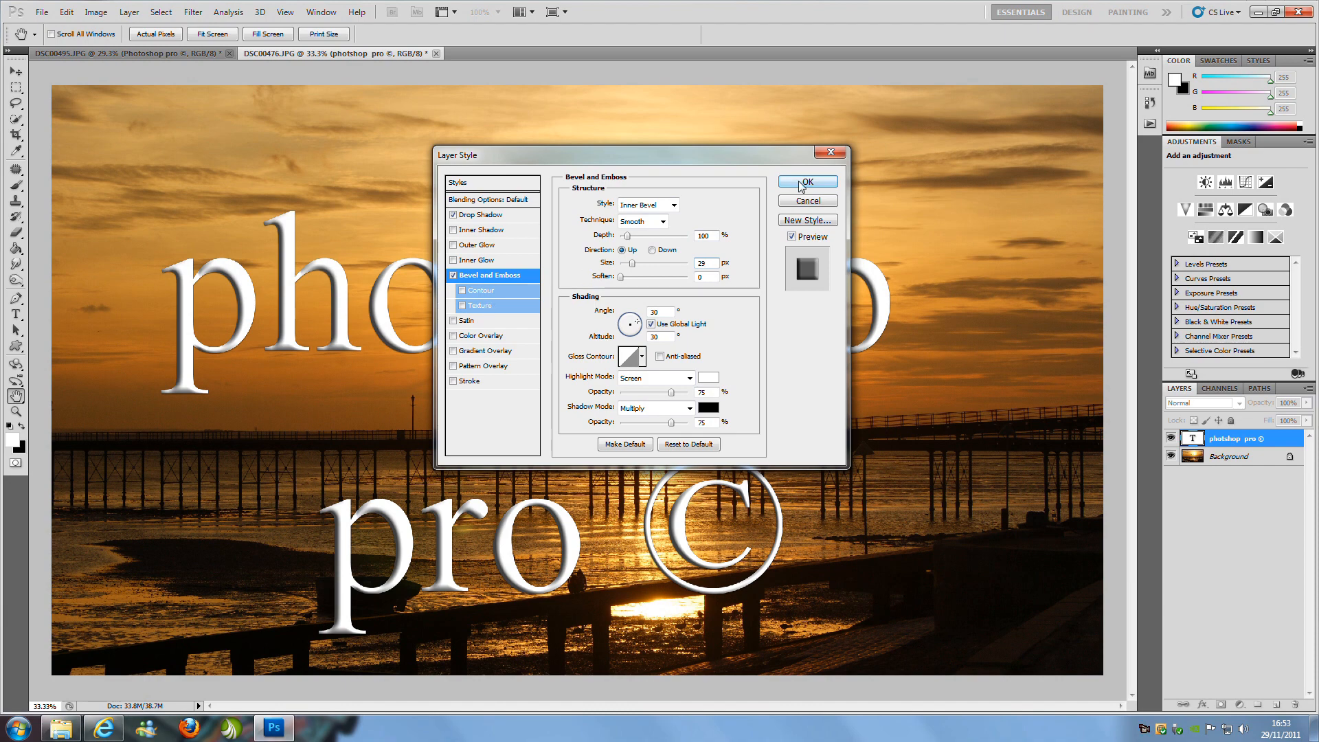
Confirm the Layer Style dialog to apply the shadow and emboss effects.
left_click(804, 181)
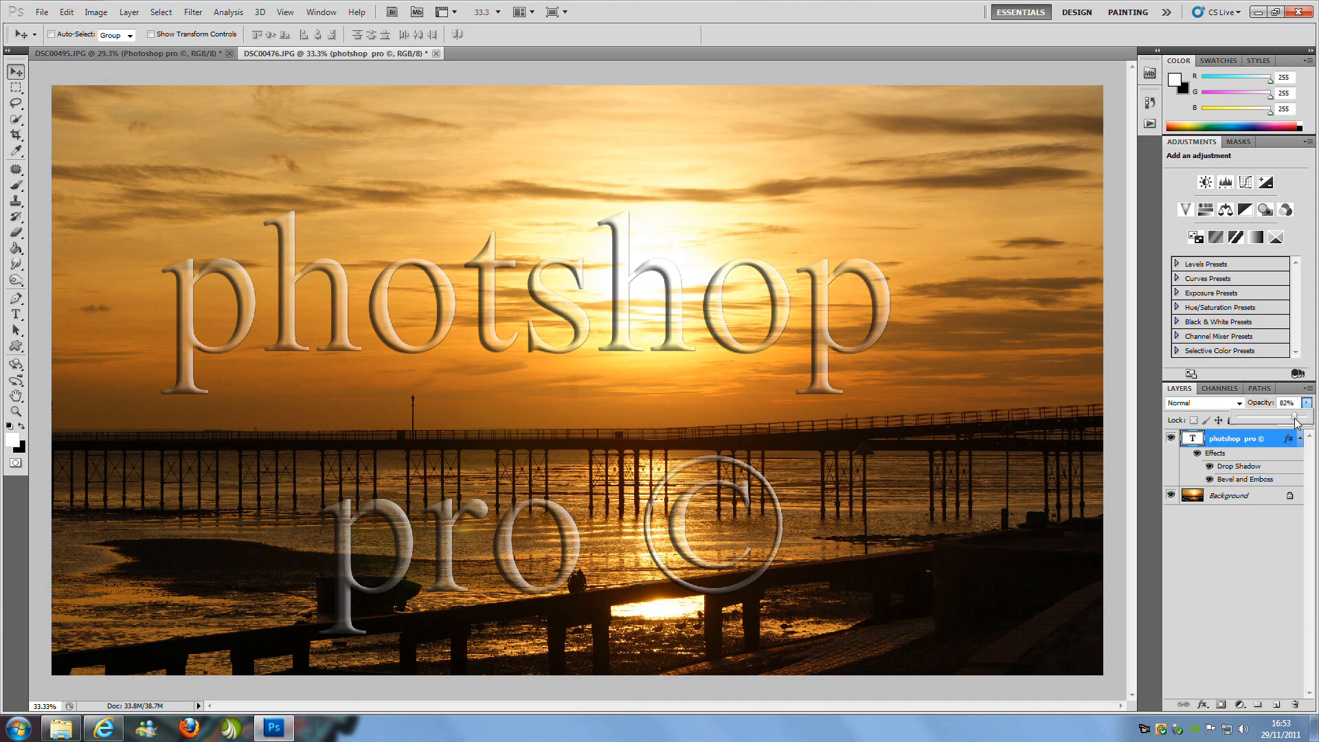
mouse_move(487, 436)
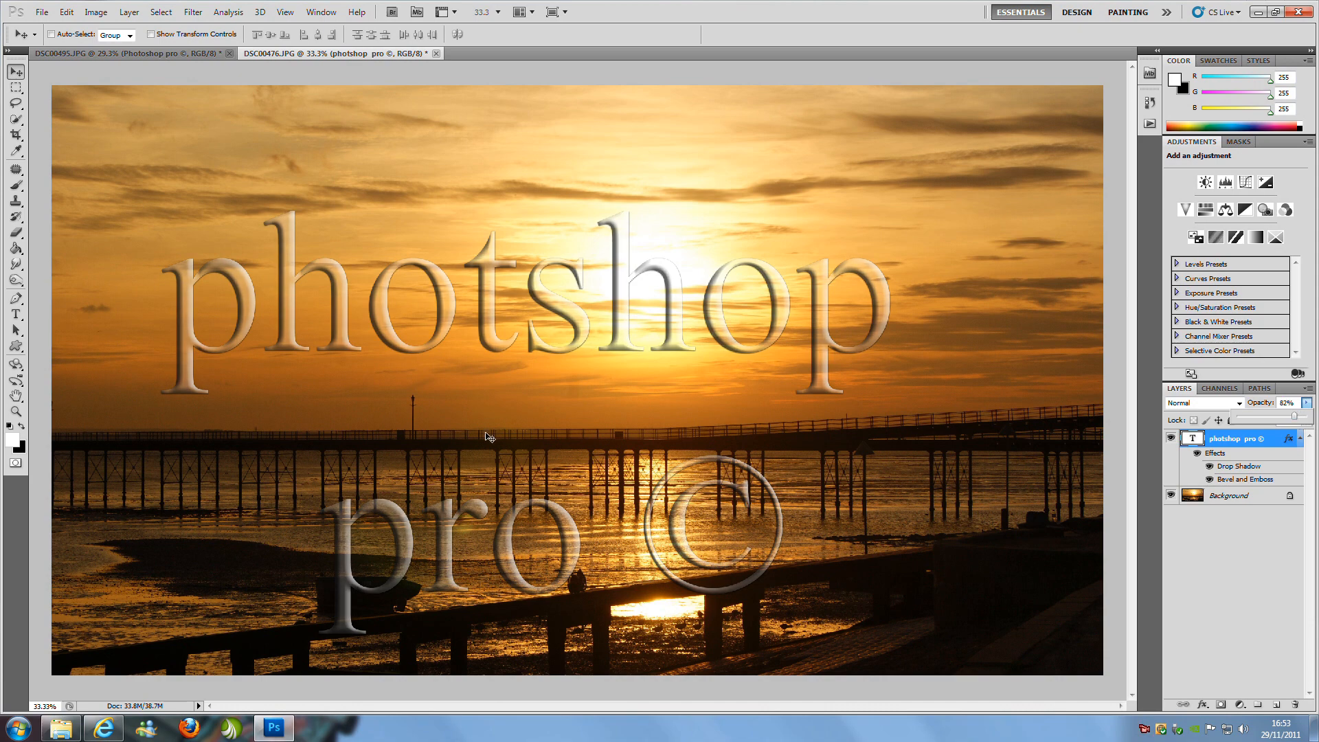
mouse_move(627, 363)
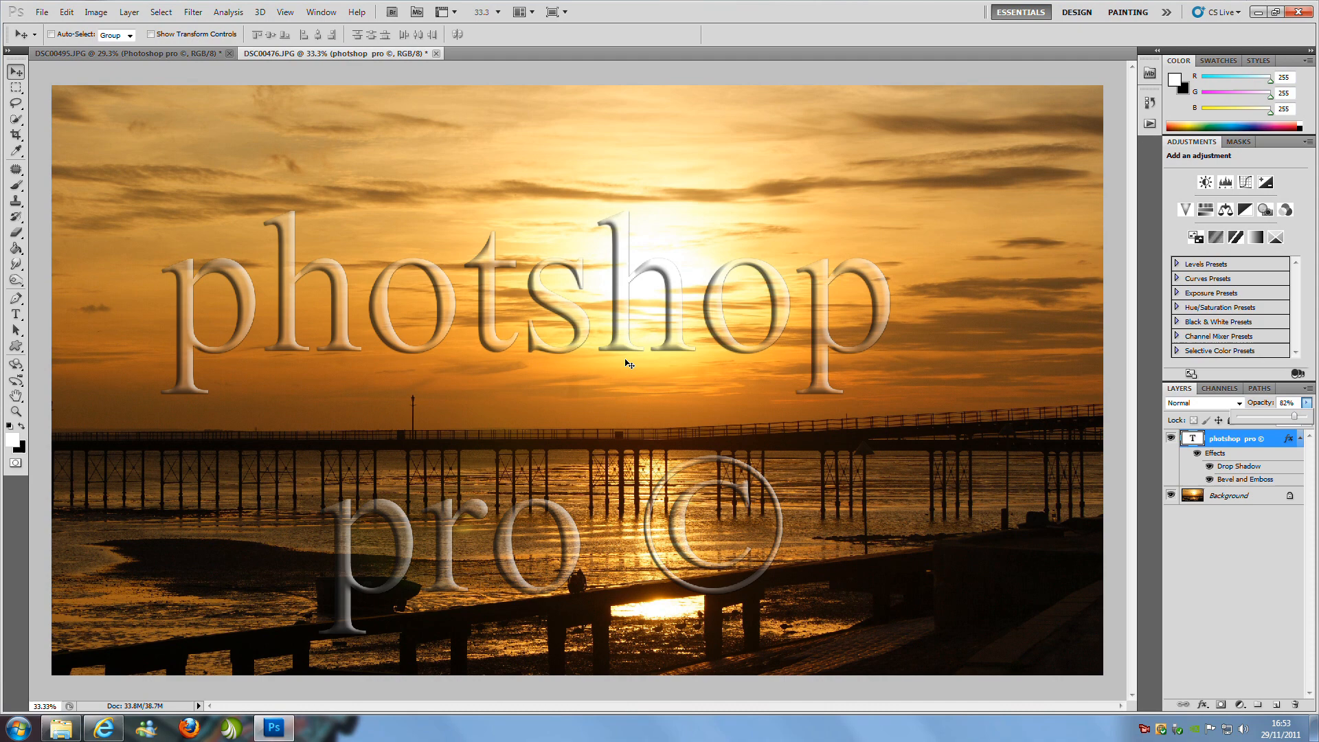
mouse_move(366, 257)
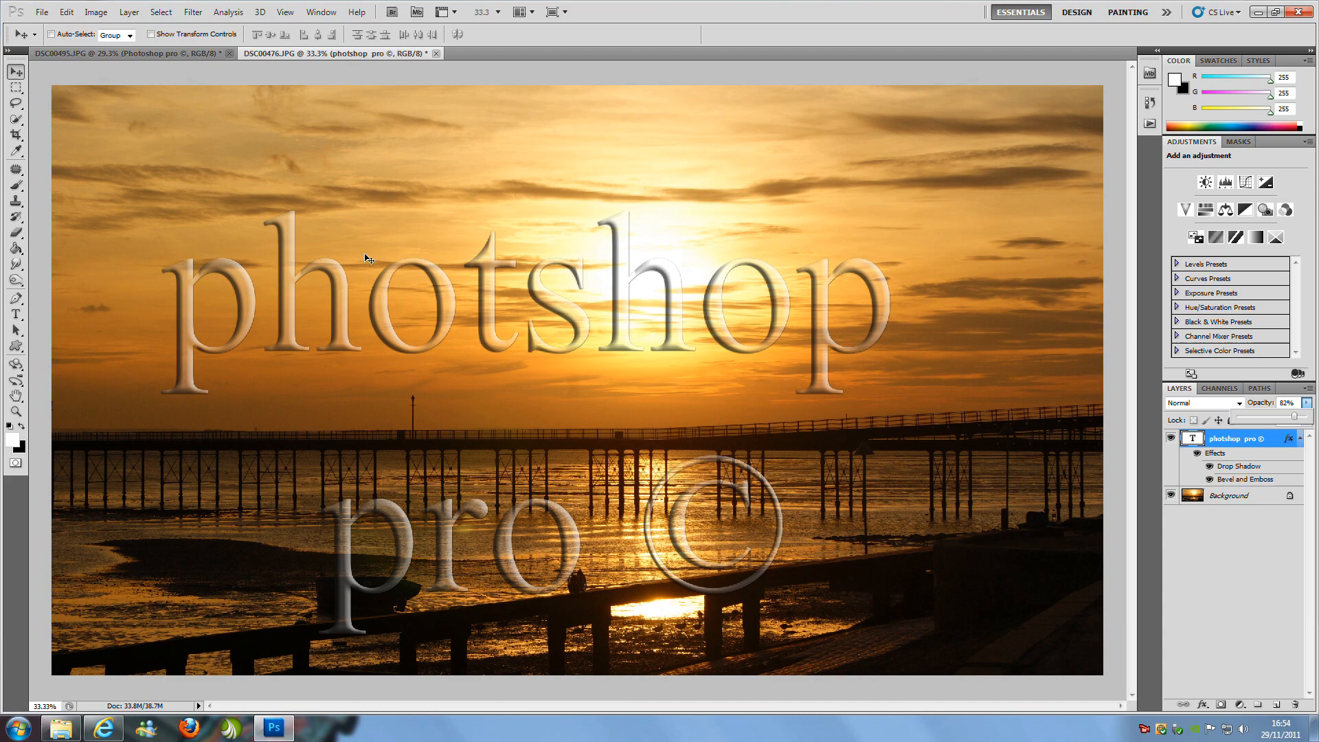
mouse_move(378, 244)
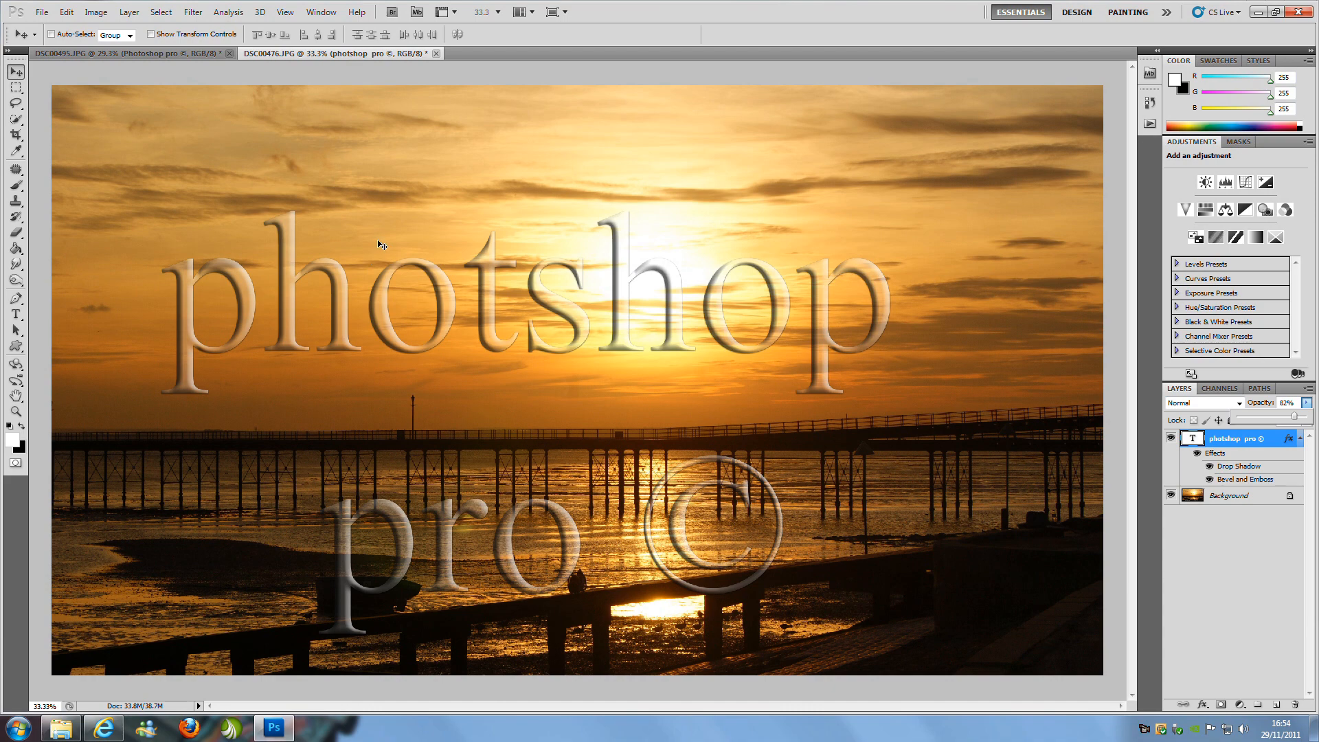
mouse_move(381, 219)
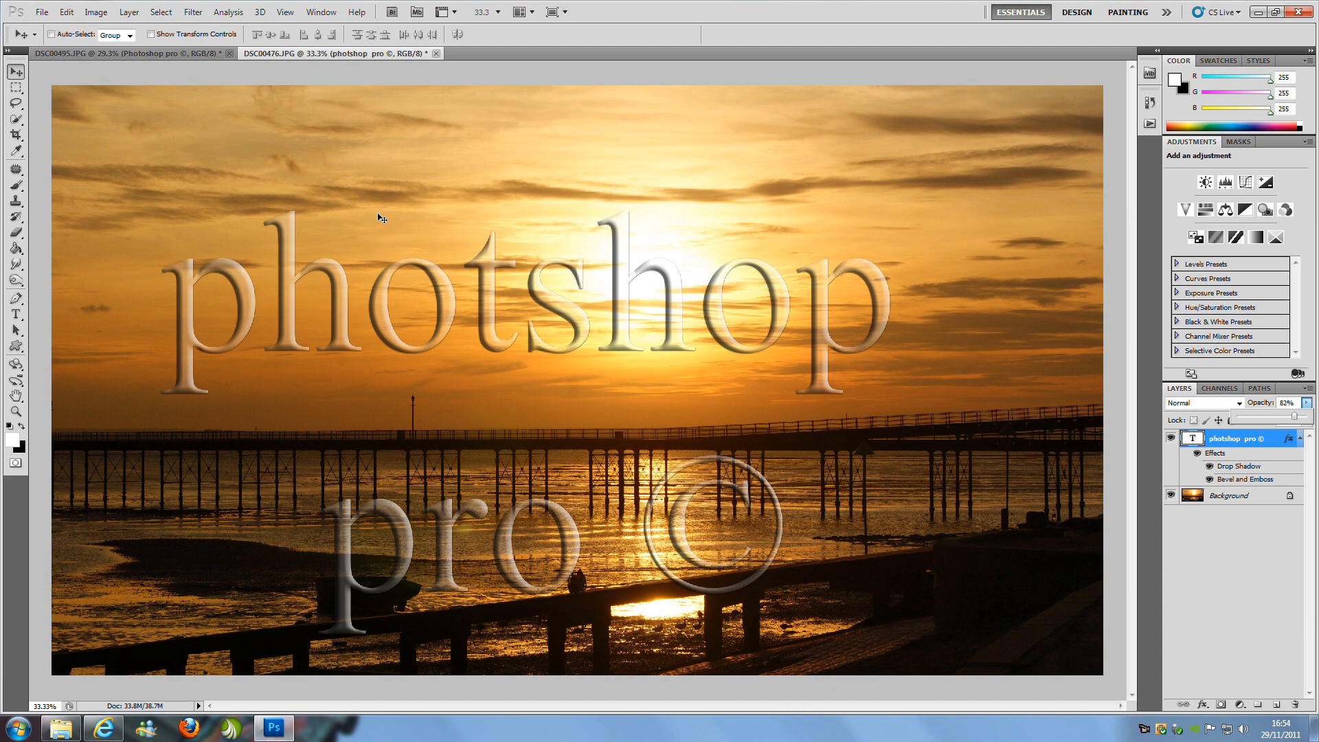
mouse_move(377, 207)
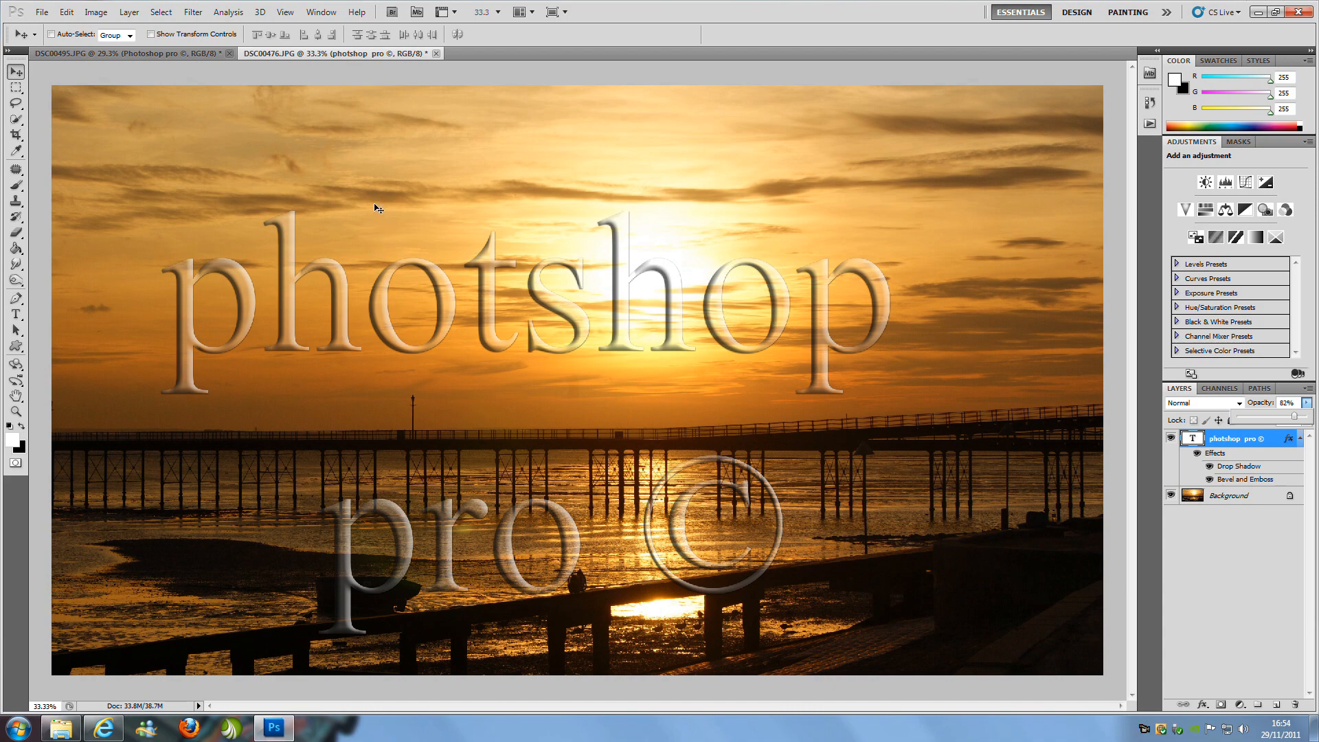
mouse_move(94, 12)
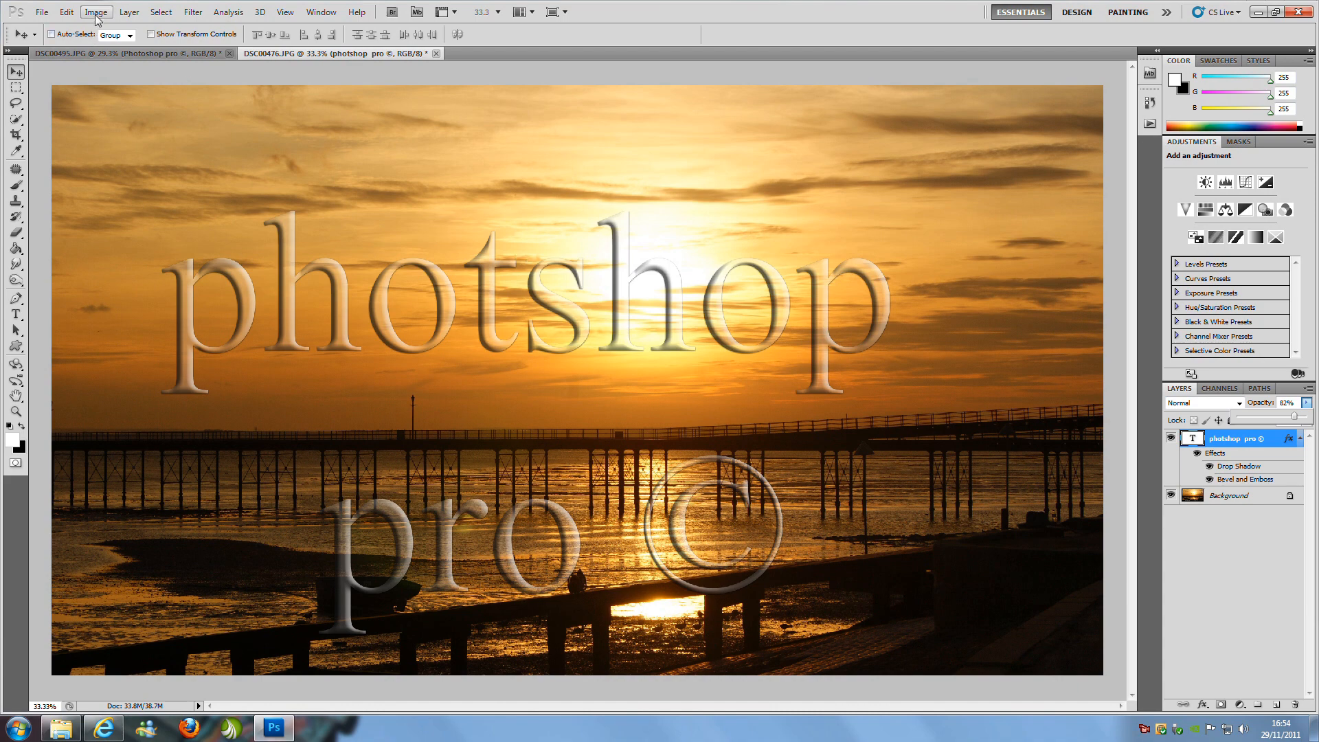
Resize the image to 1000 pixels wide at 72 pixels/inch via Image Size.
left_click(97, 12)
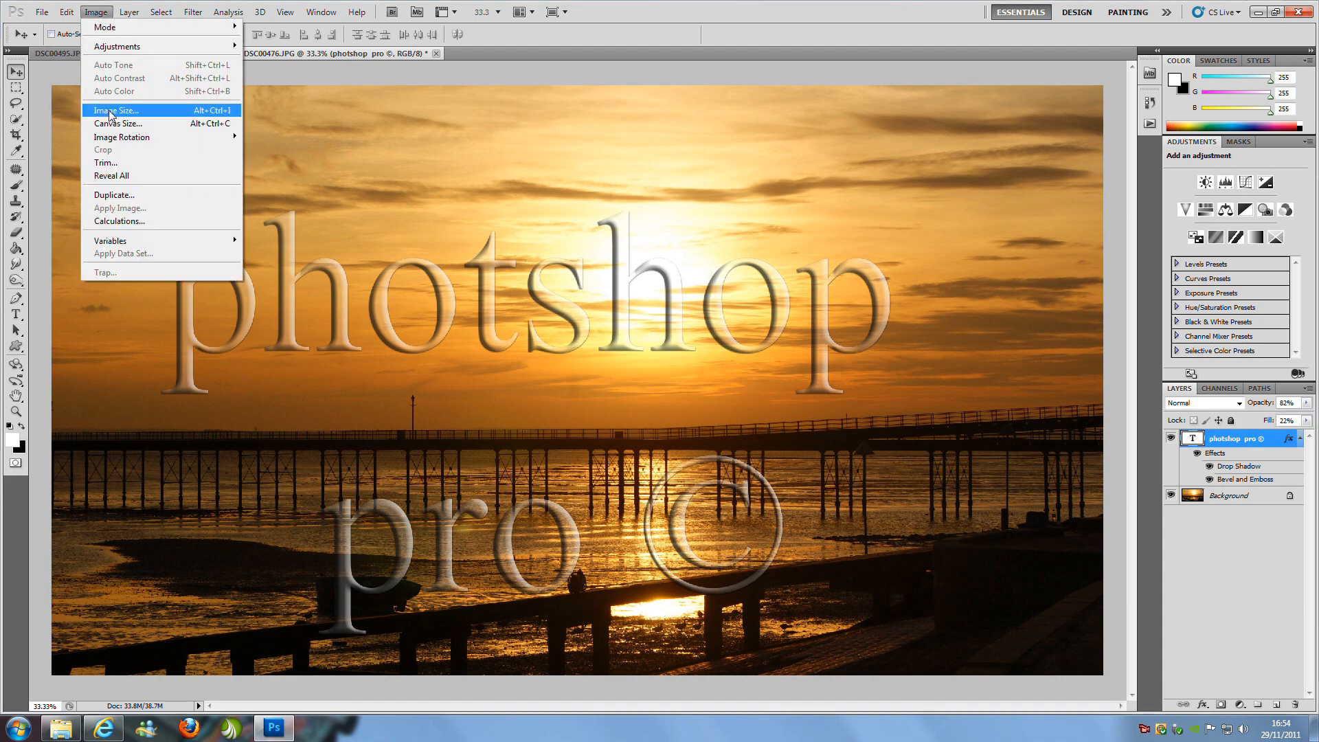
left_click(115, 110)
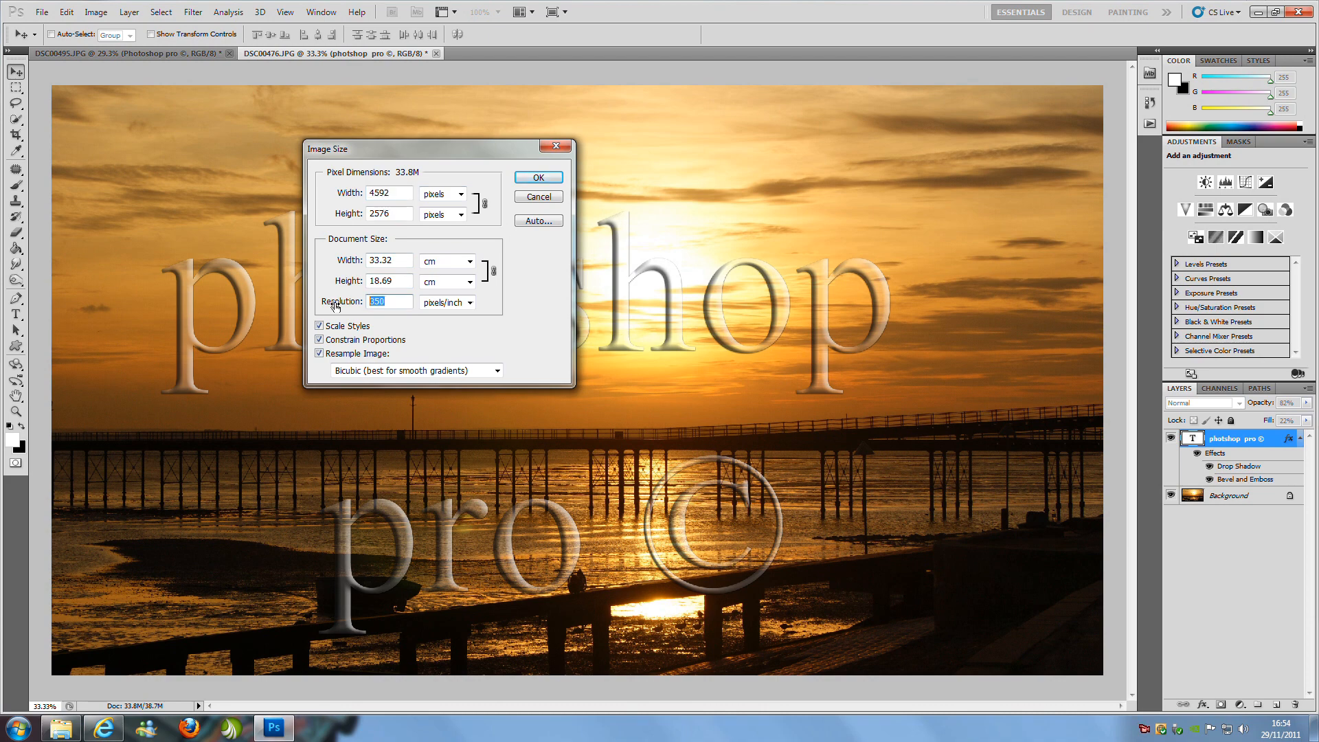
type("72")
left_click(390, 192)
type("1000")
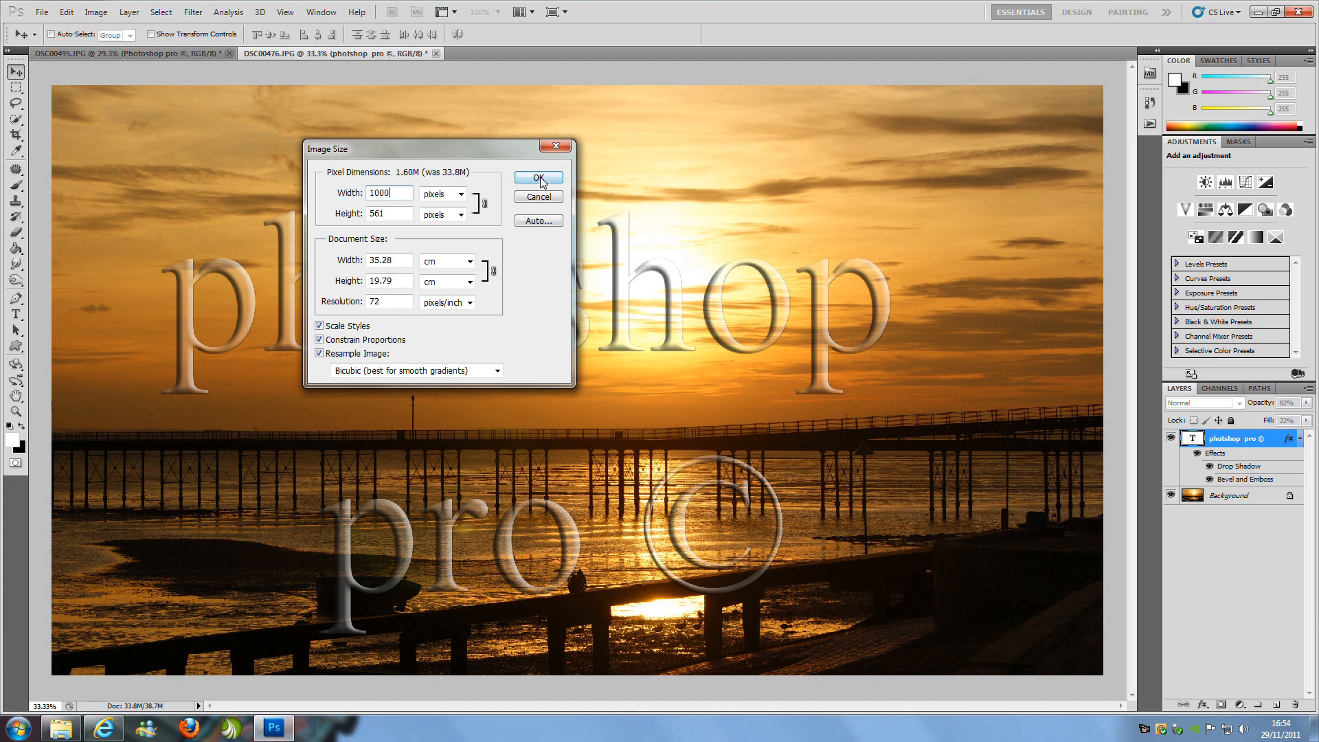
left_click(537, 178)
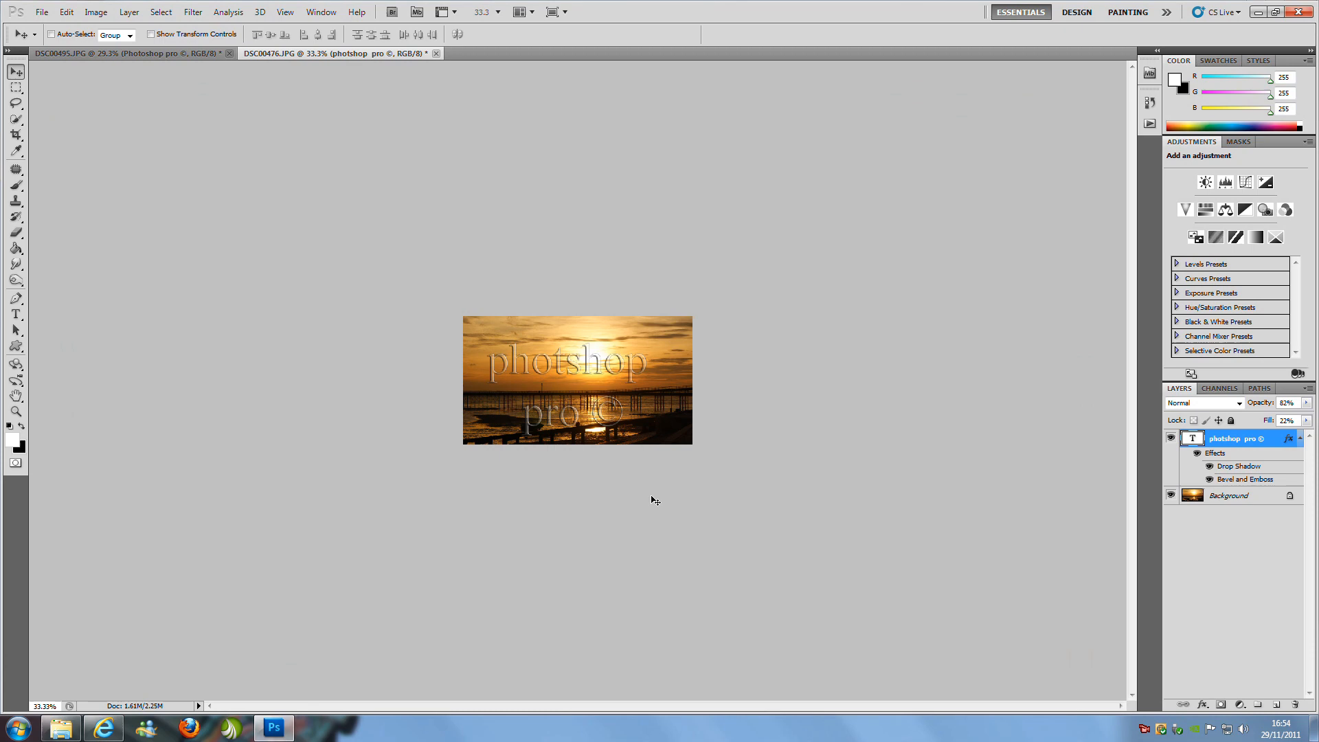
mouse_move(750, 508)
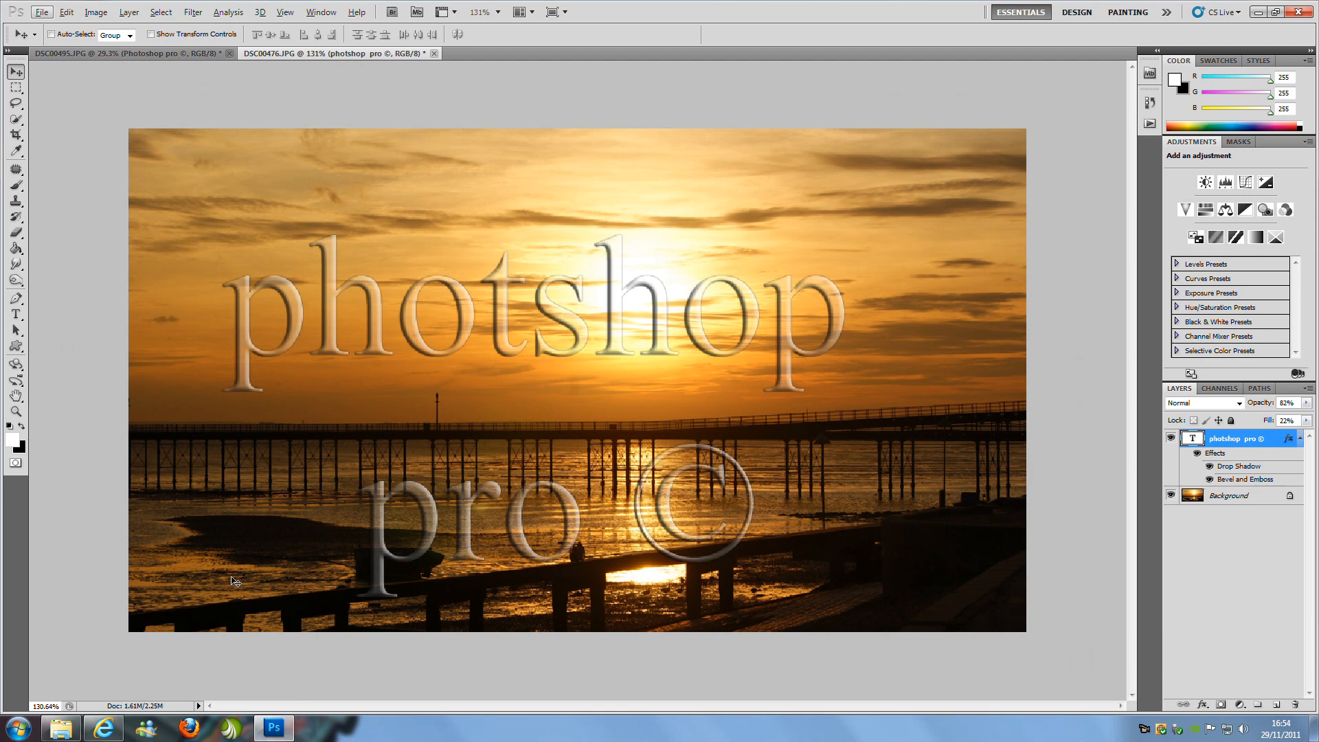
mouse_move(614, 497)
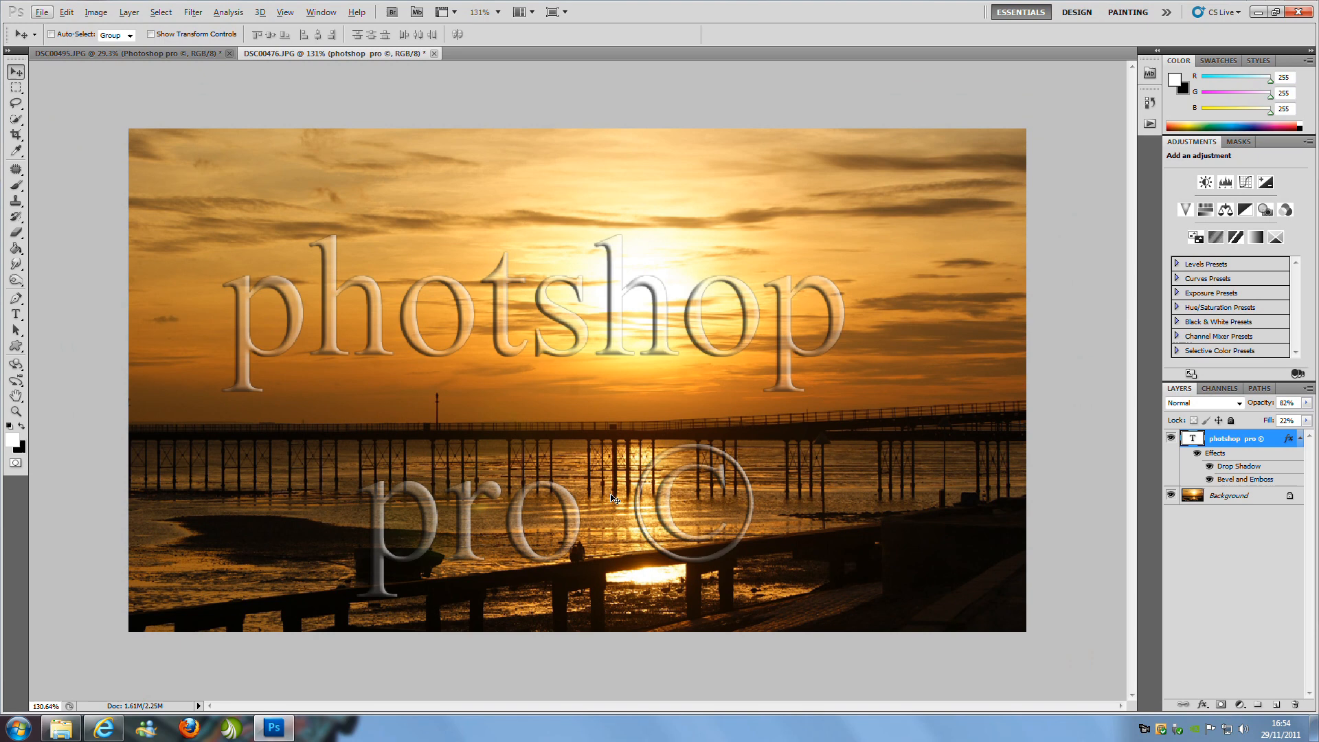
mouse_move(585, 428)
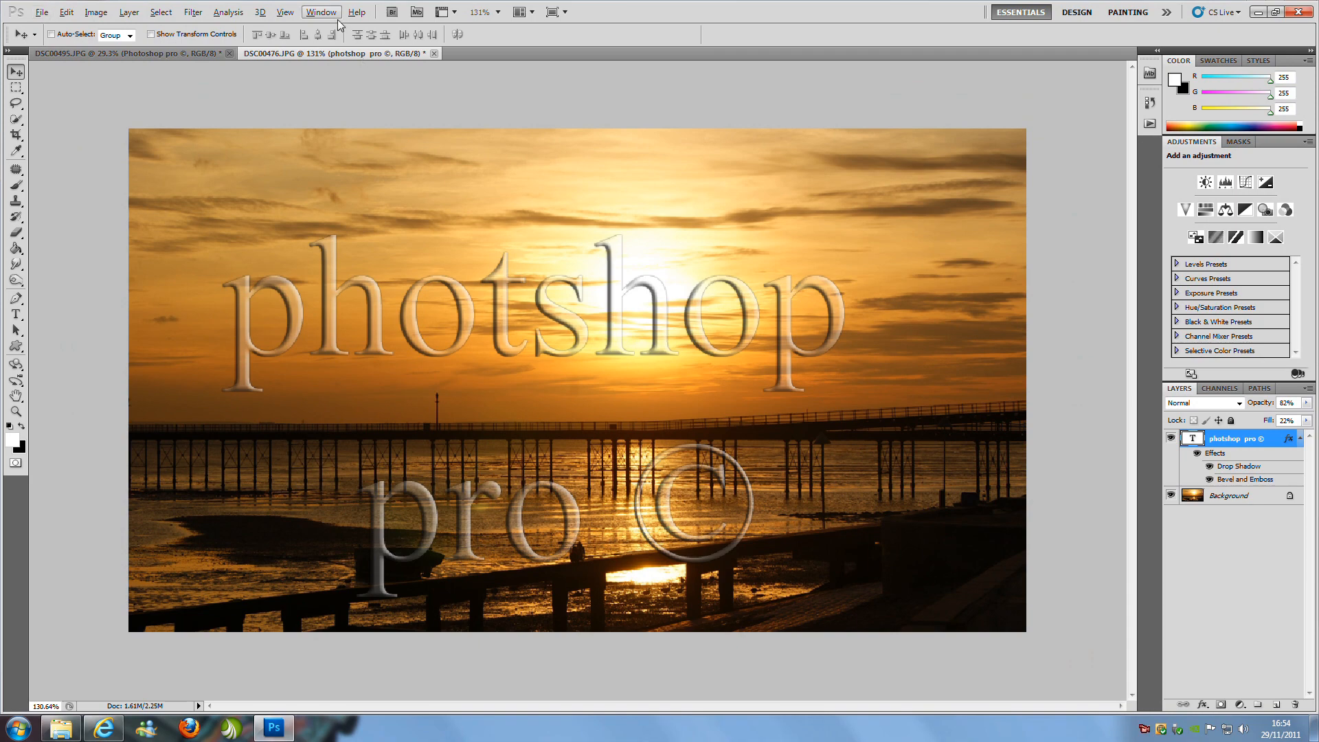
Stop recording so the 'watermark' action is saved in Default Actions.
left_click(320, 11)
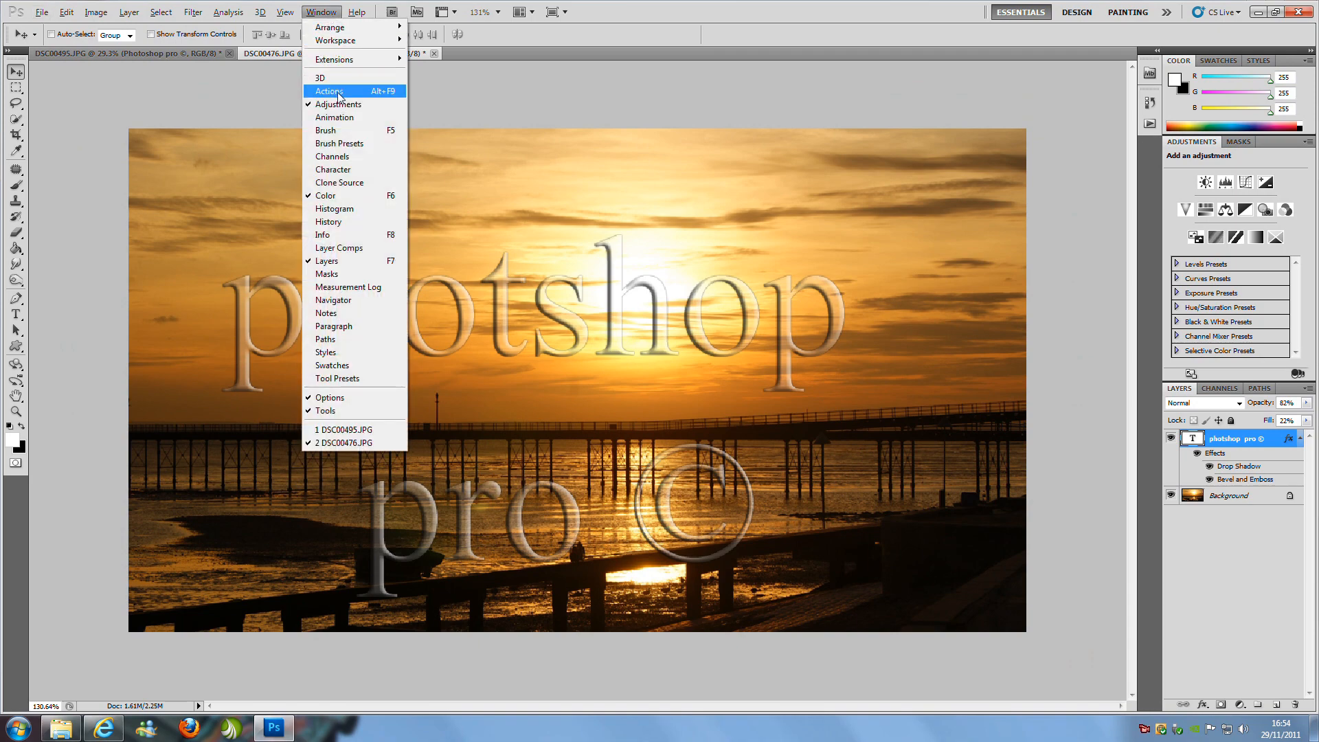
left_click(330, 90)
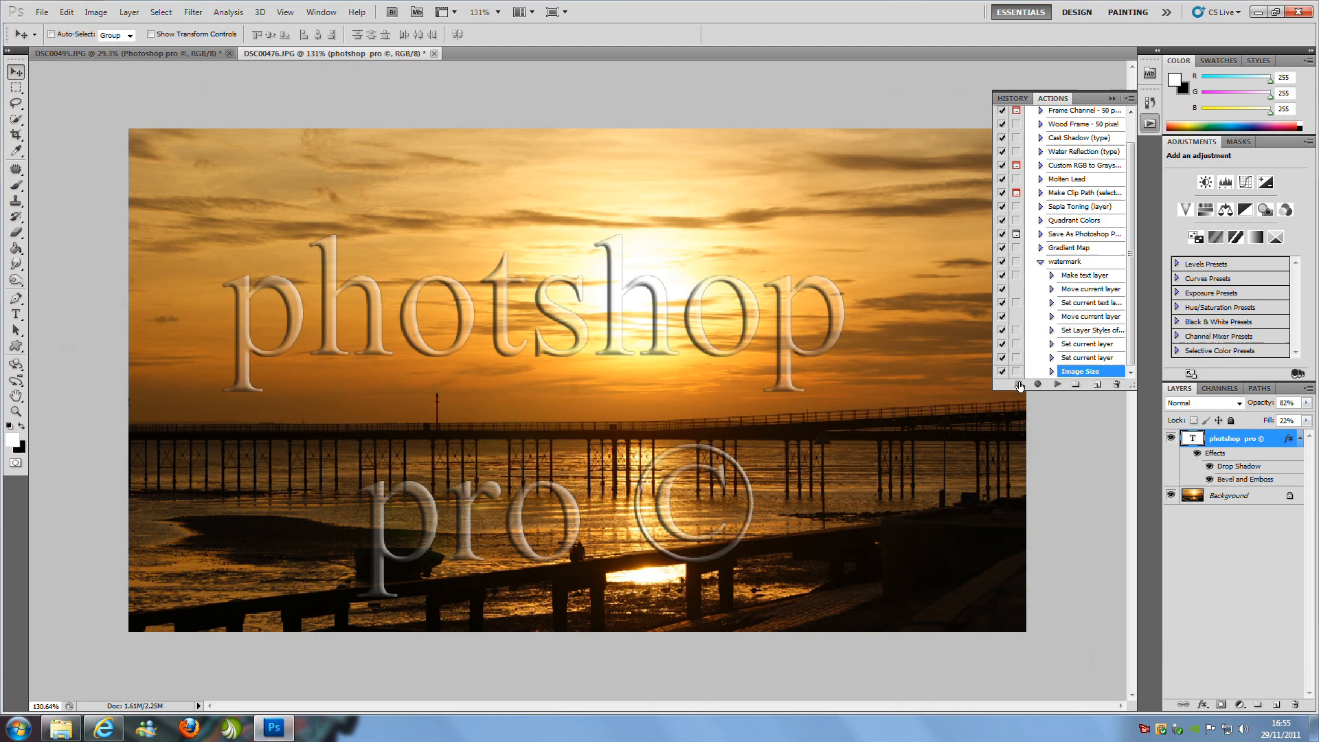
mouse_move(1047, 420)
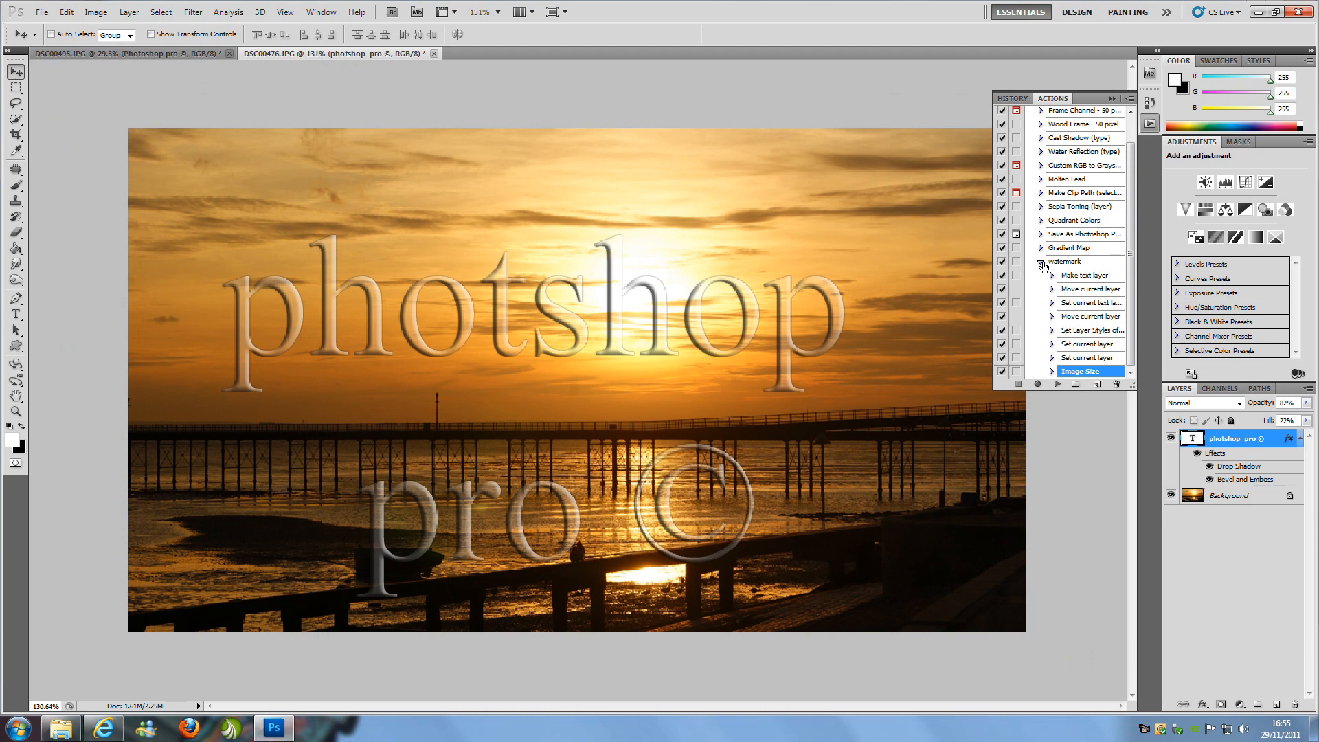
left_click(1040, 261)
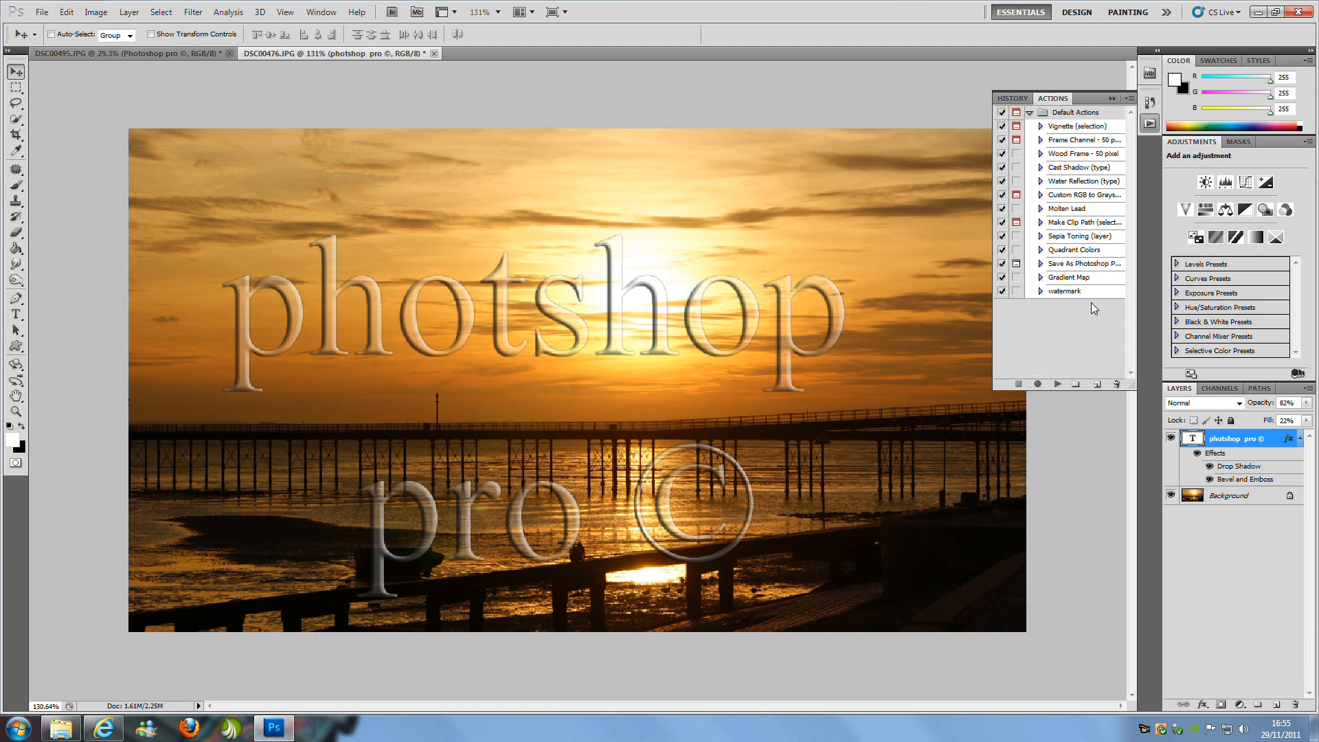
mouse_move(974, 277)
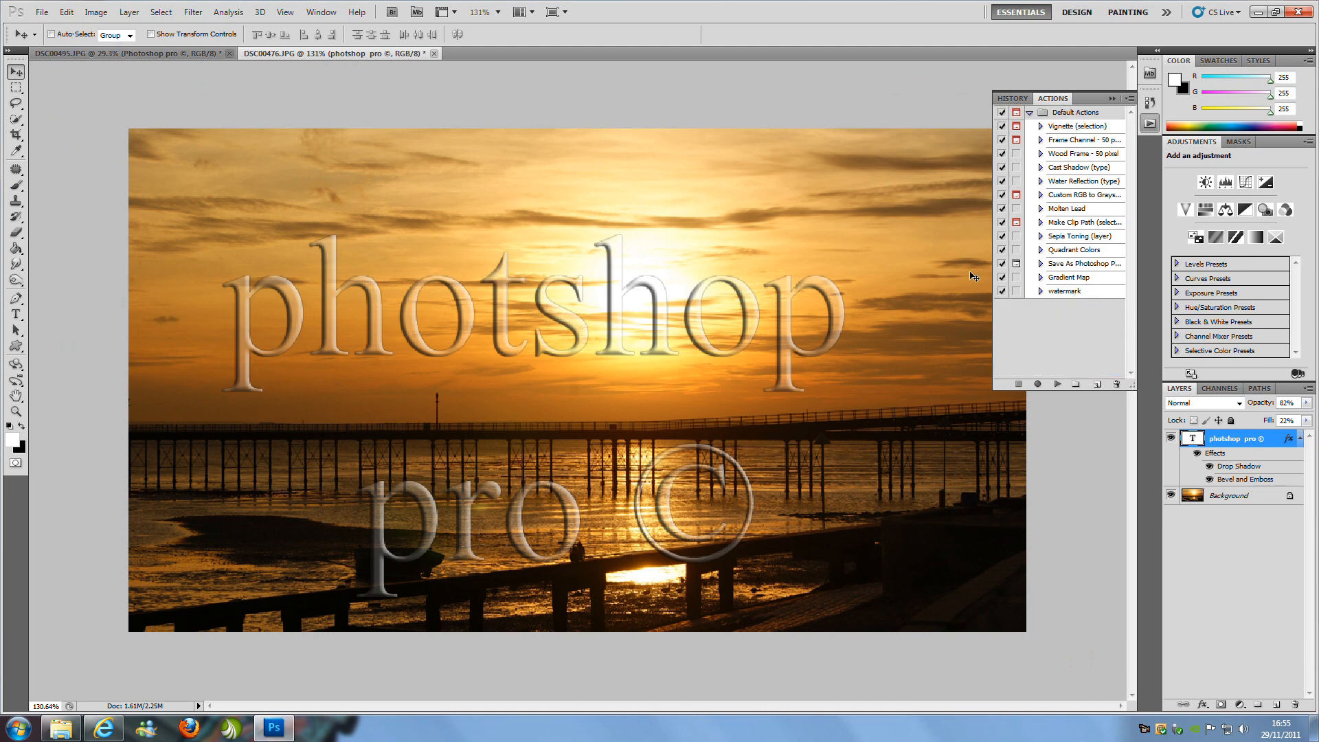
mouse_move(889, 283)
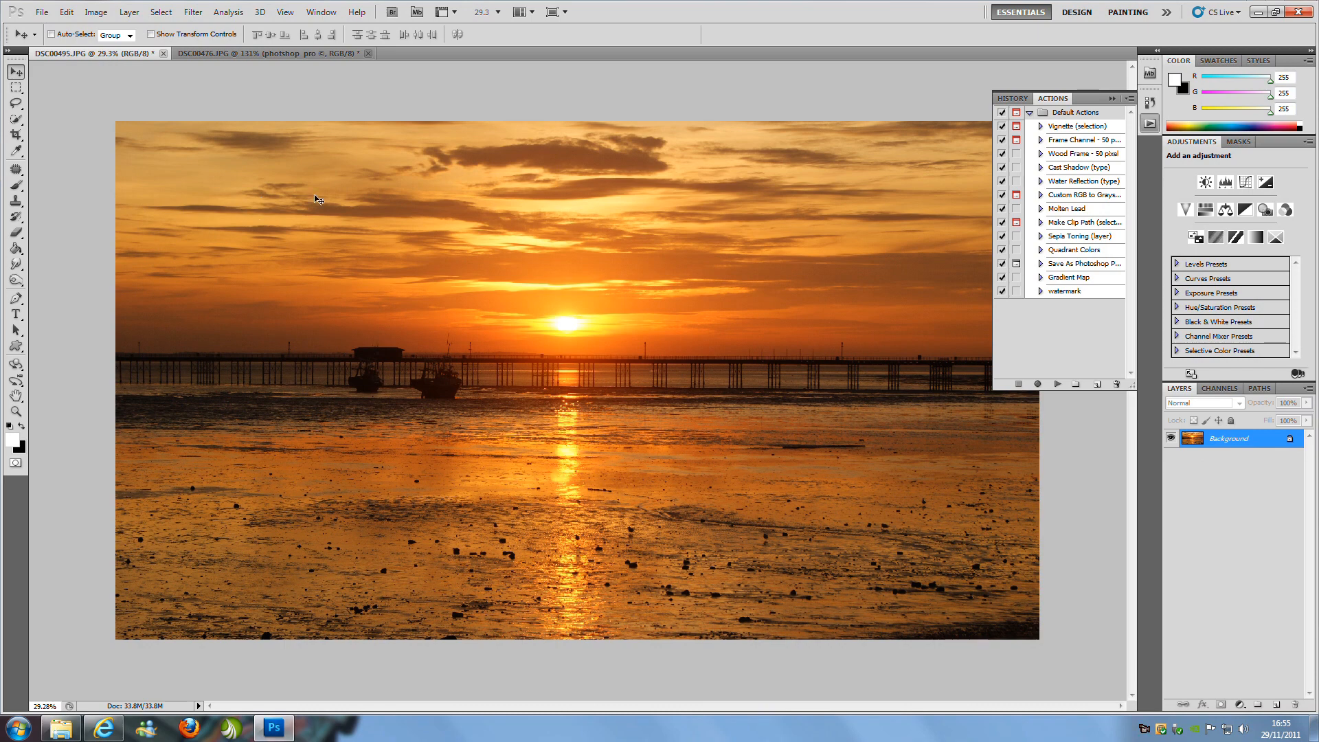
mouse_move(797, 202)
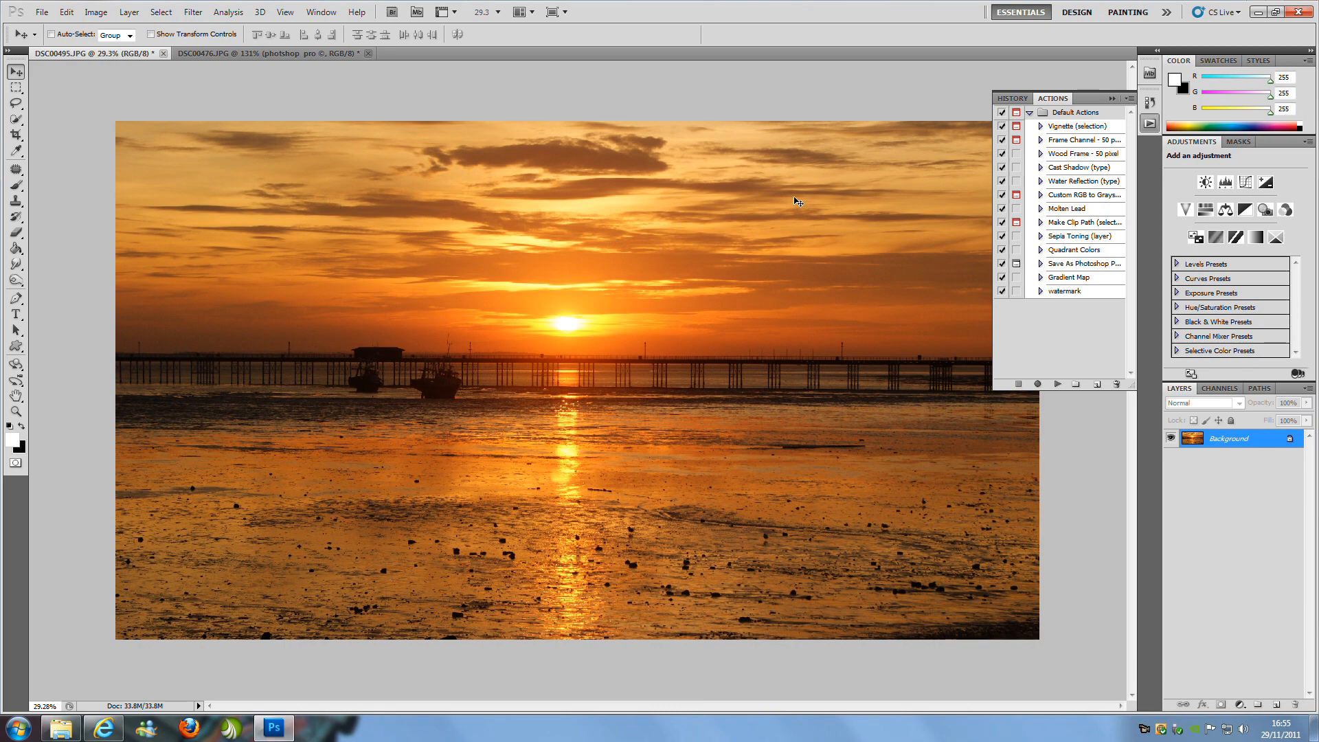
mouse_move(1196, 317)
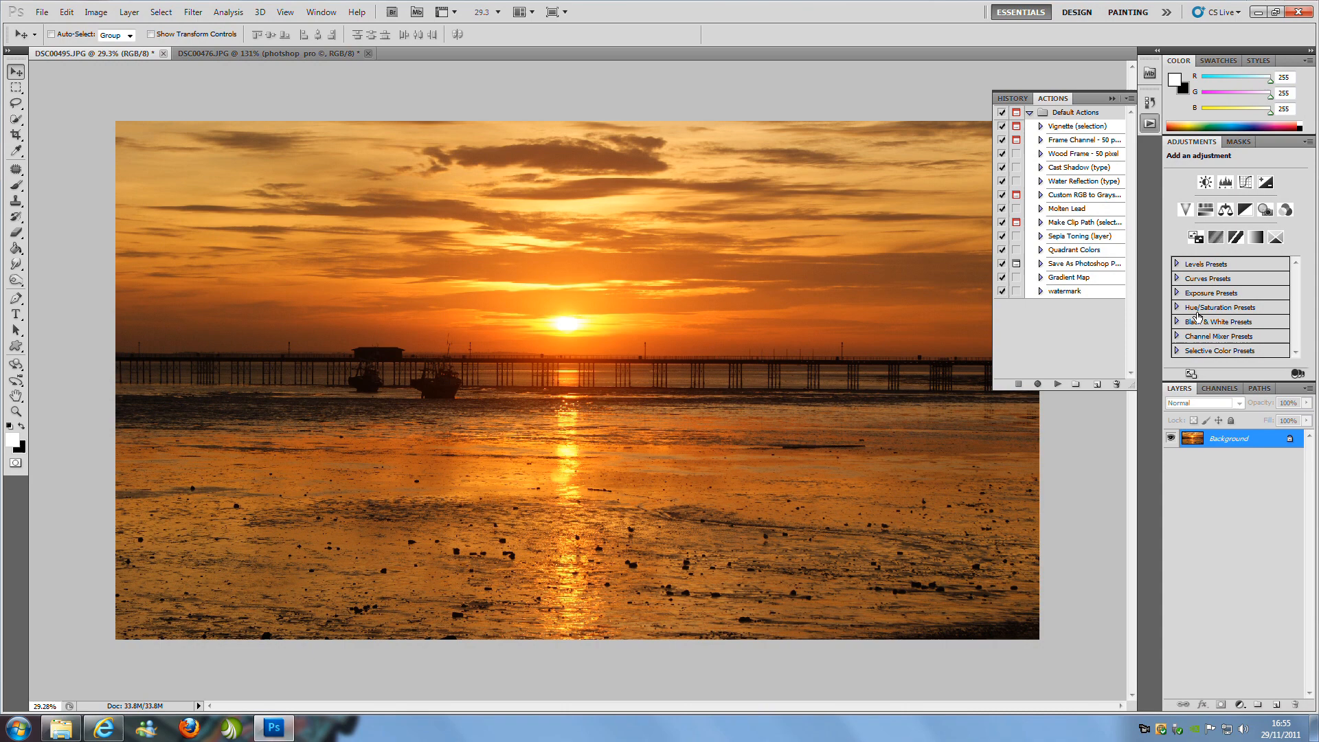
Play the 'watermark' action on the DSC00495.JPG pier photo.
left_click(1069, 291)
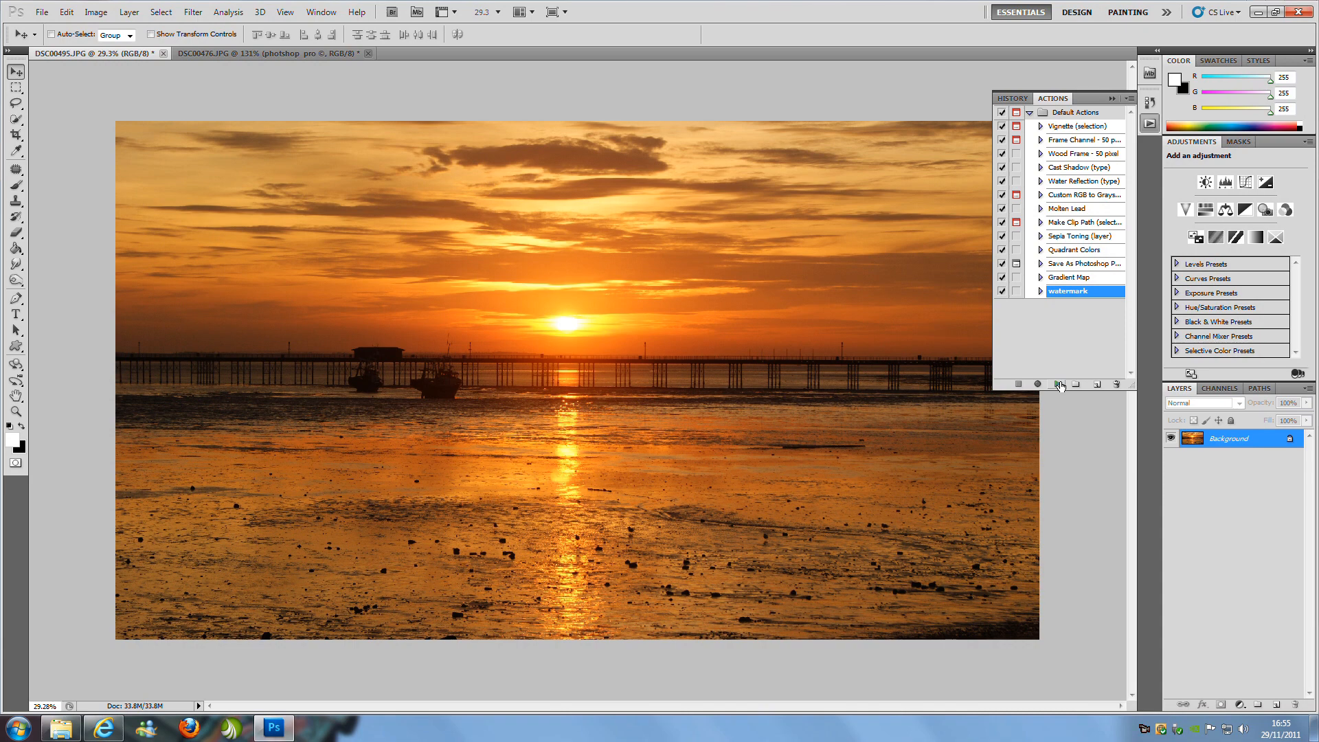
left_click(1056, 385)
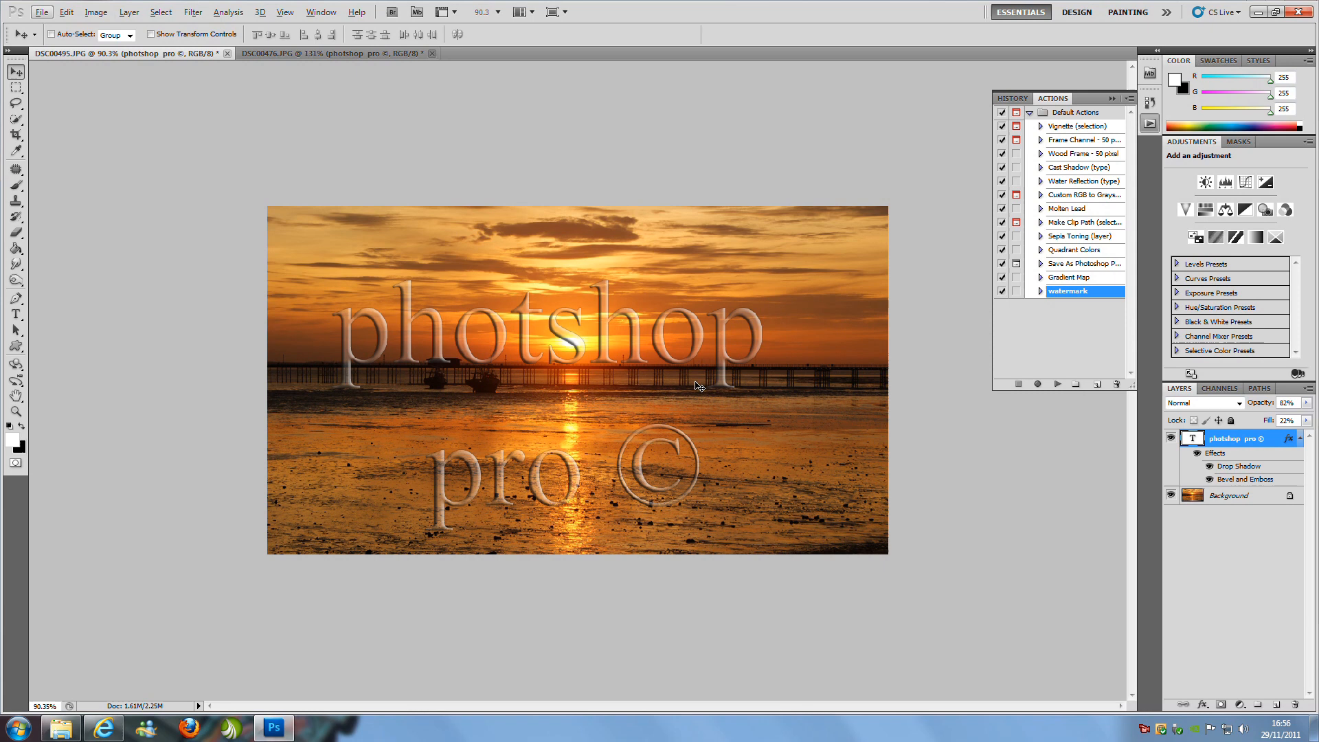
mouse_move(1100, 90)
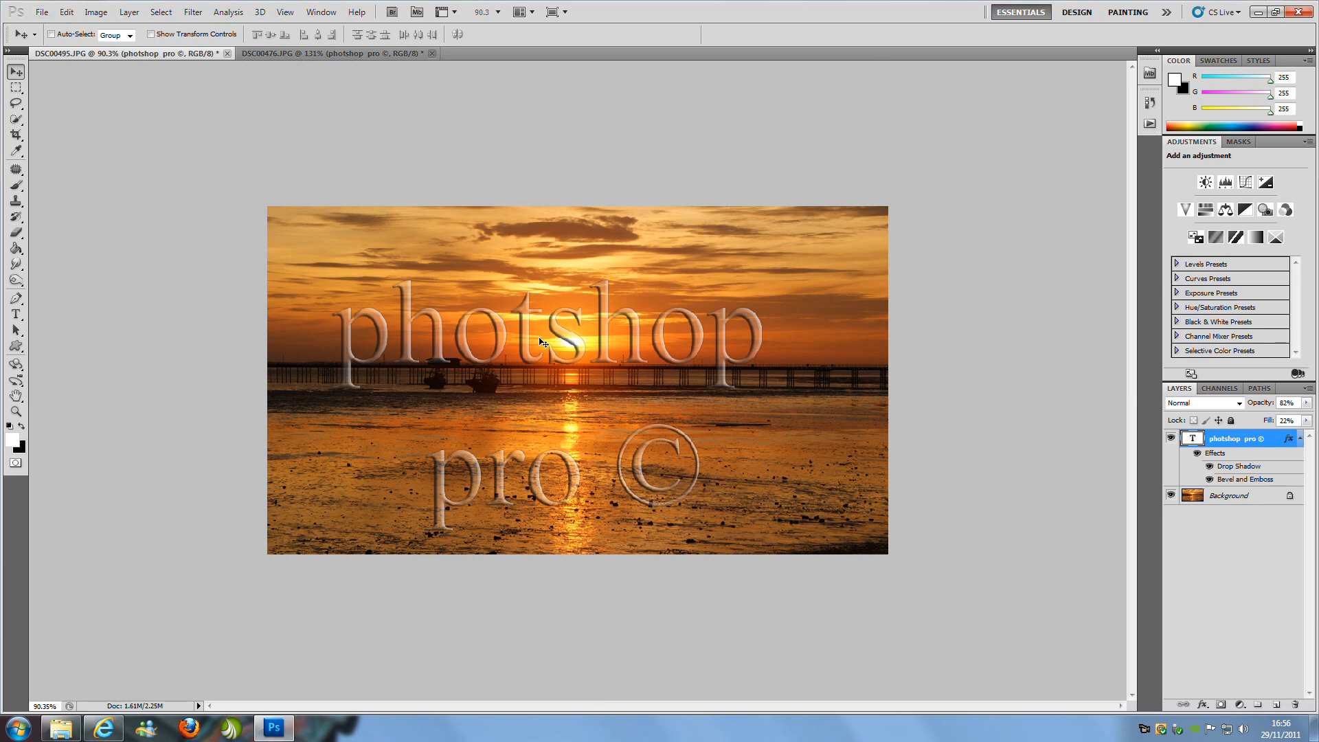
mouse_move(626, 356)
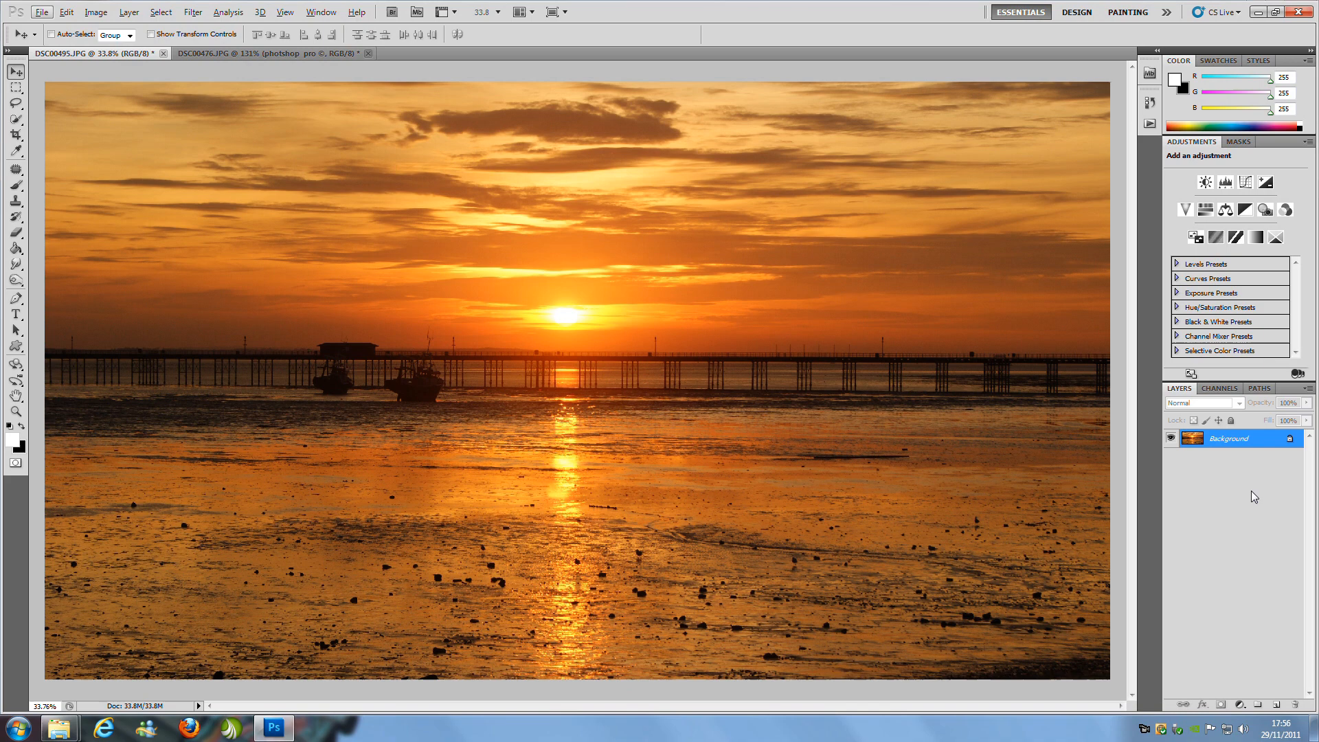
mouse_move(1097, 286)
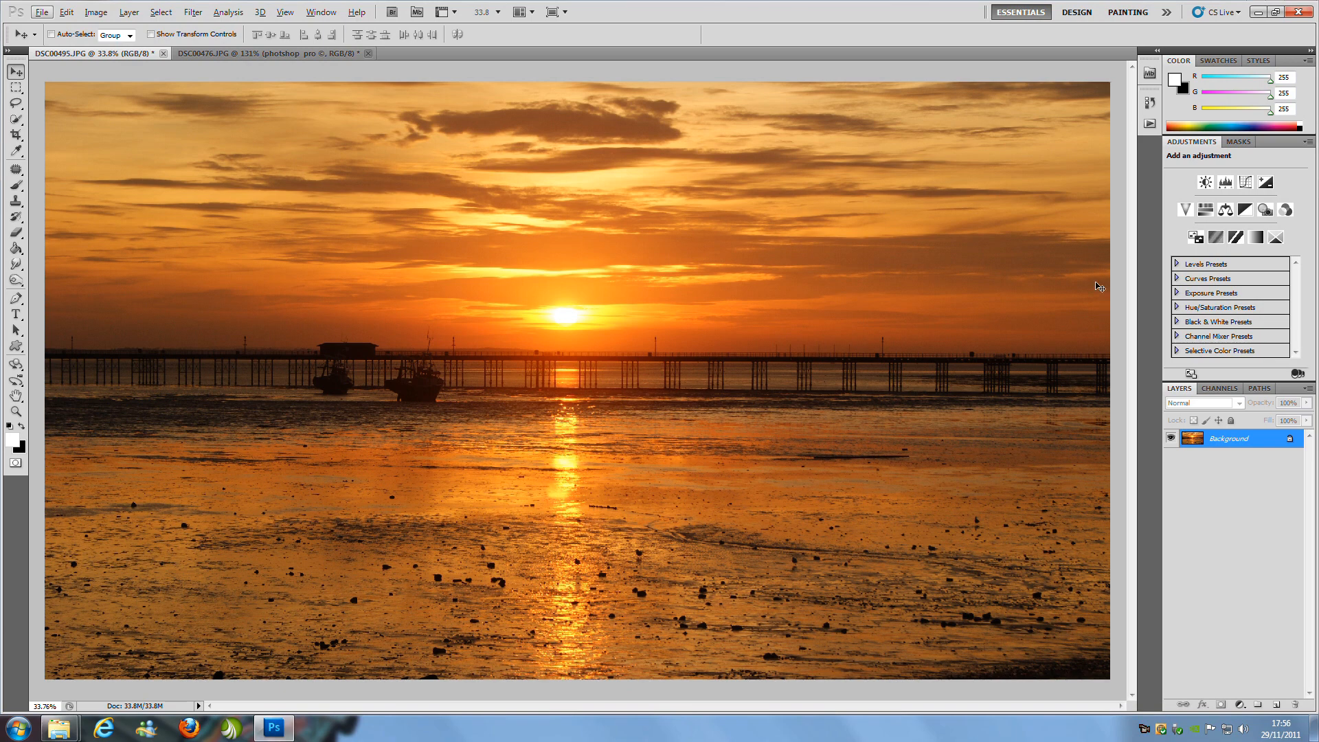
mouse_move(1080, 235)
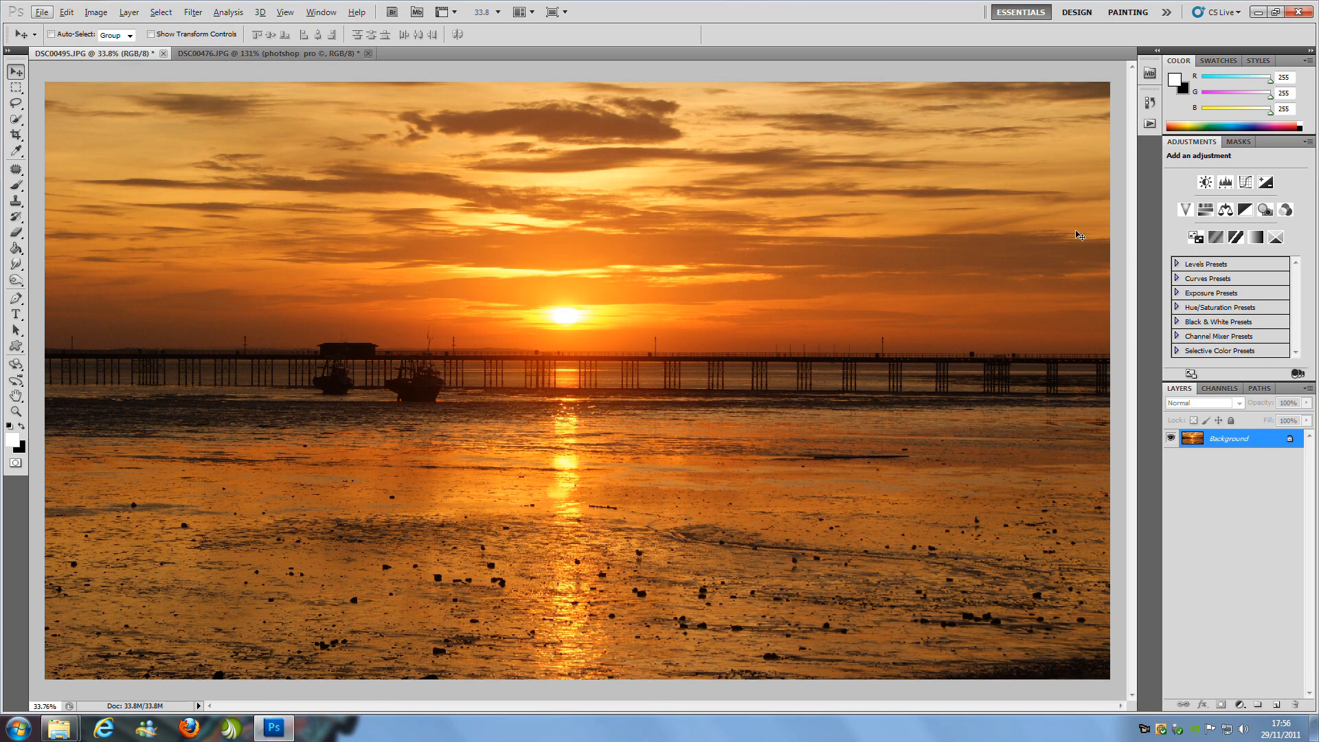
mouse_move(1060, 252)
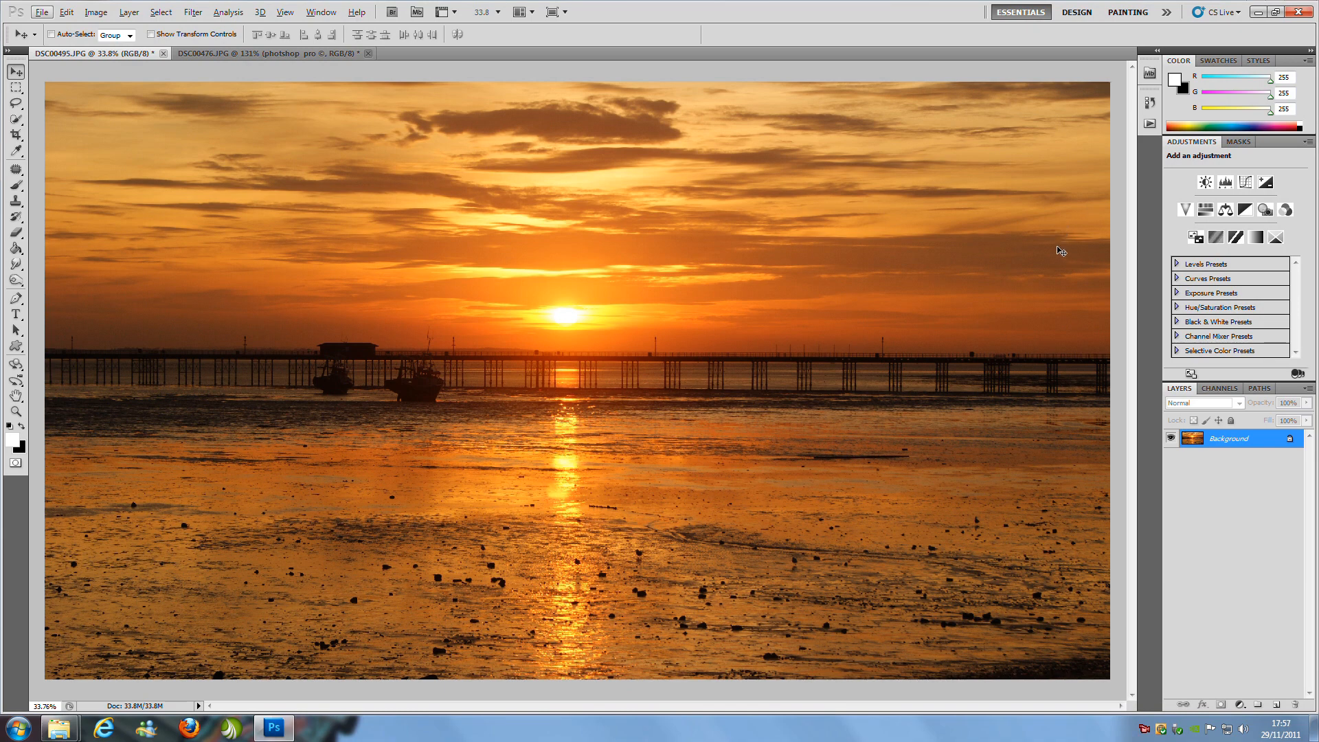
mouse_move(320, 13)
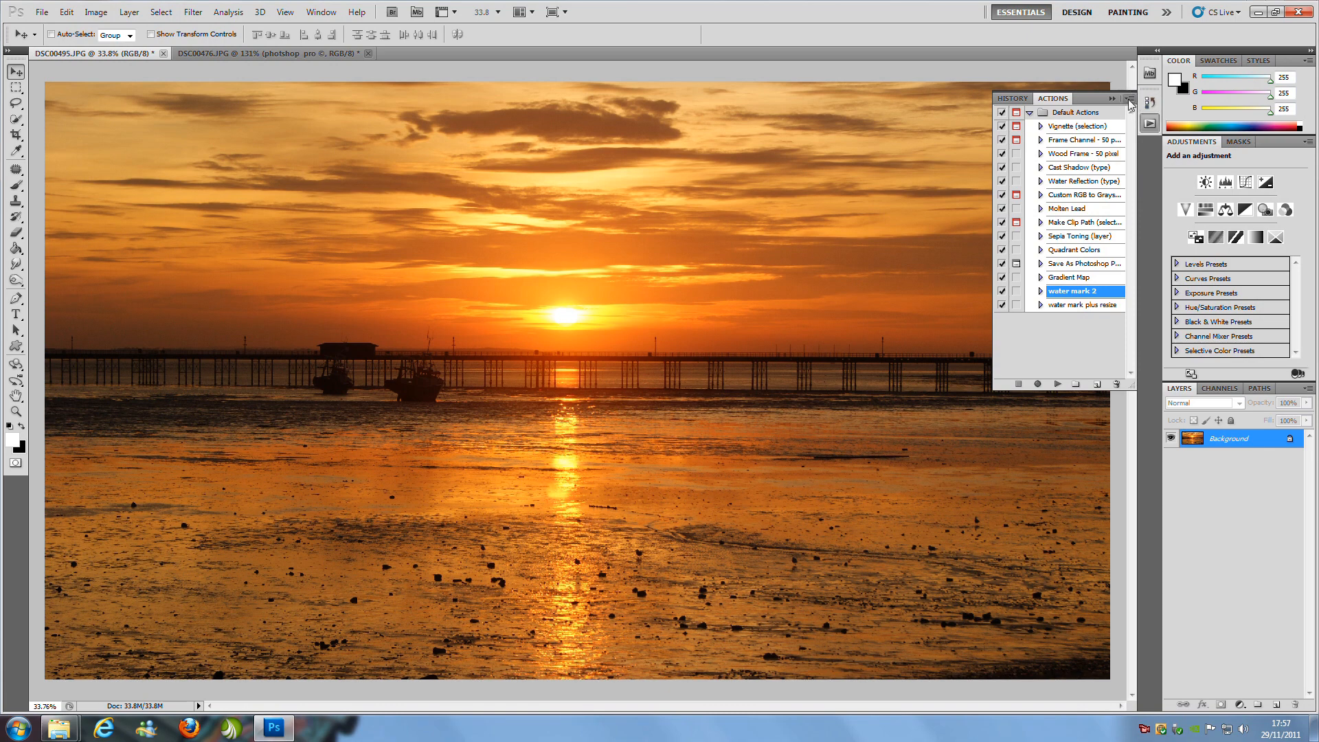
Show the Actions panel's flyout options menu.
left_click(1129, 99)
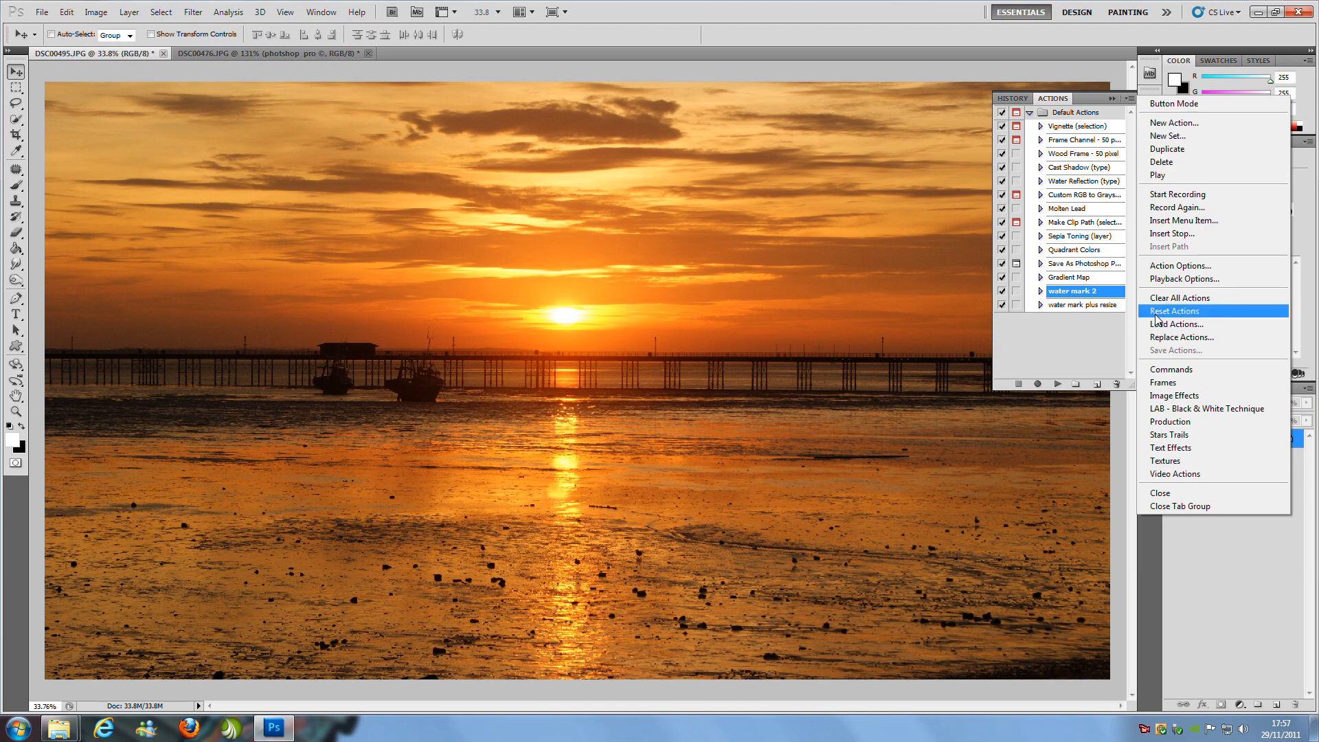
mouse_move(1173, 325)
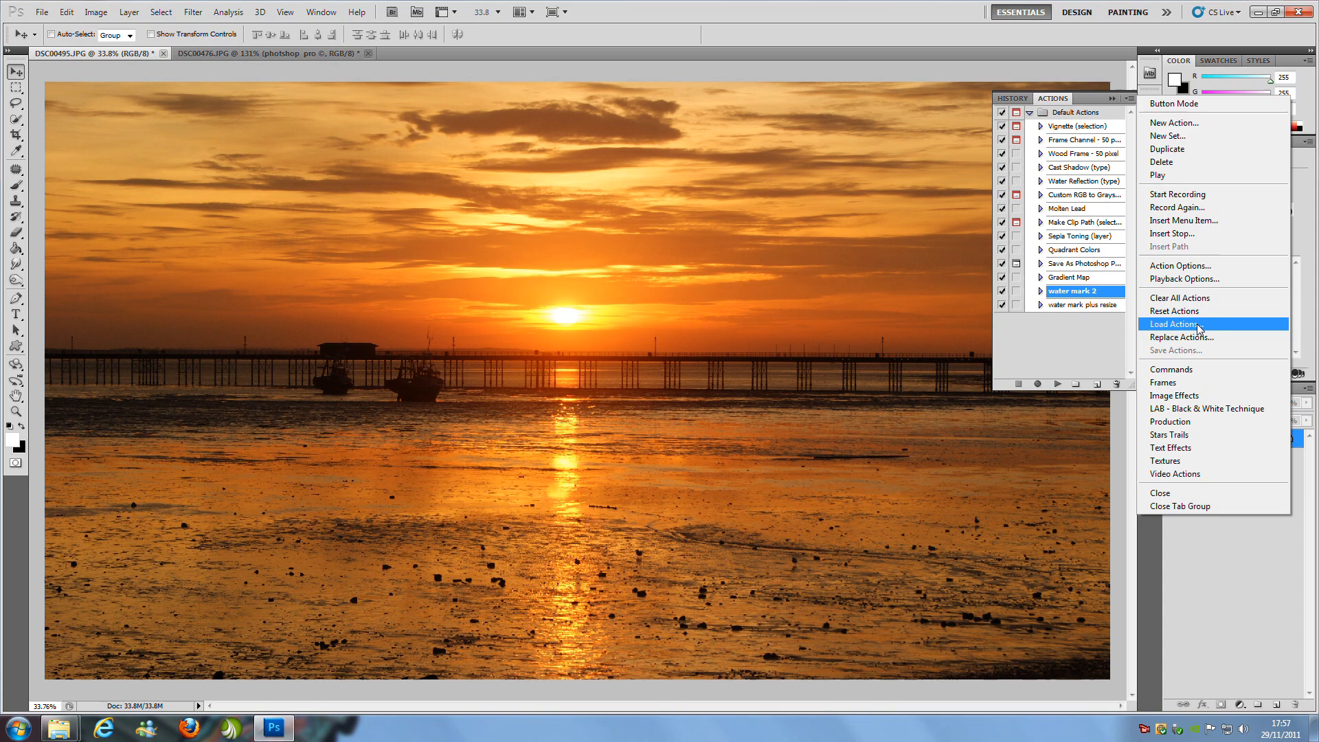
mouse_move(1199, 328)
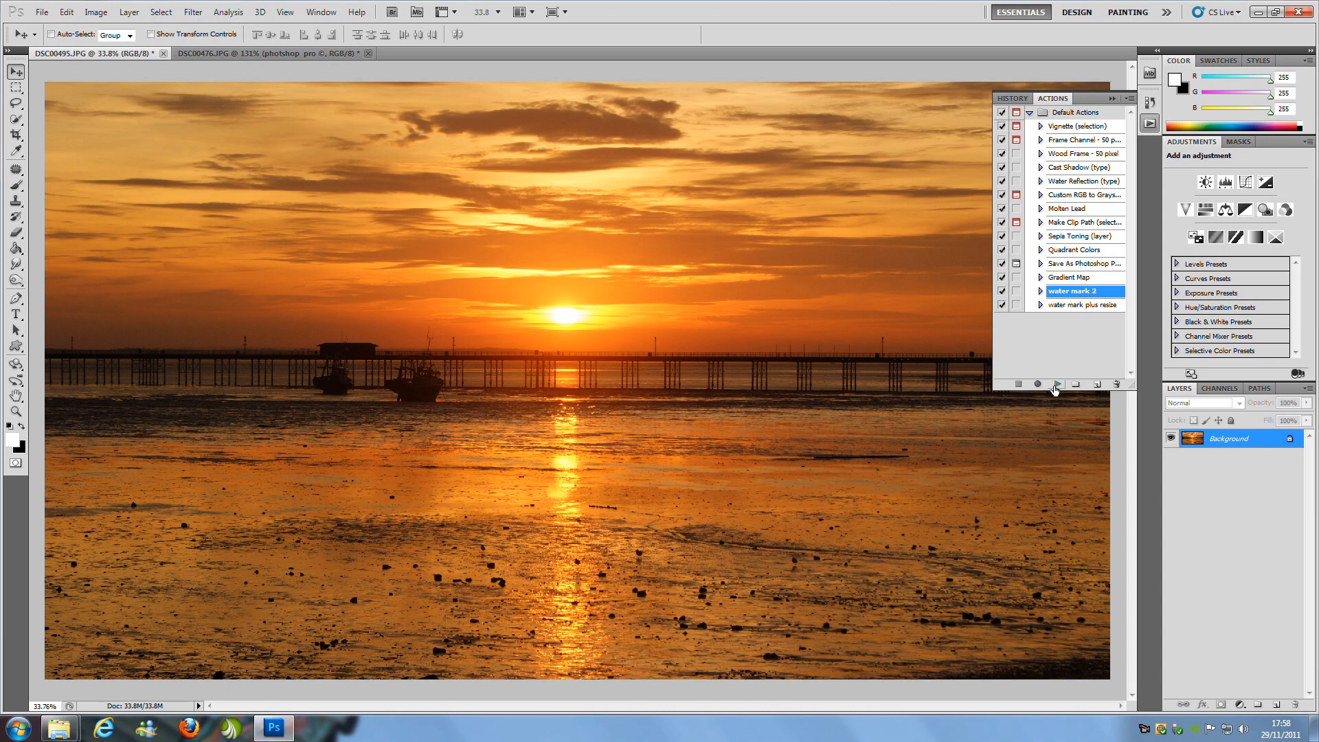
Play the 'water mark 2' action, stamping an embossed © on the full-size pier photo.
left_click(1056, 383)
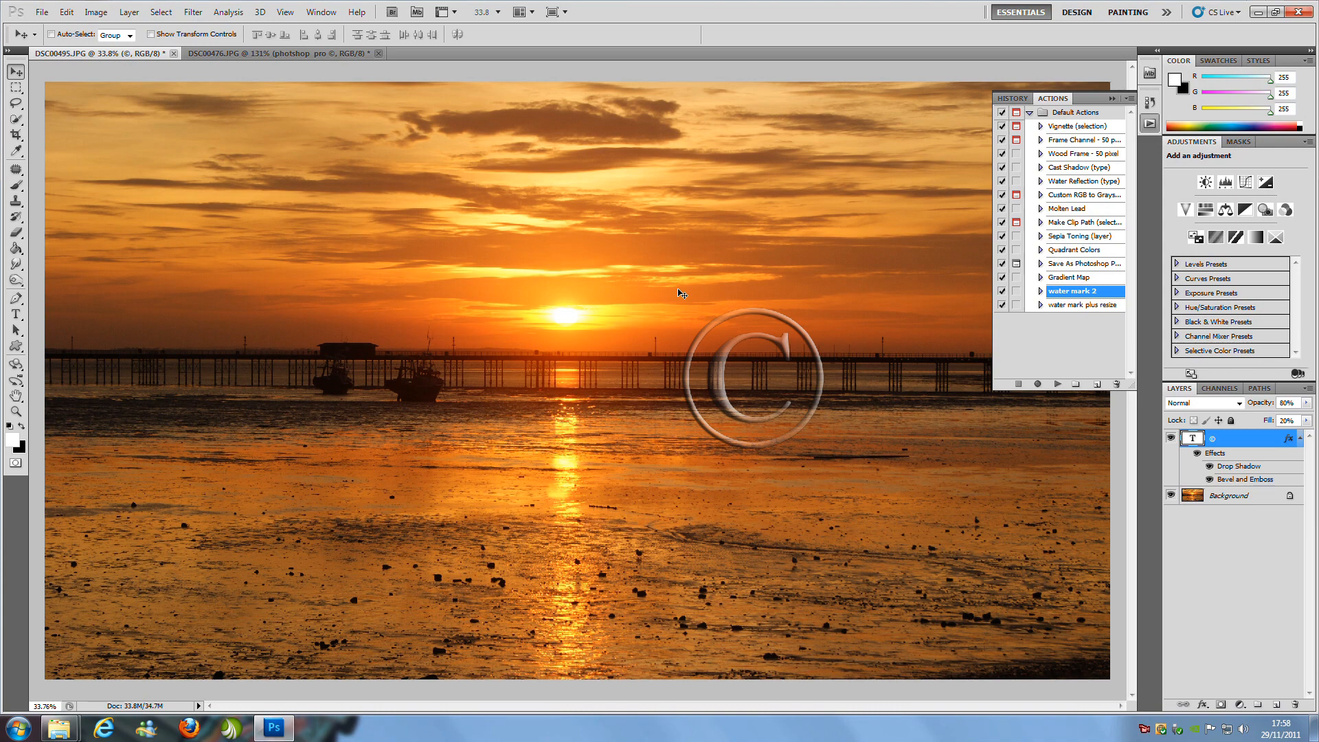
mouse_move(782, 417)
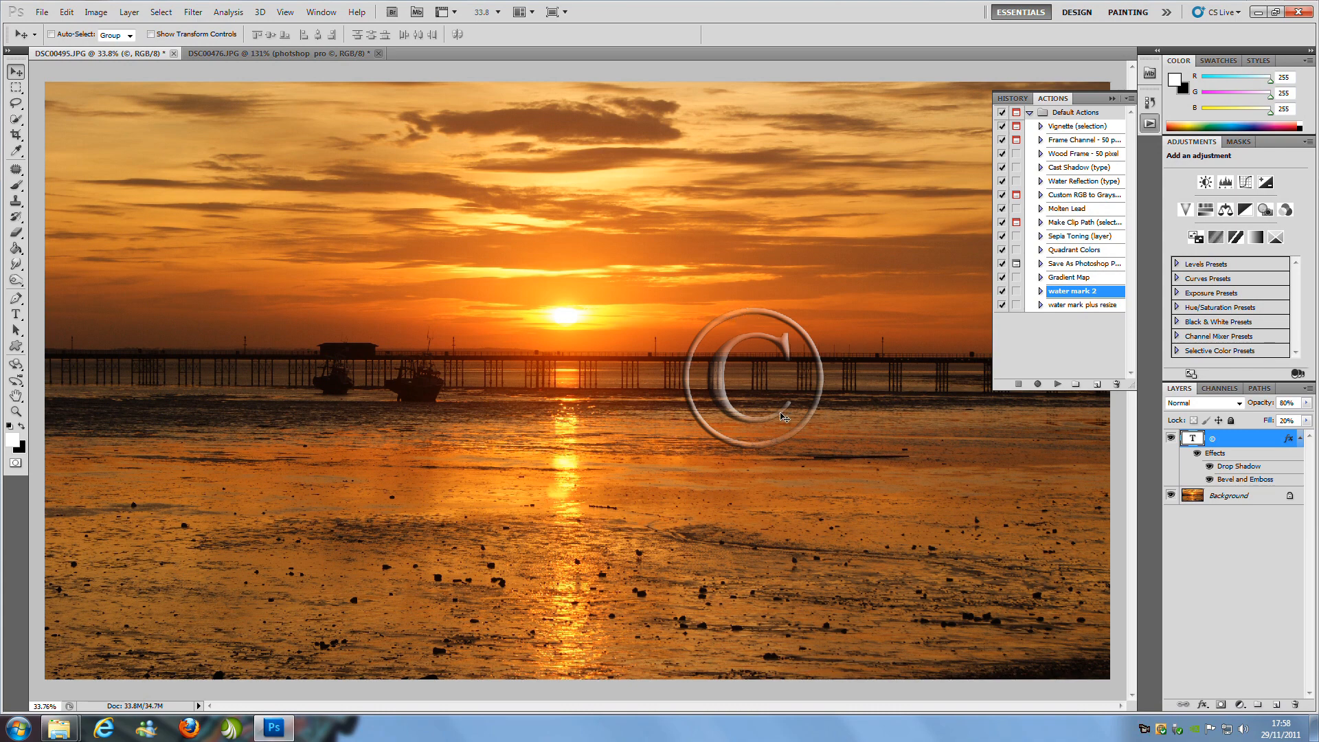
mouse_move(769, 327)
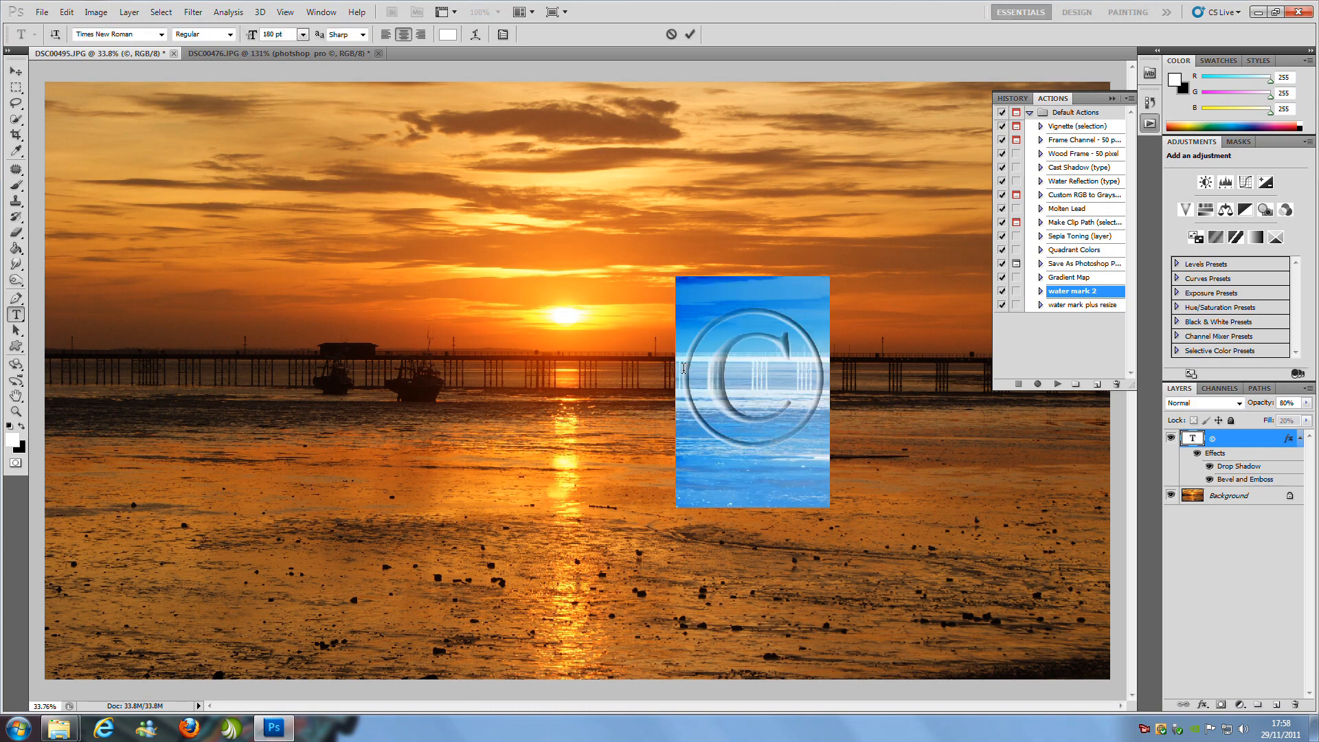
mouse_move(843, 380)
type("n")
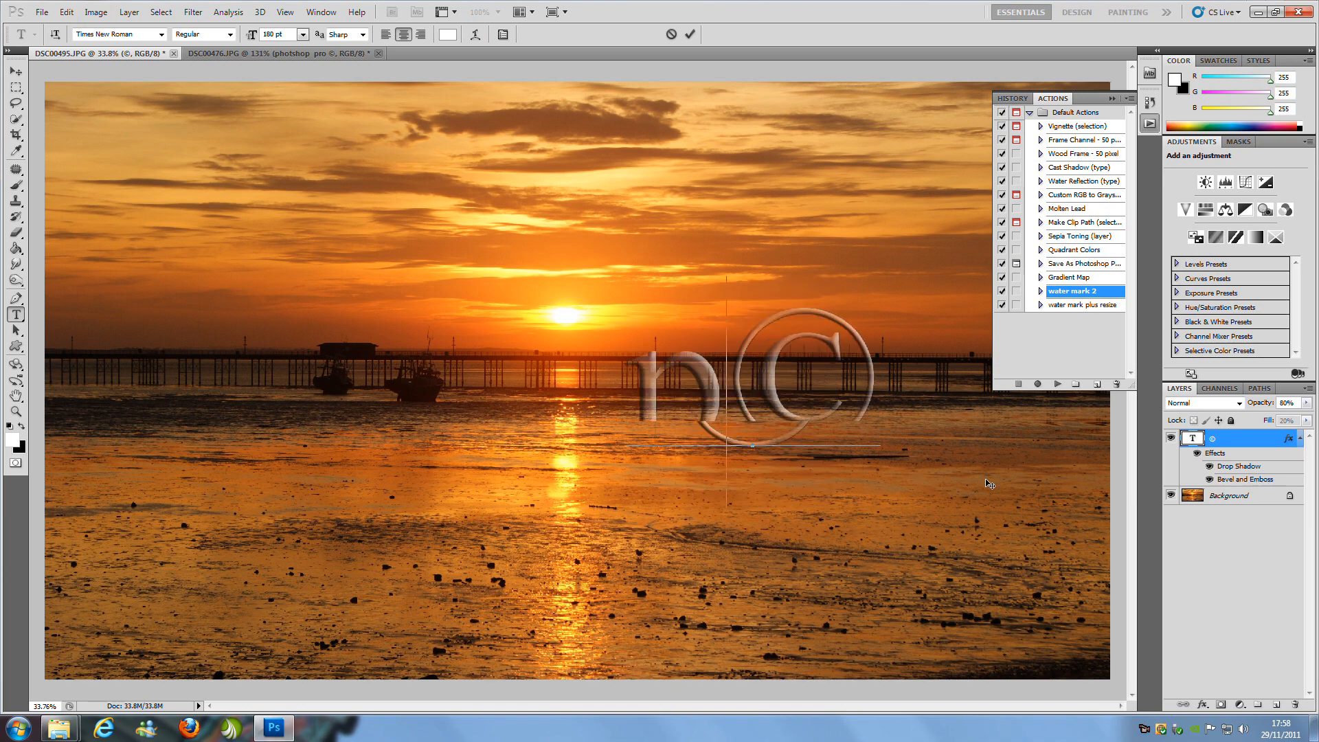
Add 'photo' before the © so the translucent watermark reads 'photo©'.
type("photo")
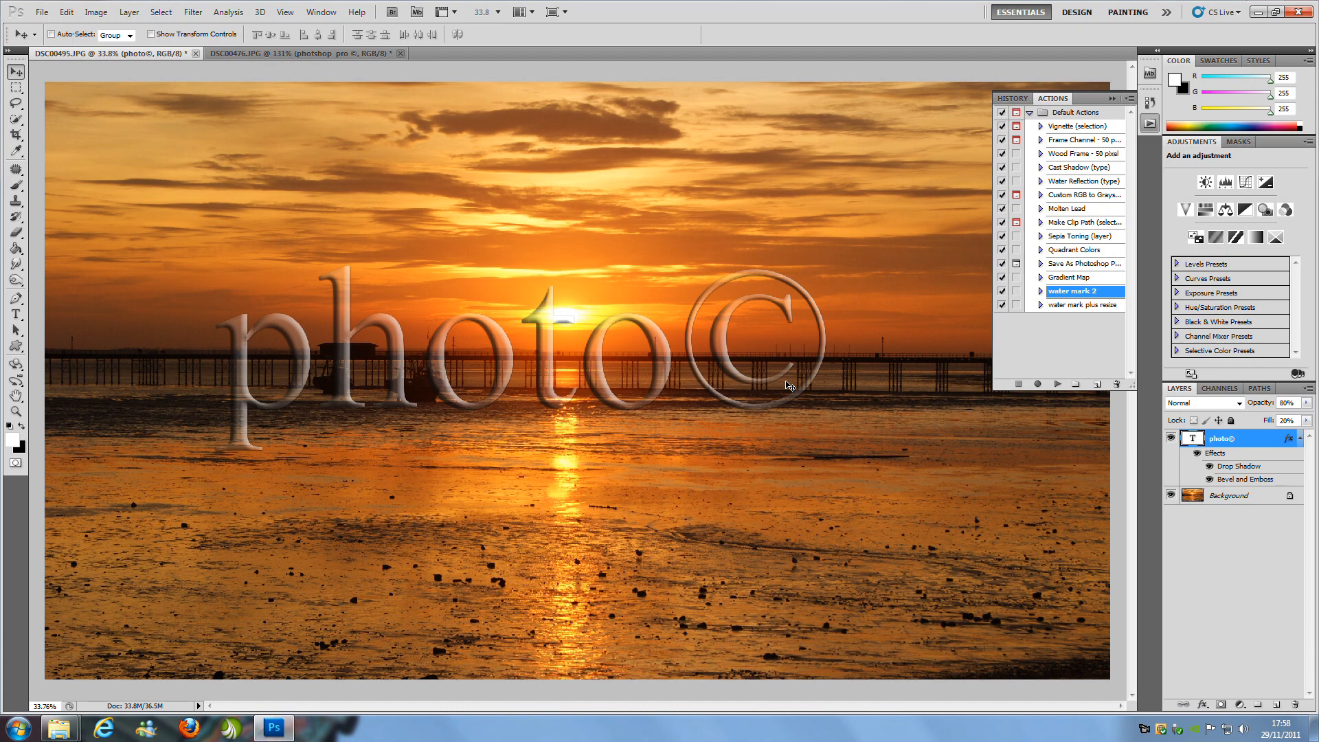
mouse_move(912, 259)
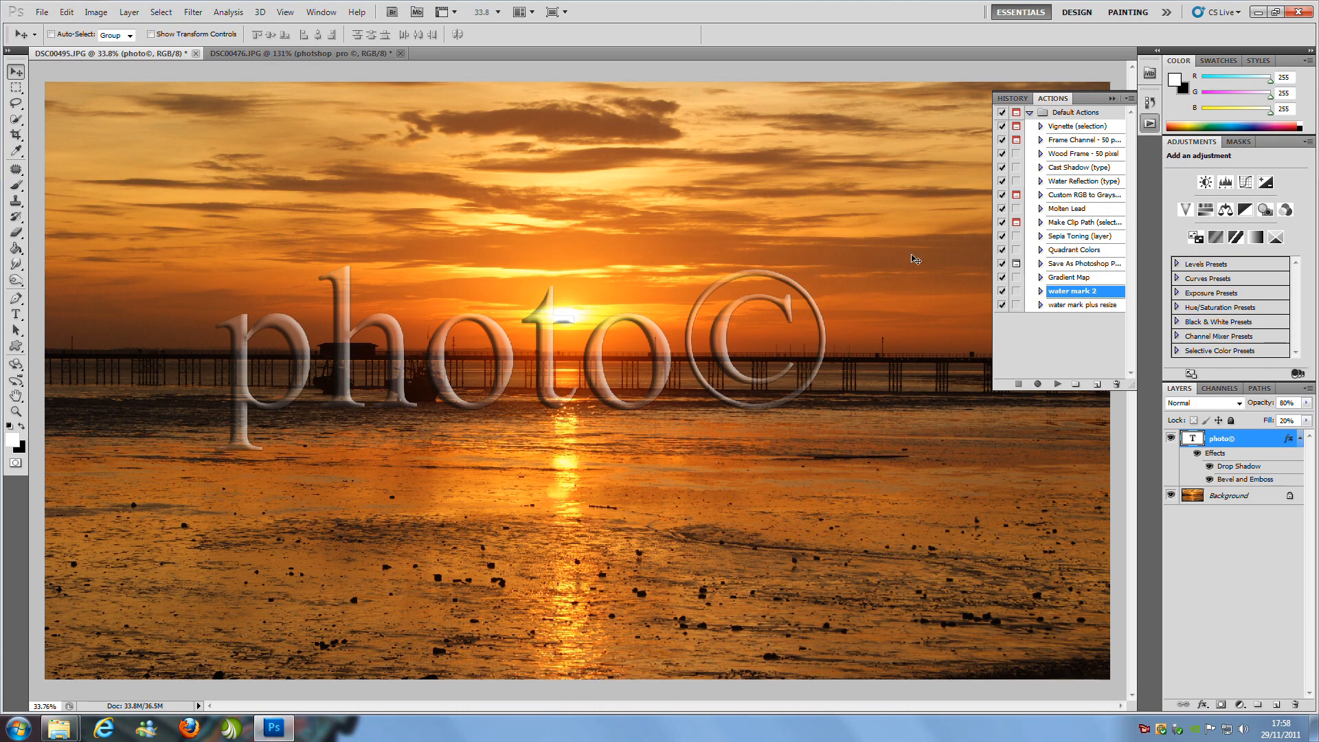
mouse_move(1081, 304)
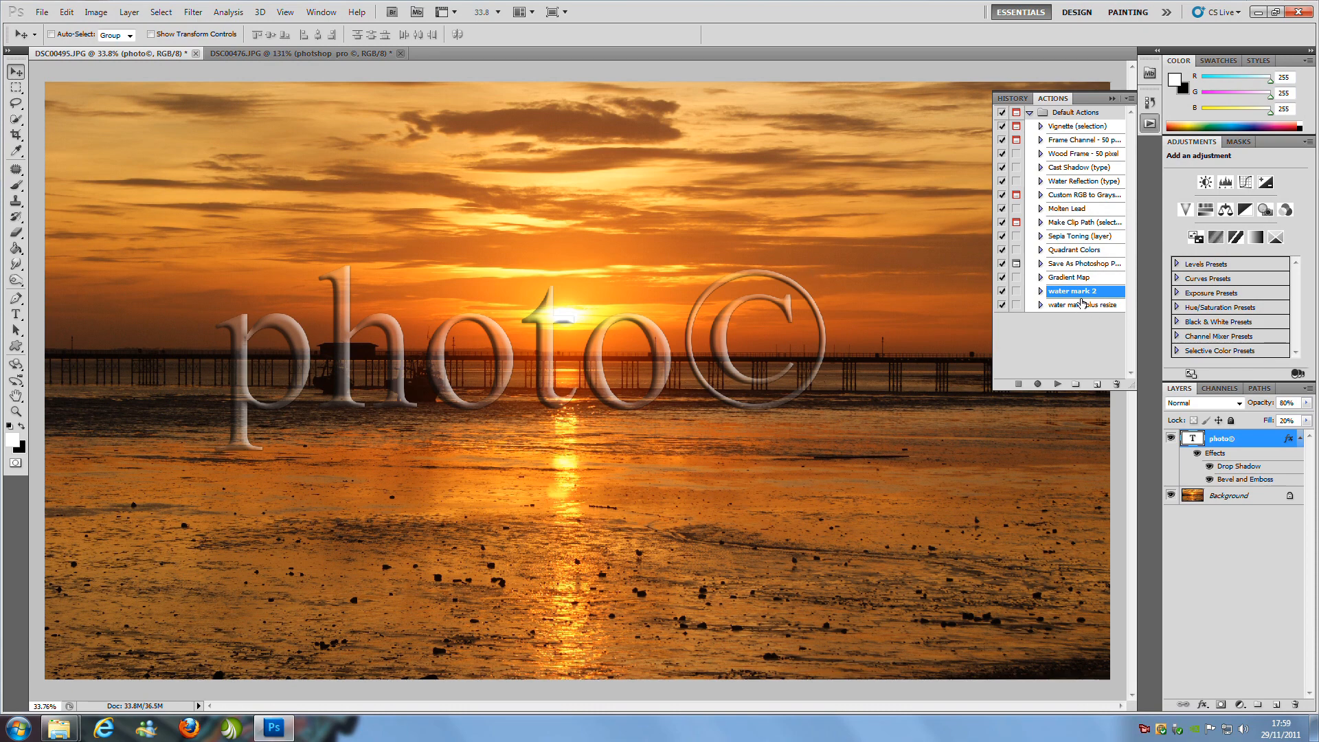
mouse_move(1077, 309)
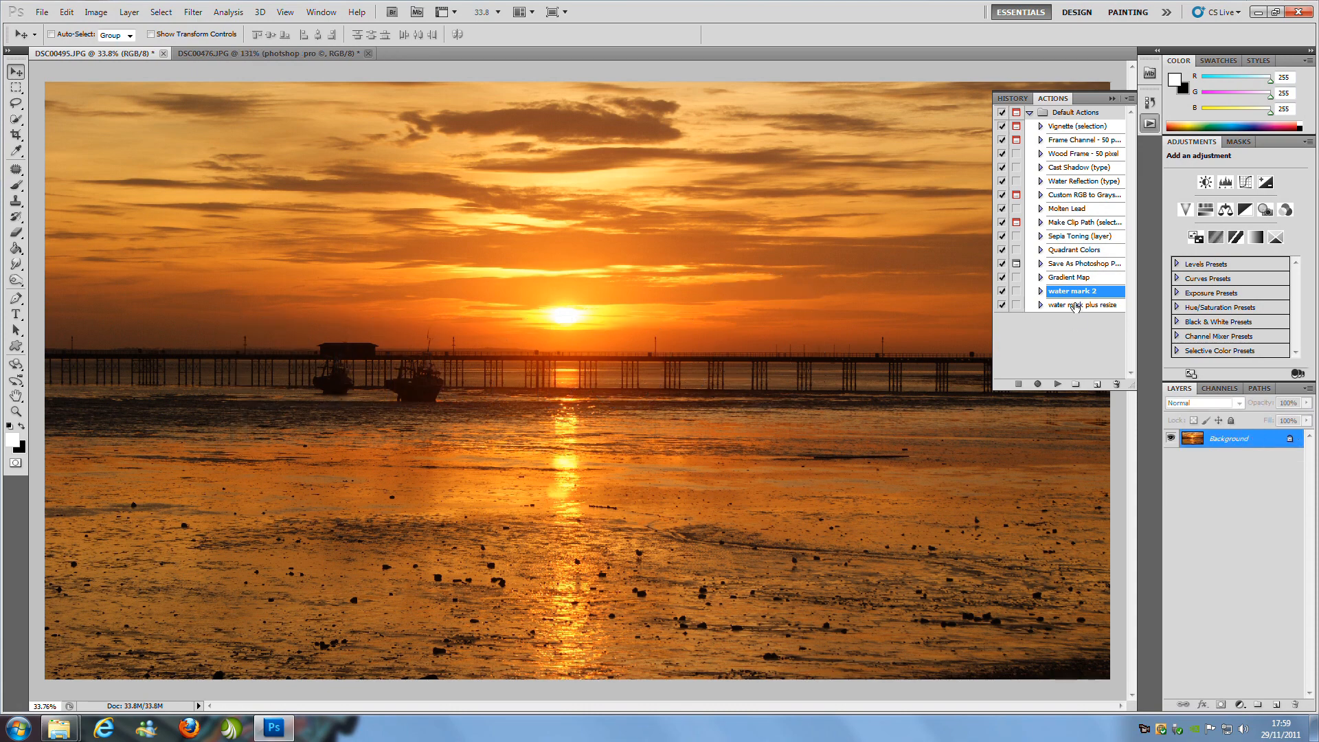
Play the 'water mark plus resize' action, shrinking the photo and stamping an embossed ©.
left_click(1084, 305)
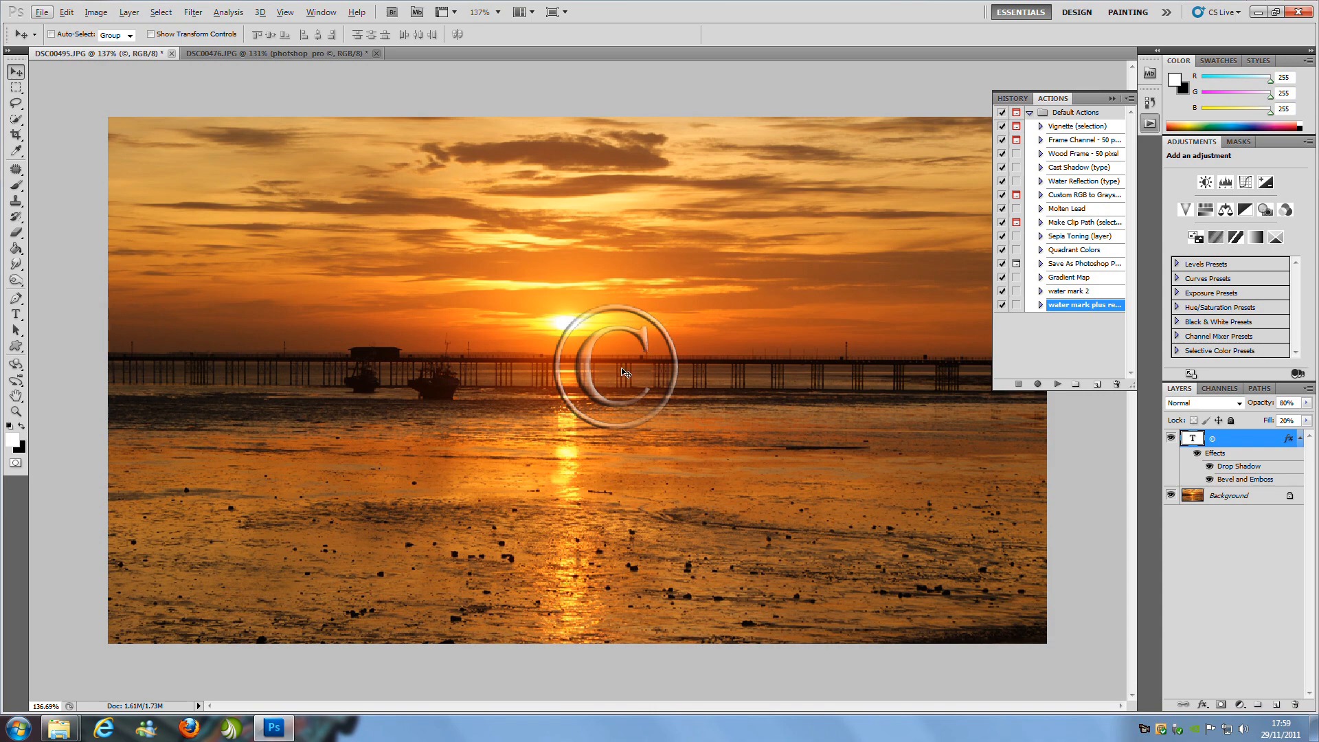
mouse_move(553, 353)
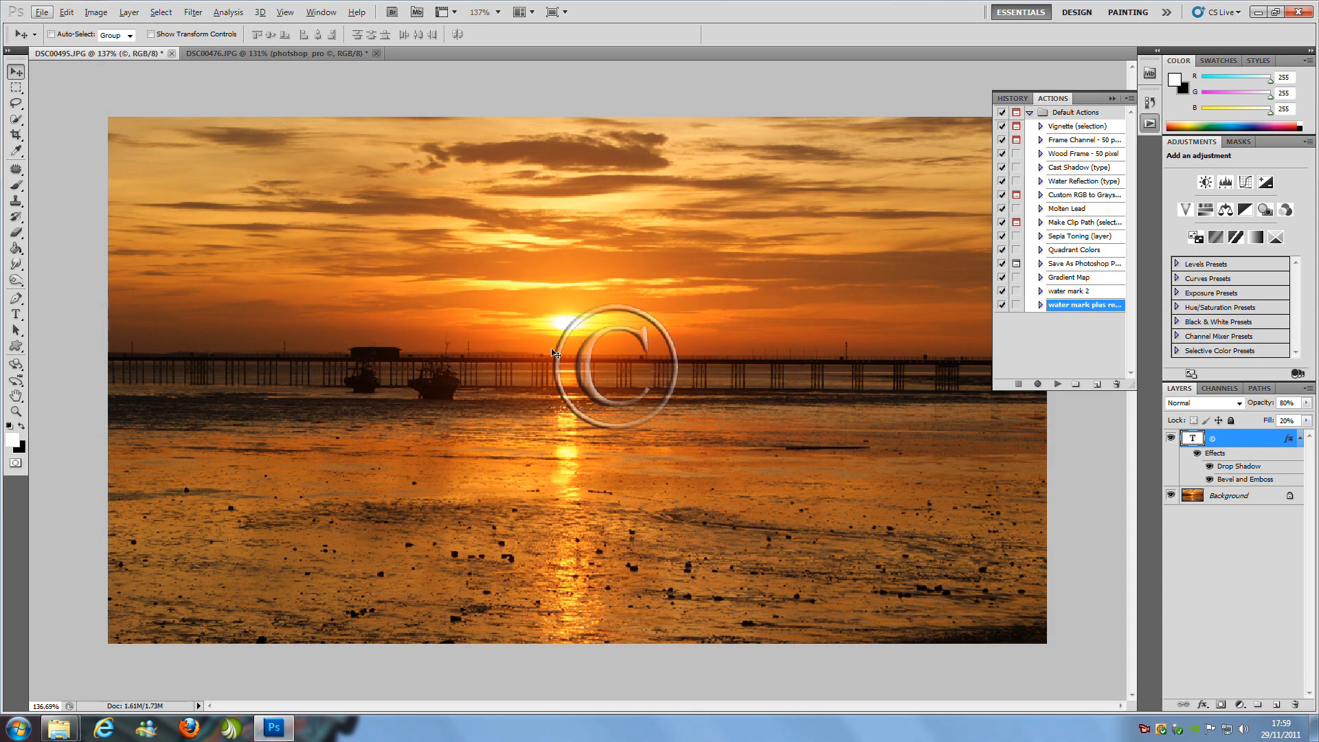